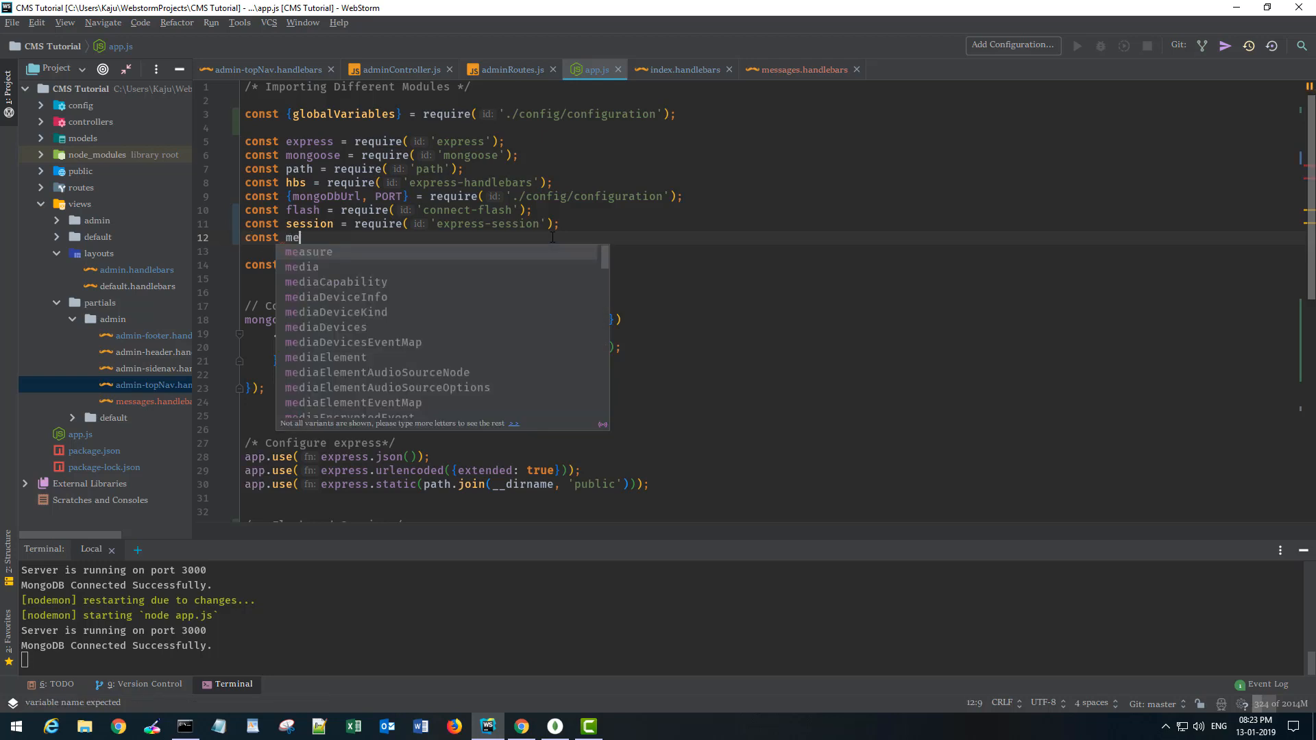
Add const methodOverride = require('method-override') below the session require in app.js.
{"action": "type", "text": "thodOverride"}
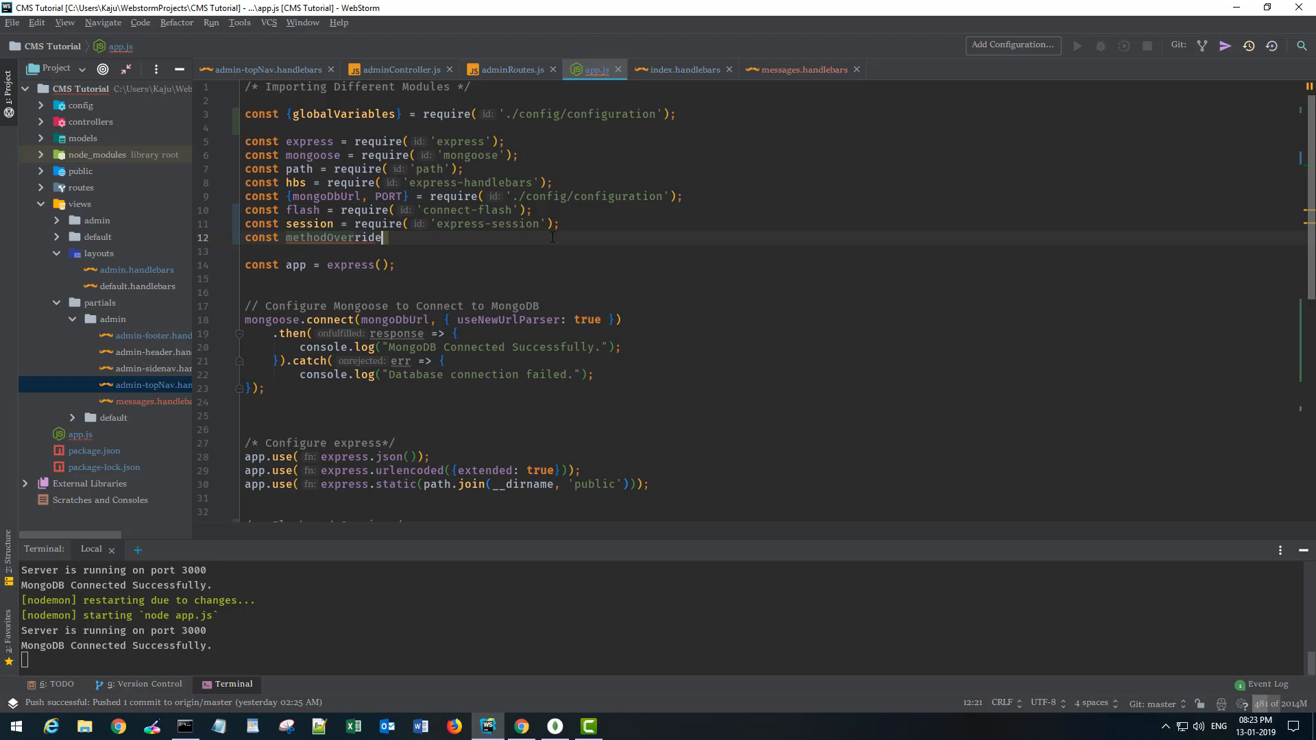
{"action": "type", "text": "= require( '' )"}
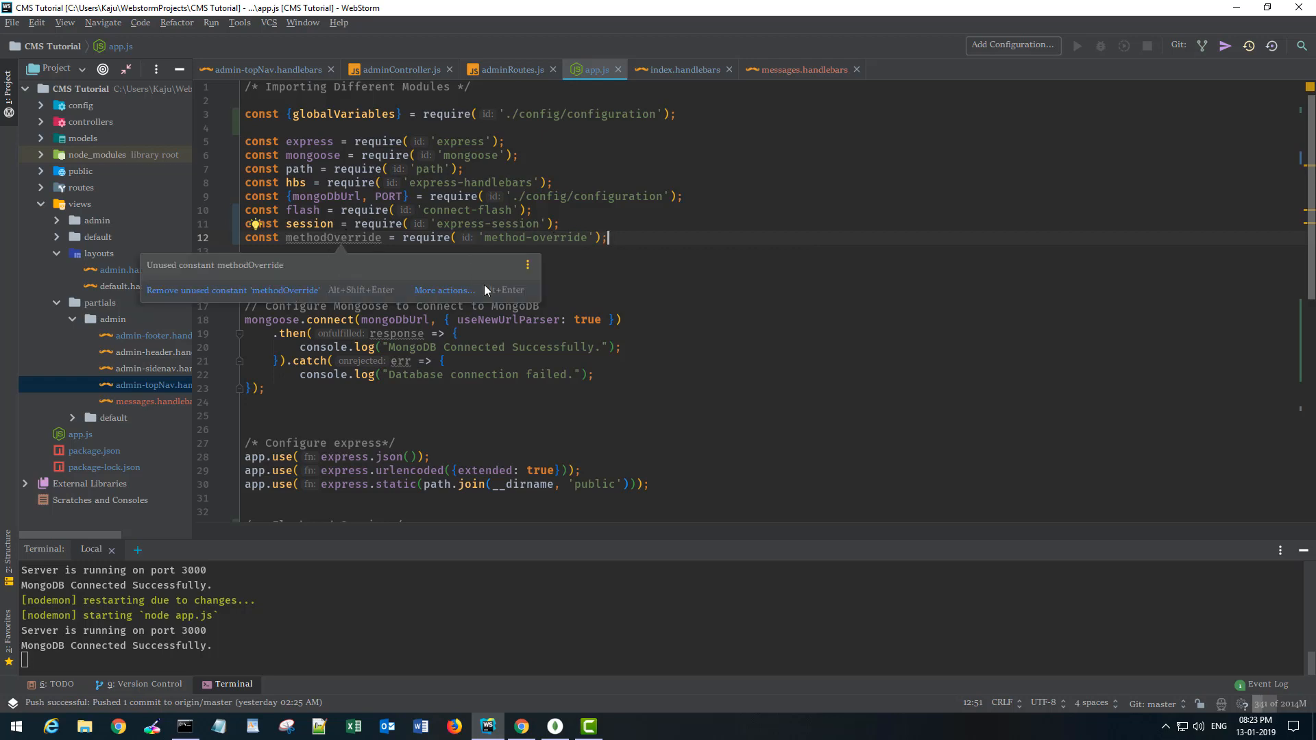
{"action": "scroll", "scroll_direction": "down", "scroll_amount": 3}
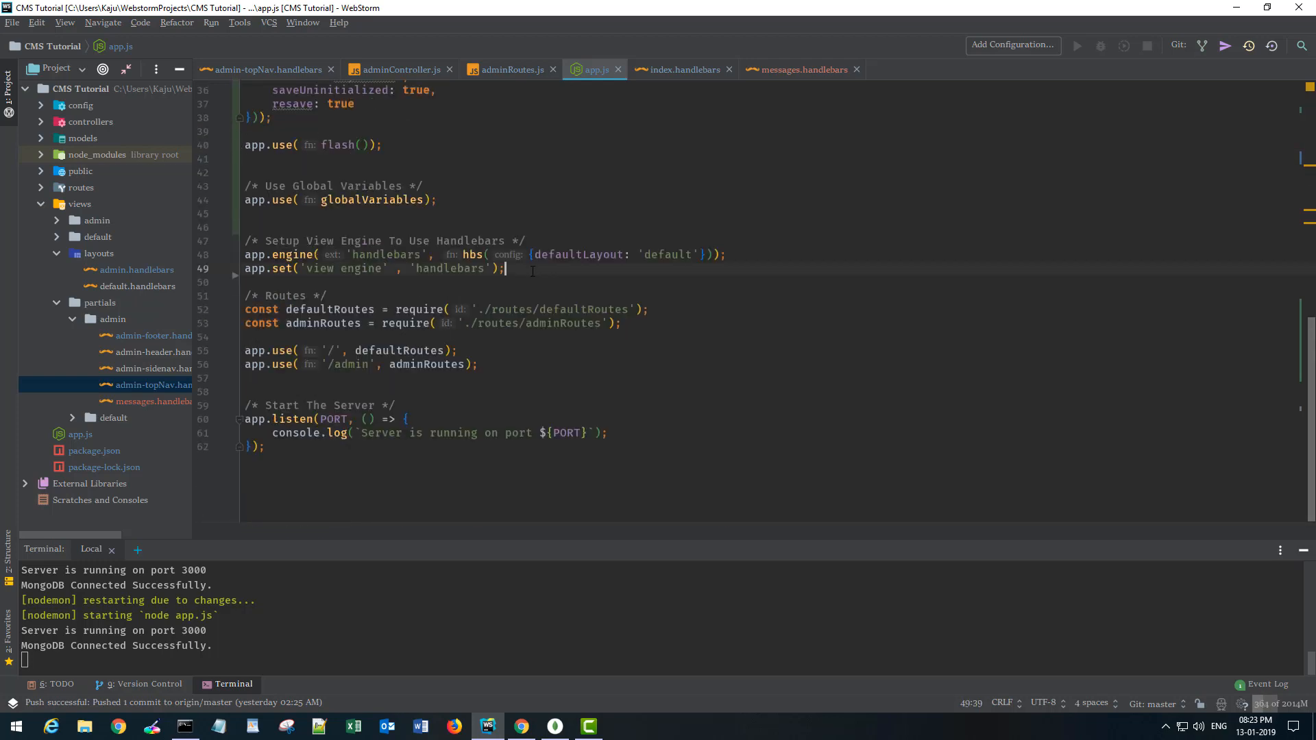
Under a Method Override Middleware comment, add app.use(methodOverride('newMethod')) in app.js.
{"action": "key", "text": "Enter"}
{"action": "type", "text": "/* M*/"}
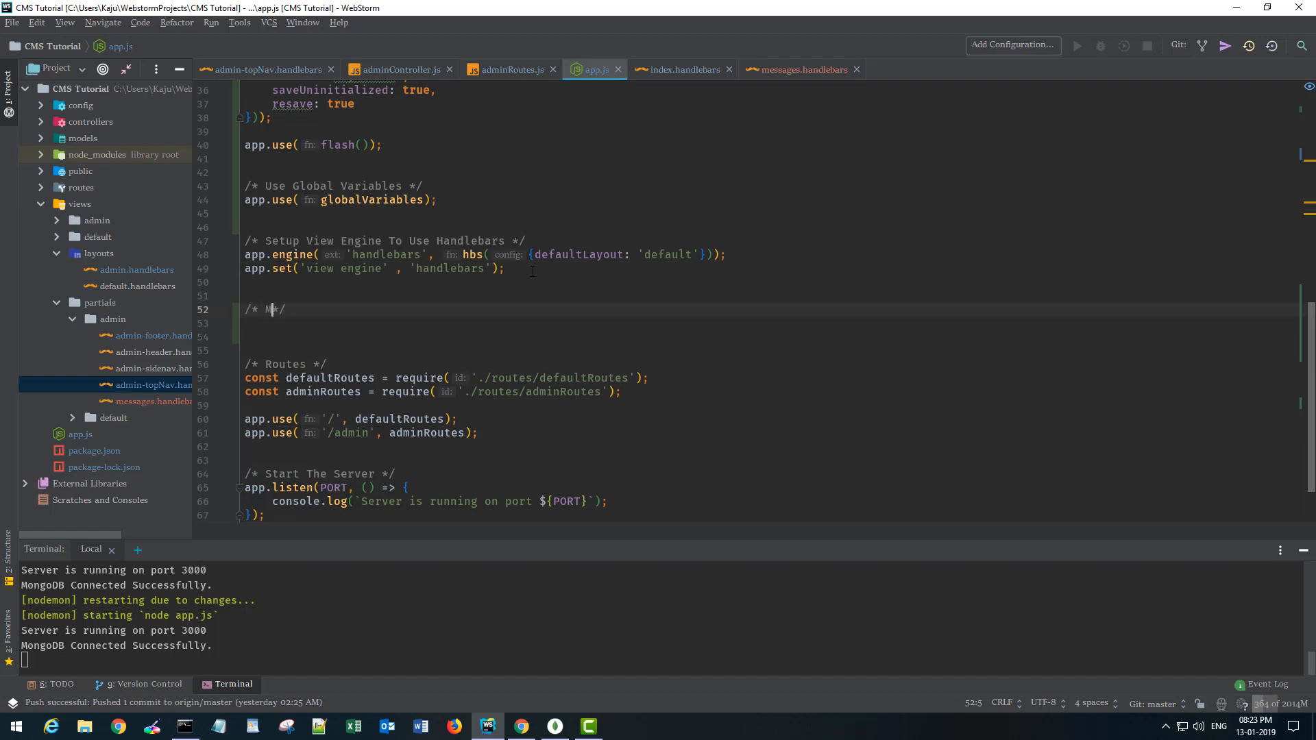
{"action": "type", "text": "ethod Override"}
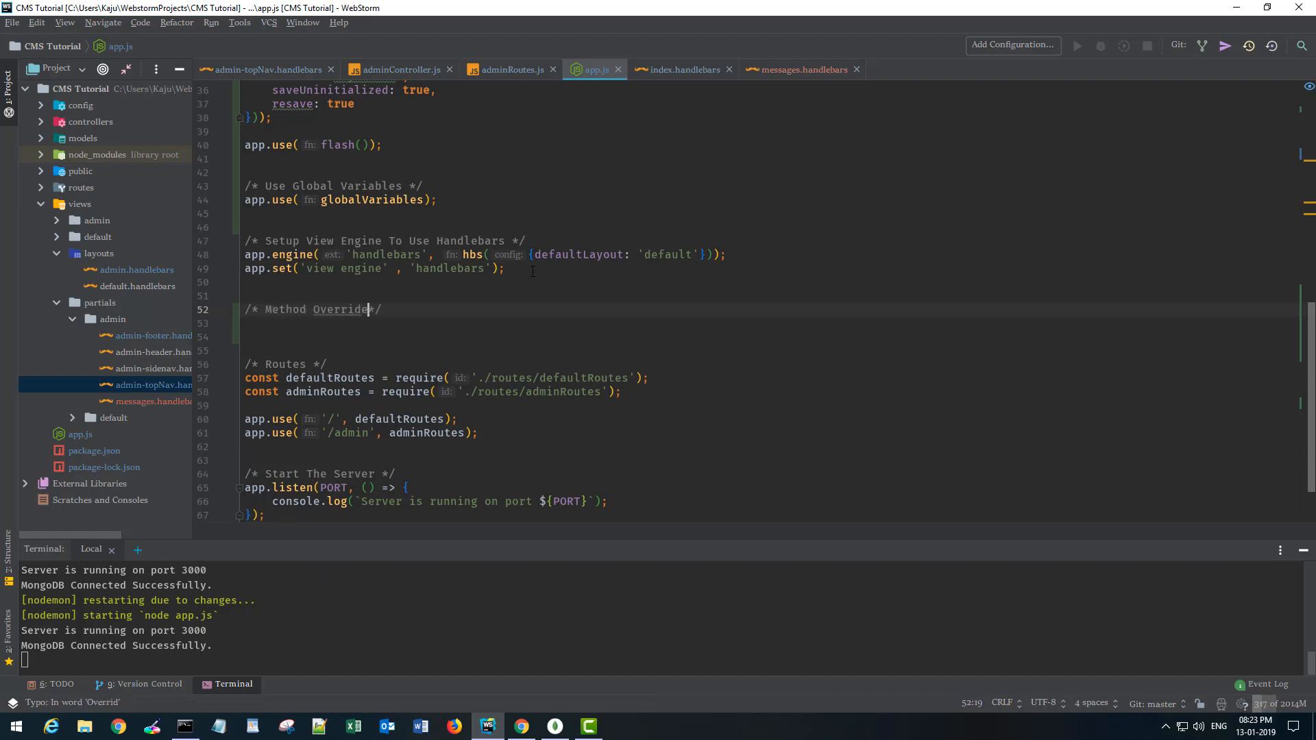
{"action": "type", "text": "Middleware"}
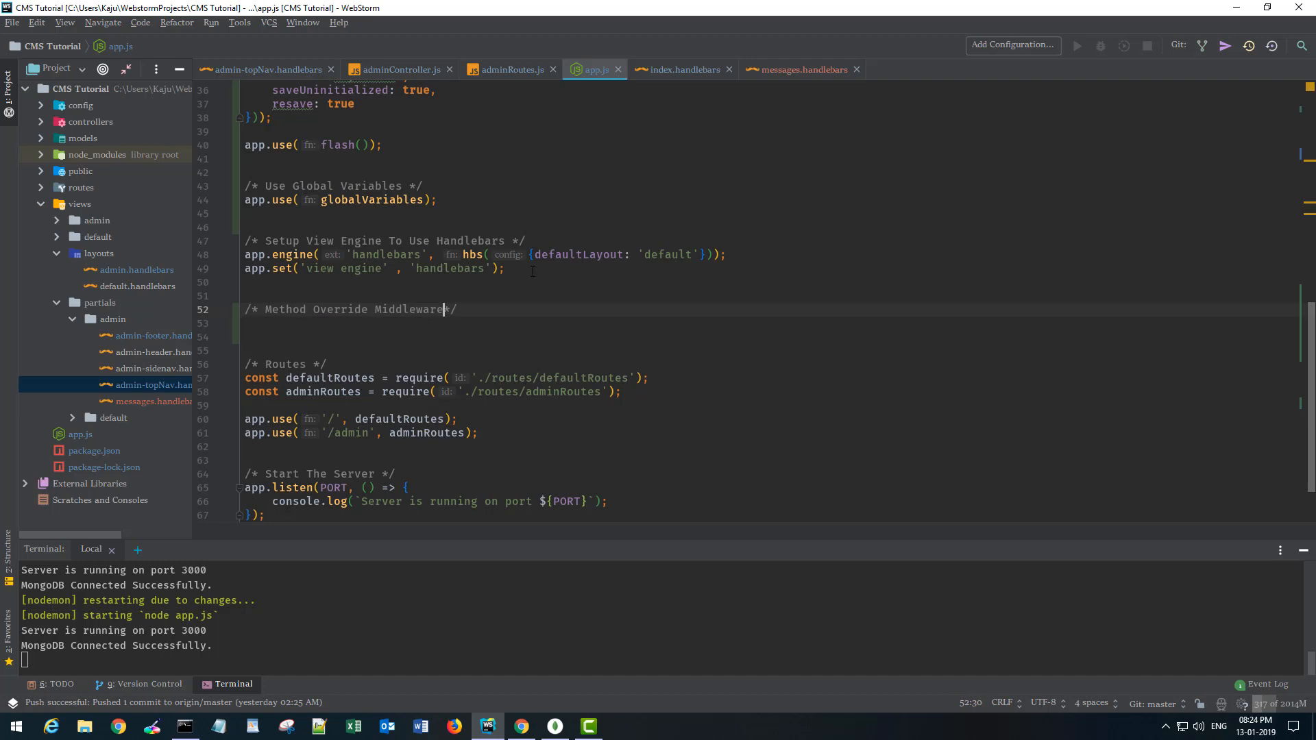
{"action": "type", "text": "app."}
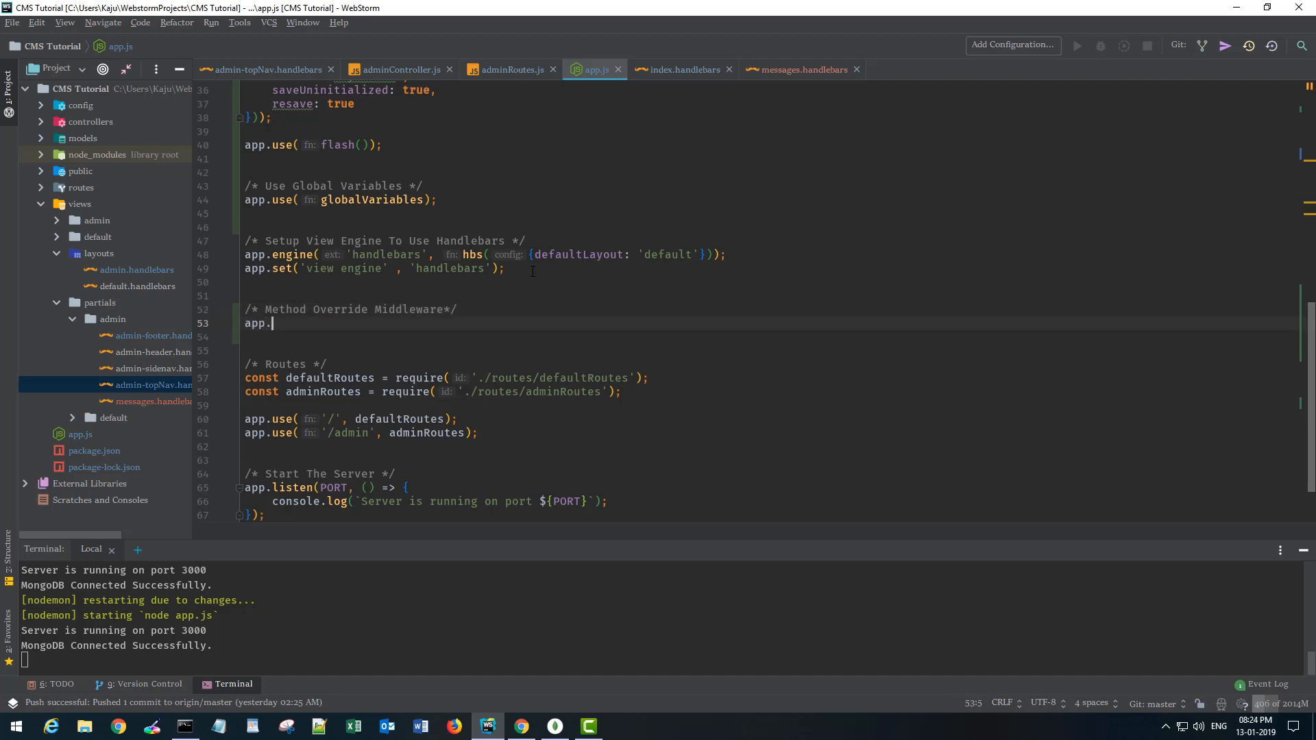
{"action": "type", "text": "use()"}
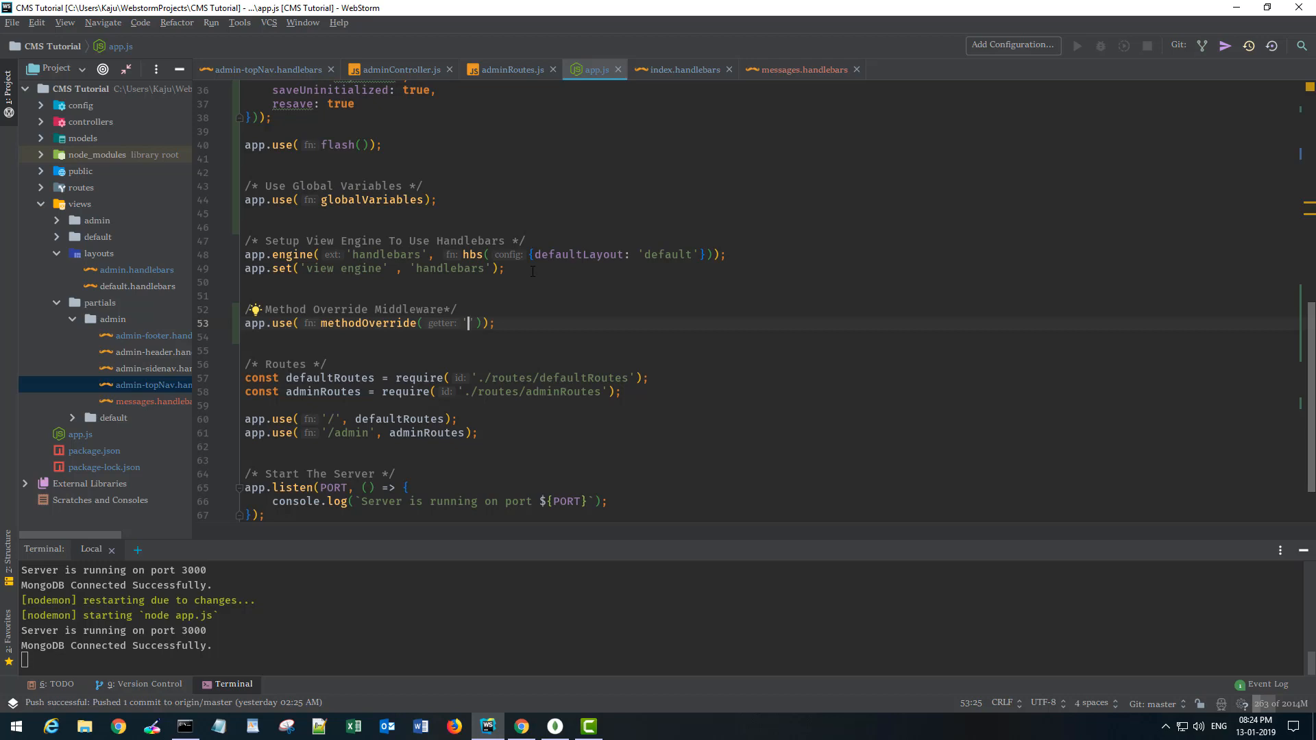
{"action": "type", "text": "method"}
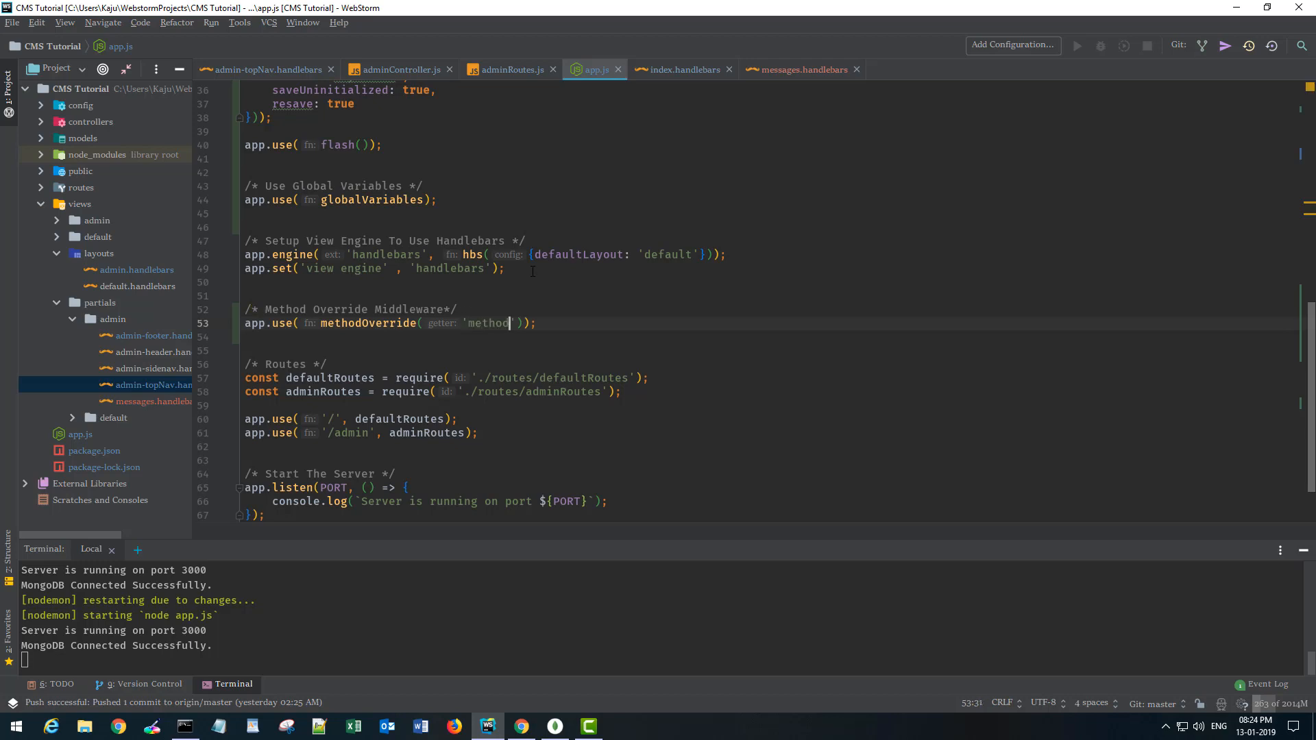
{"action": "type", "text": "new"}
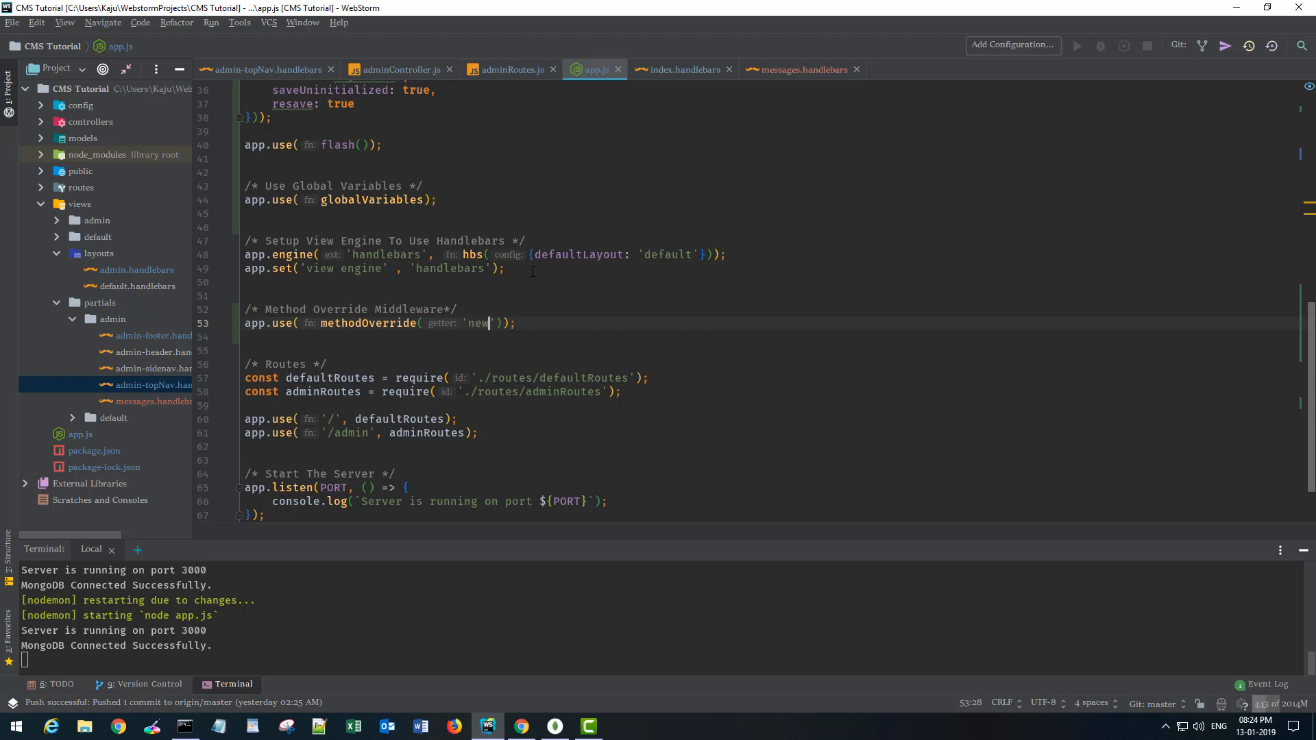
{"action": "type", "text": "Method"}
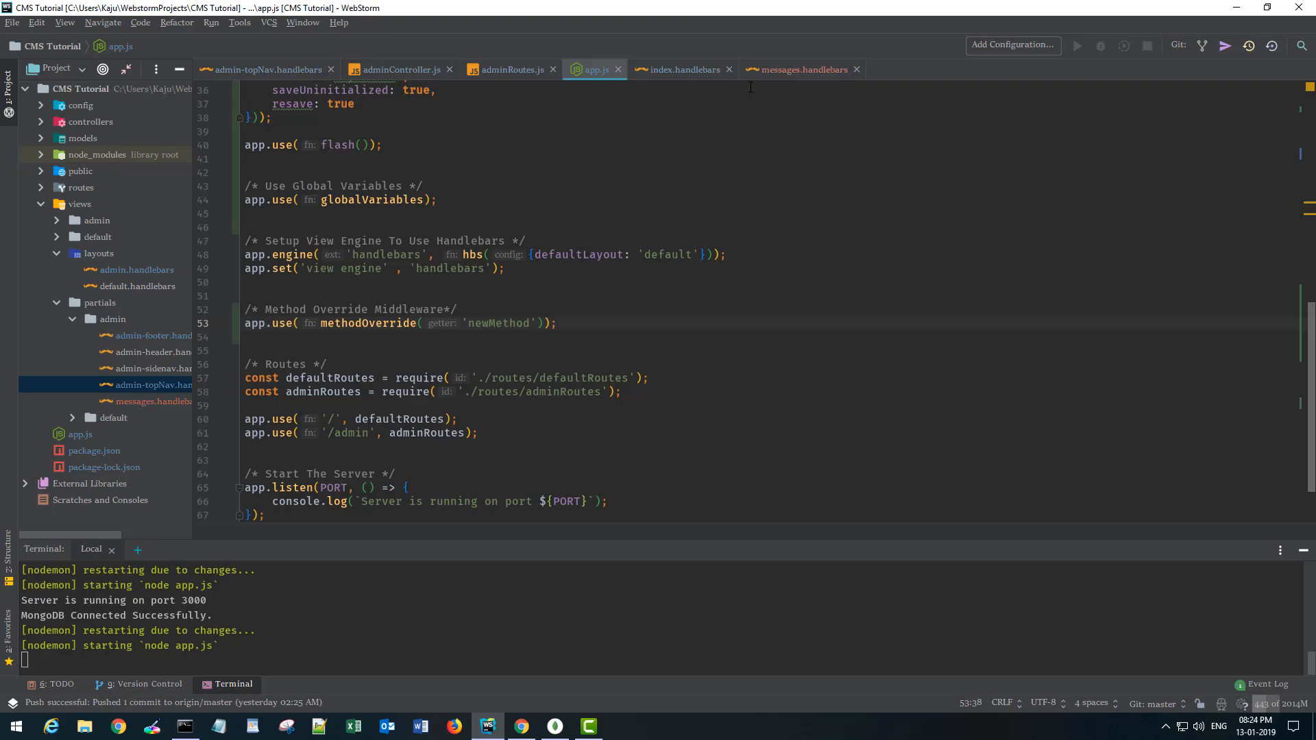
{"action": "left_click", "coordinate": [520, 726]}
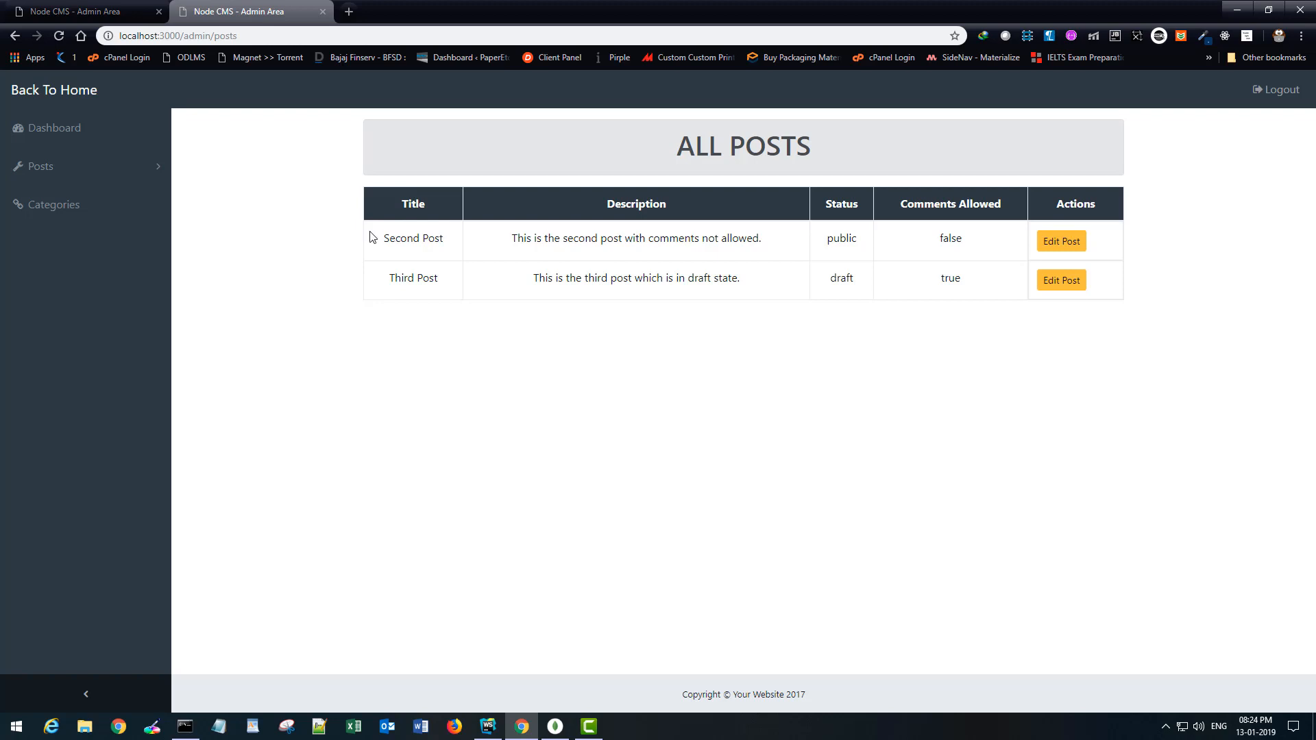
{"action": "mouse_move", "coordinate": [192, 350]}
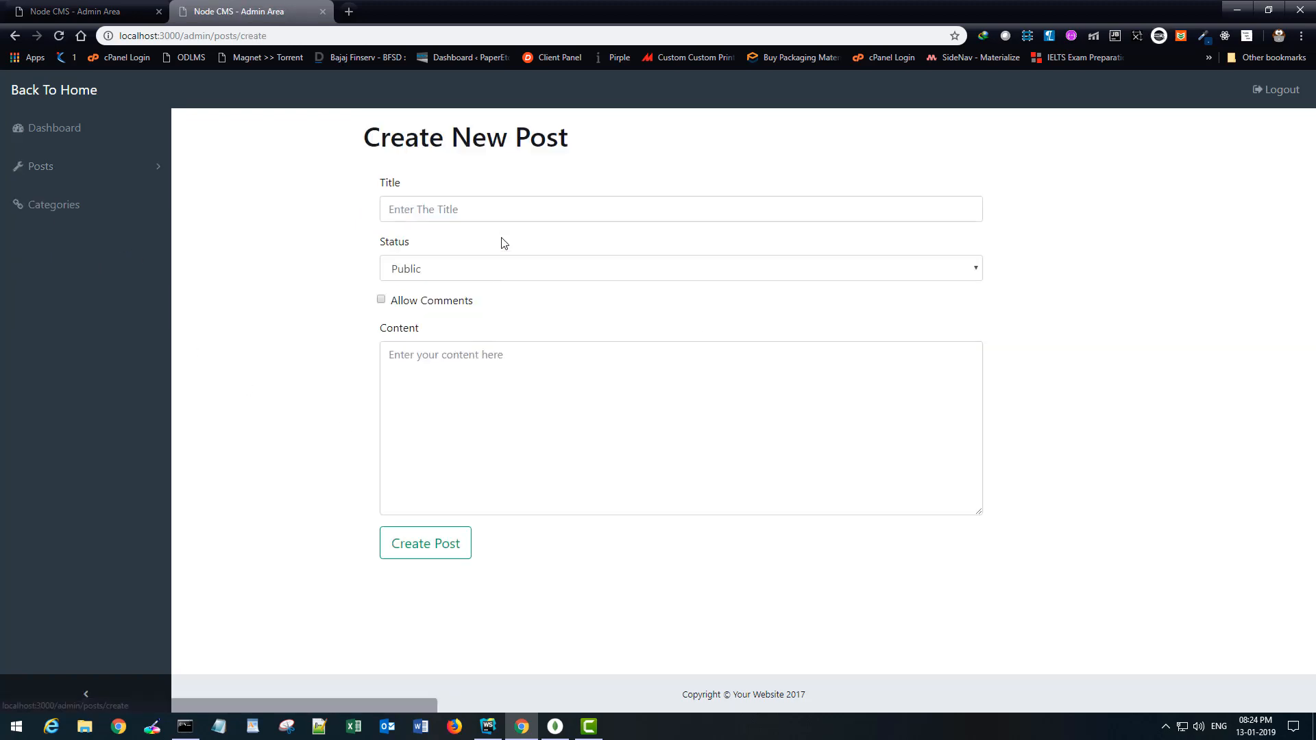
Create 'Fourth Post' with comments allowed, described as a post to test delete functionality.
{"action": "type", "text": "Fourth Post"}
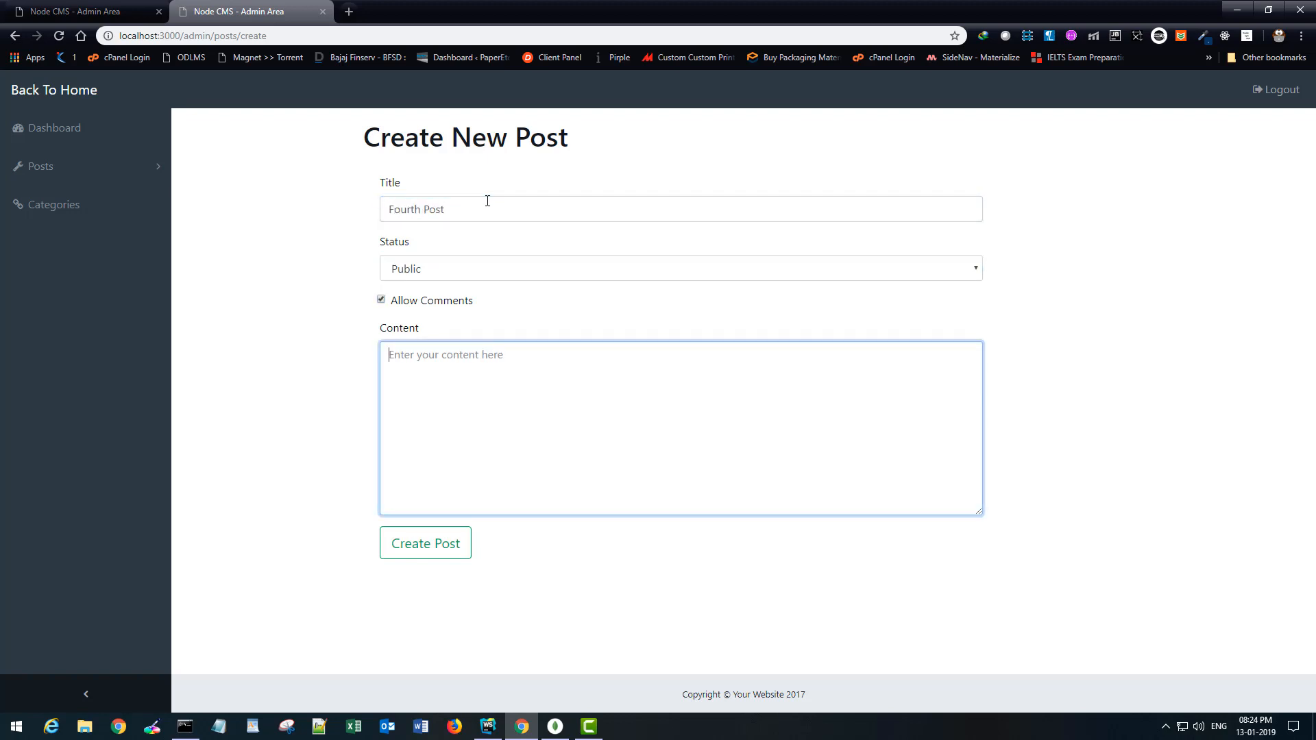
{"action": "type", "text": "This is the fourth post"}
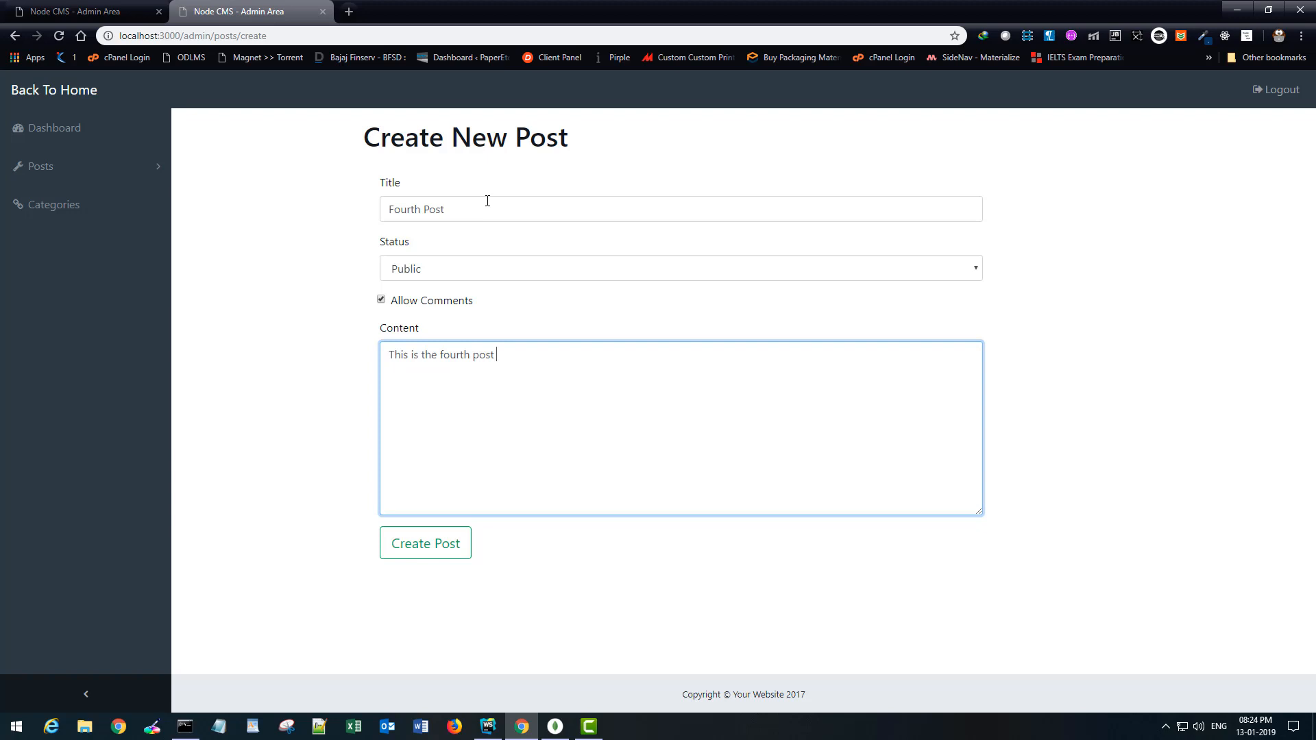
{"action": "type", "text": "to teset"}
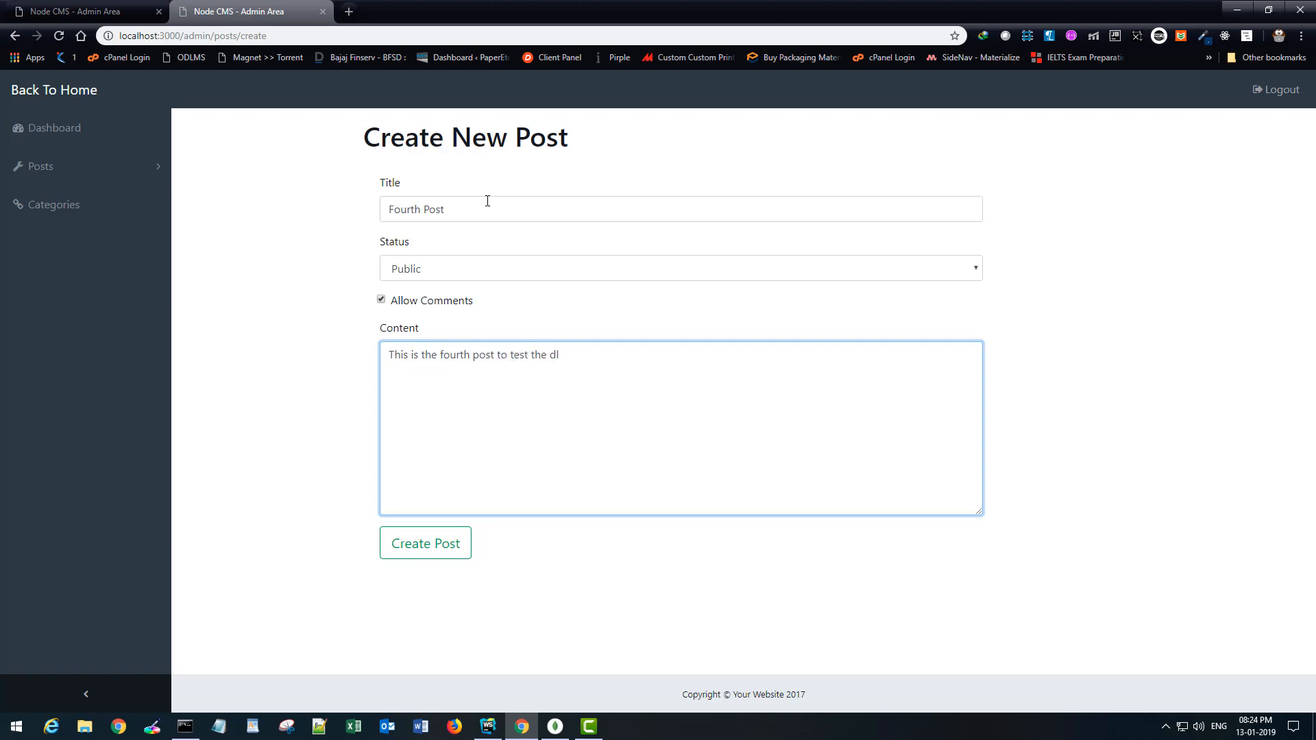
{"action": "type", "text": "eltete func"}
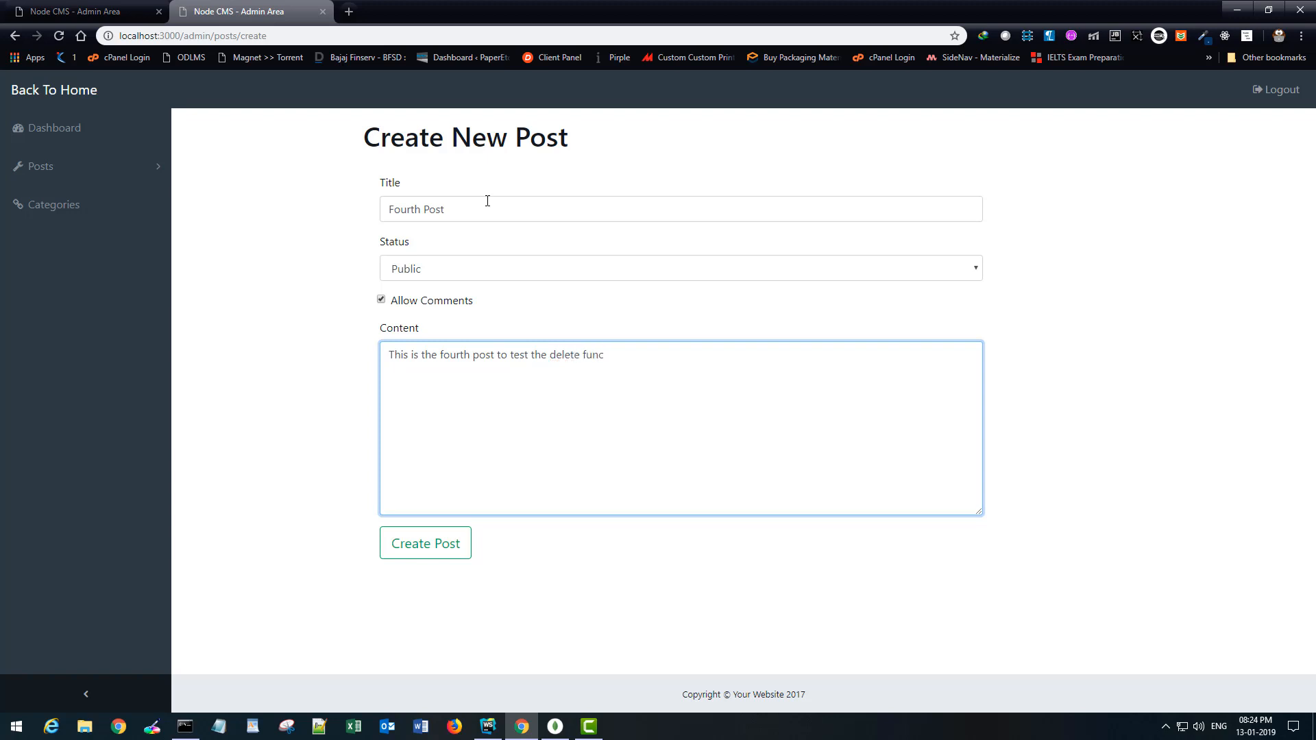
{"action": "type", "text": "tionality."}
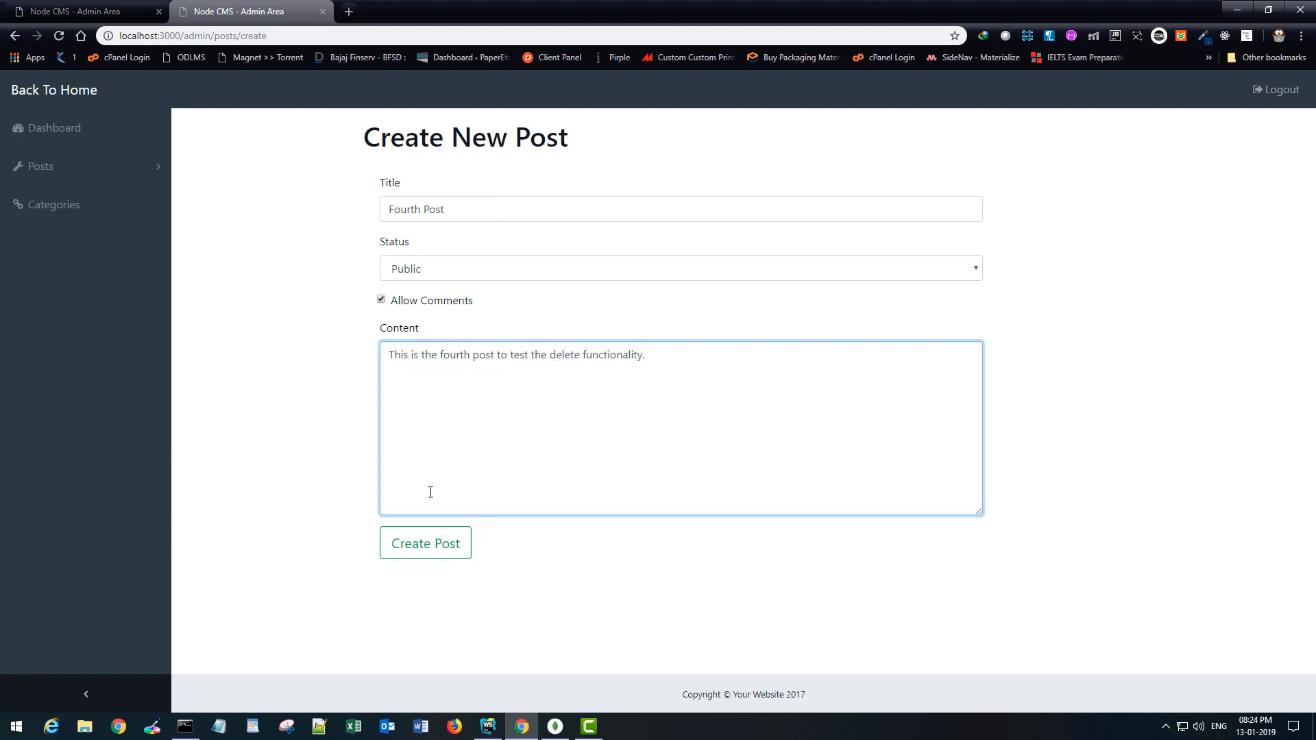
{"action": "left_click", "coordinate": [425, 543]}
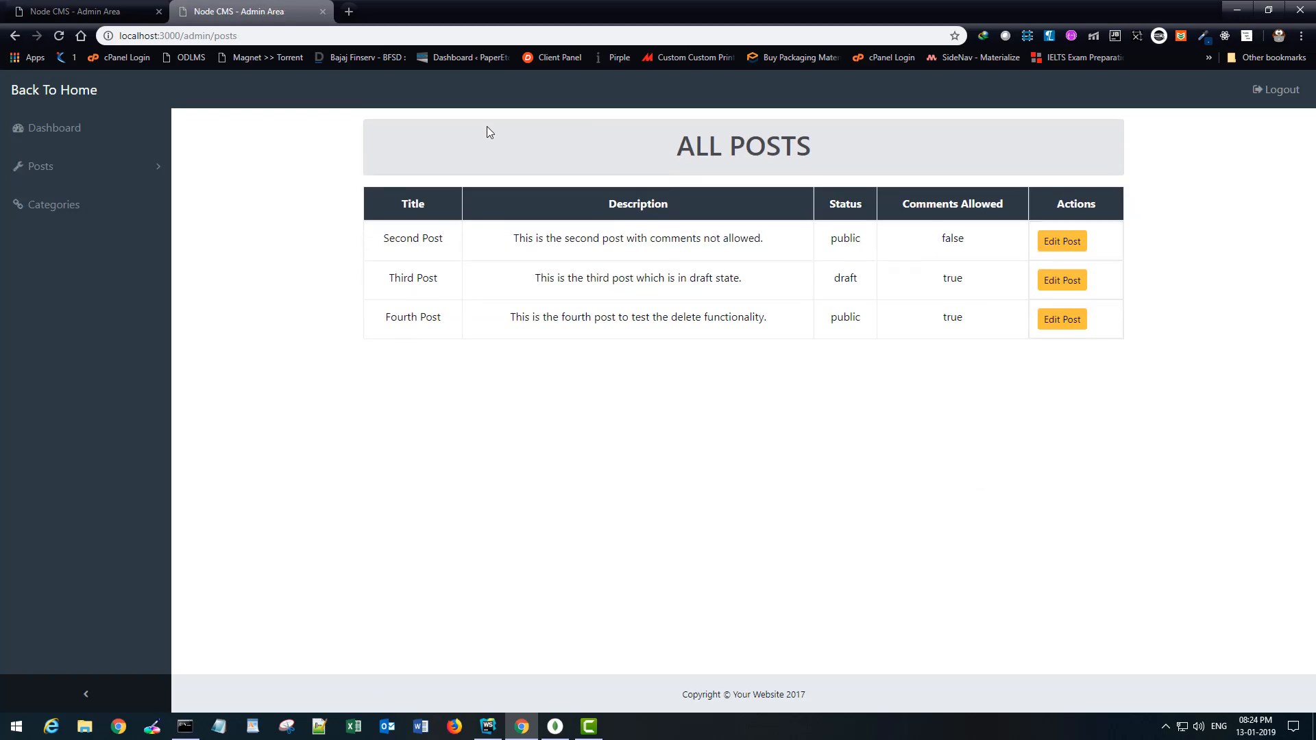
{"action": "mouse_move", "coordinate": [507, 444]}
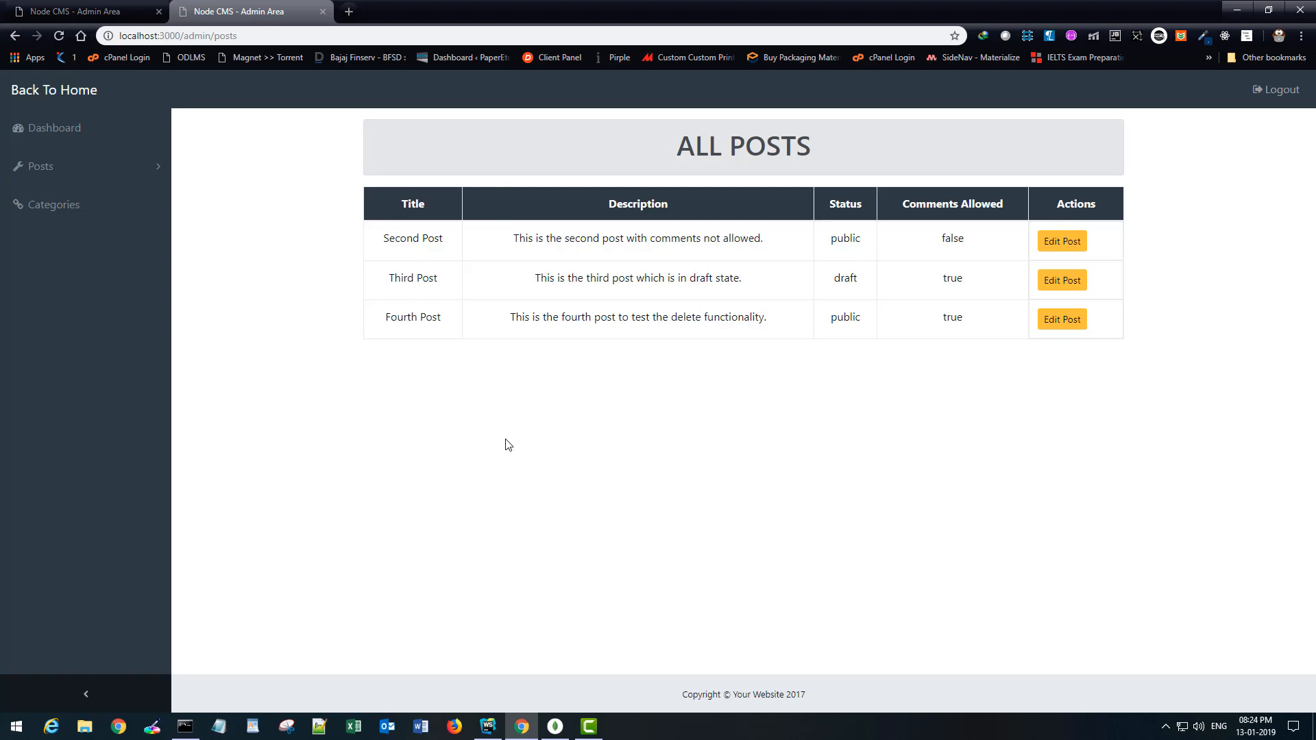
{"action": "mouse_move", "coordinate": [508, 468]}
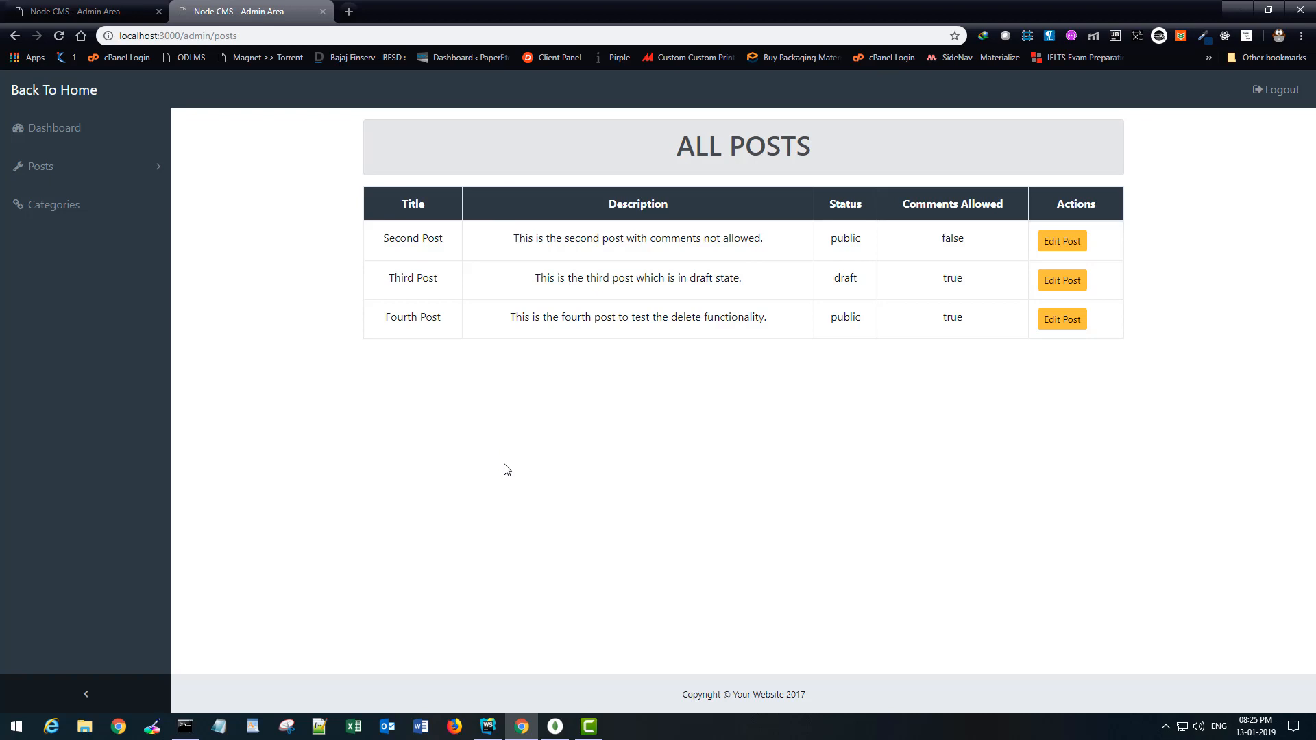
{"action": "mouse_move", "coordinate": [499, 656]}
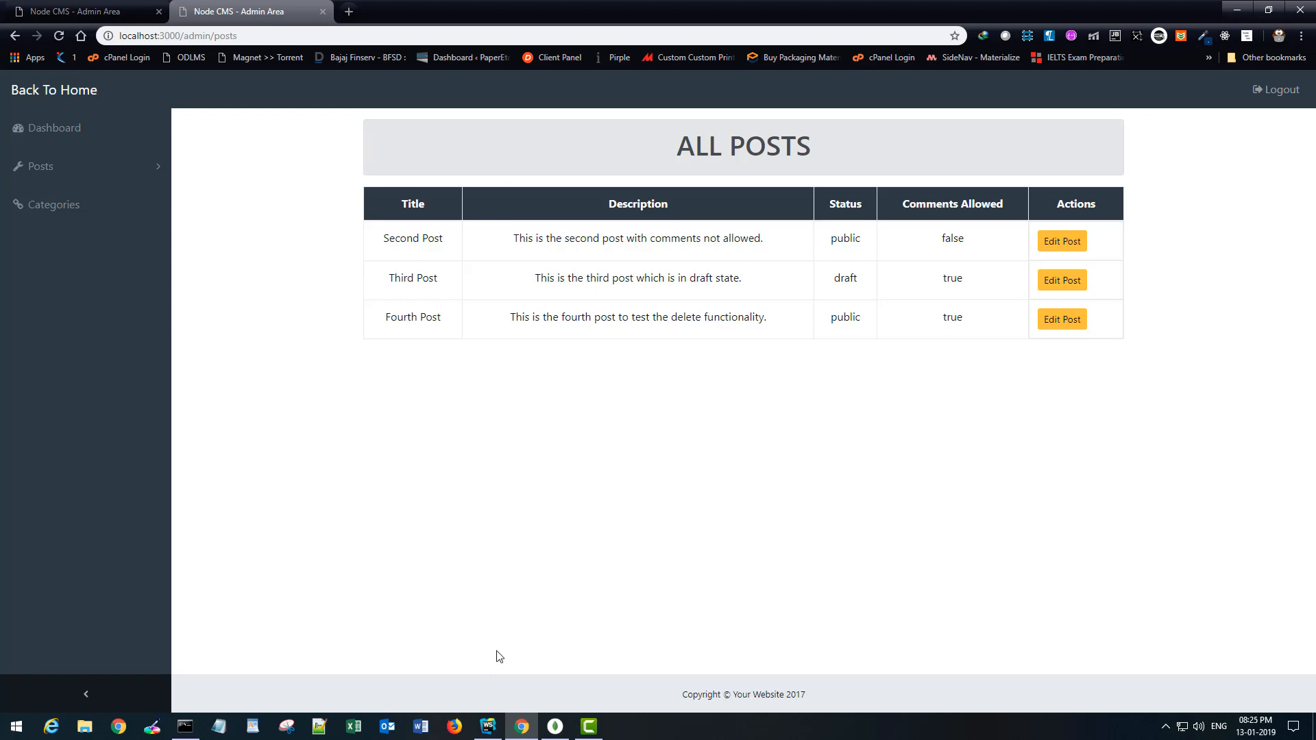
Return to WebStorm after confirming Fourth Post appears in the All Posts table.
{"action": "left_click", "coordinate": [488, 727]}
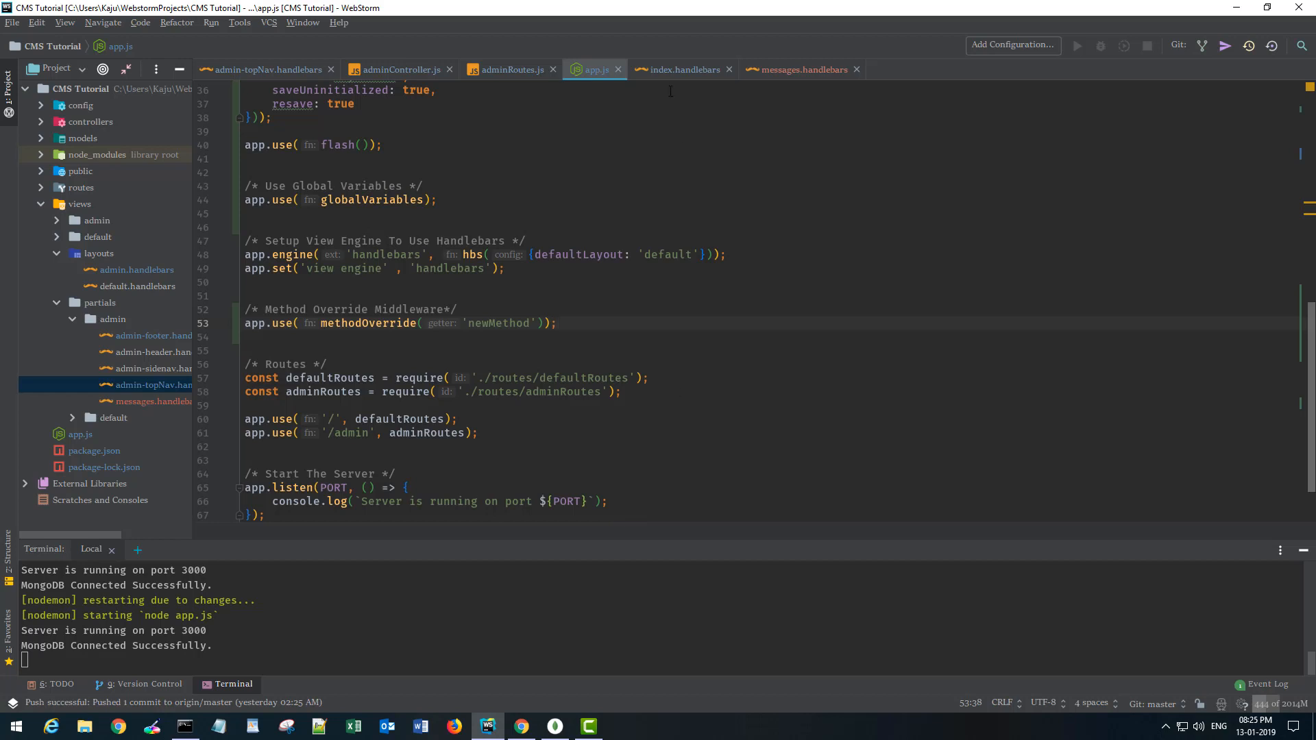
In index.handlebars, add a form below Edit Post with action /admin/posts/delete/{{id}}.
{"action": "left_click", "coordinate": [682, 69]}
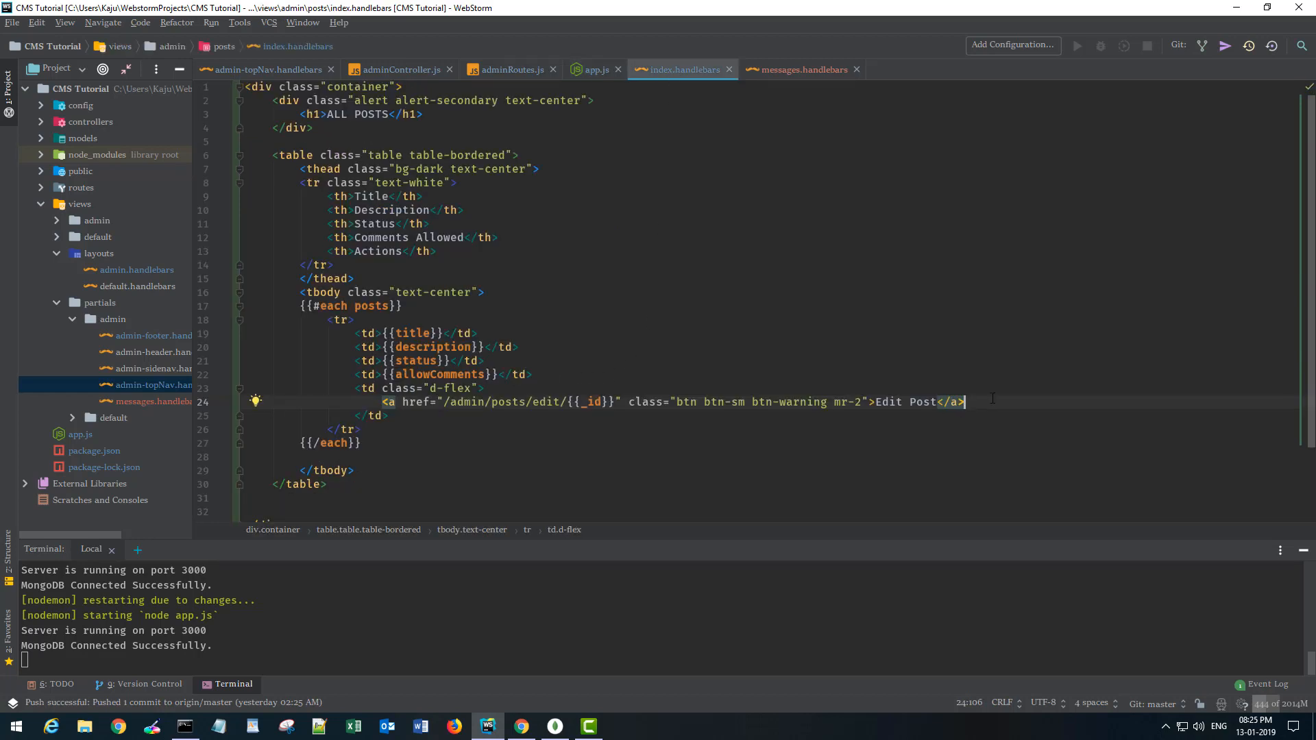
{"action": "key", "text": "Enter"}
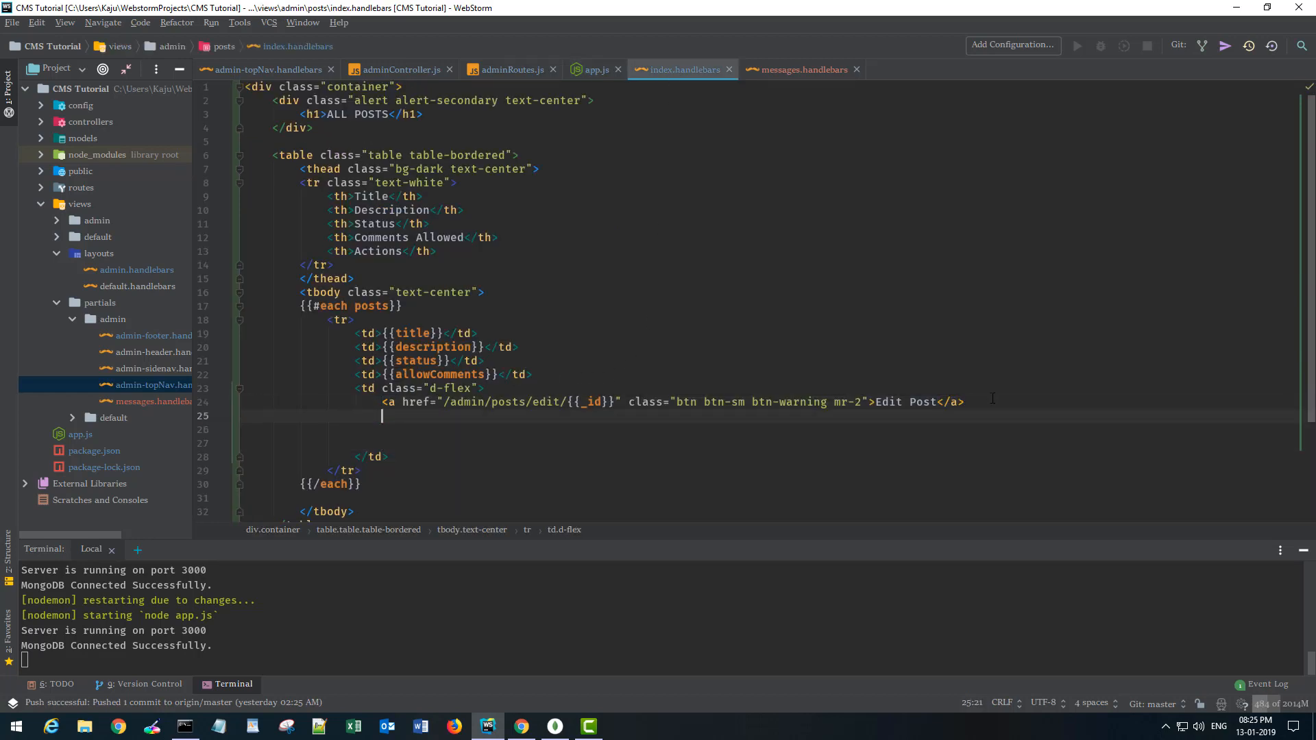
{"action": "type", "text": "<form action=\"\"></form>"}
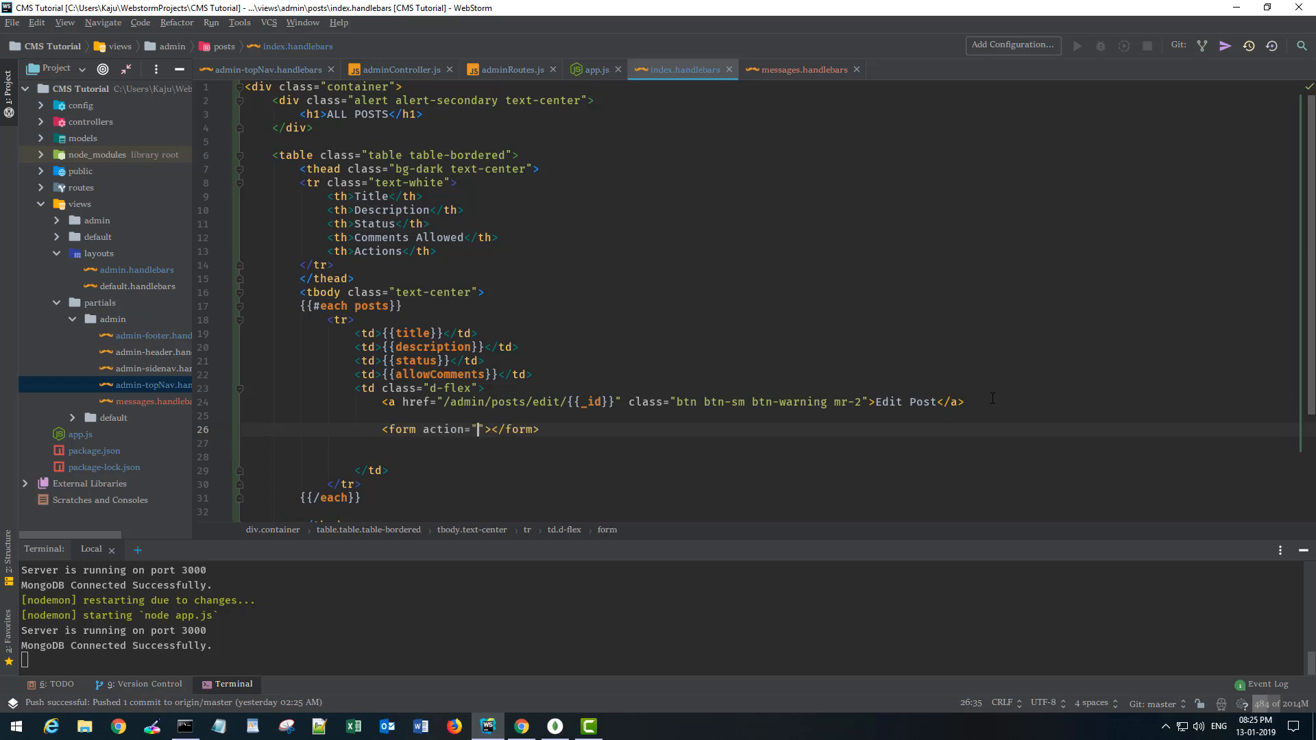
{"action": "type", "text": "/admin"}
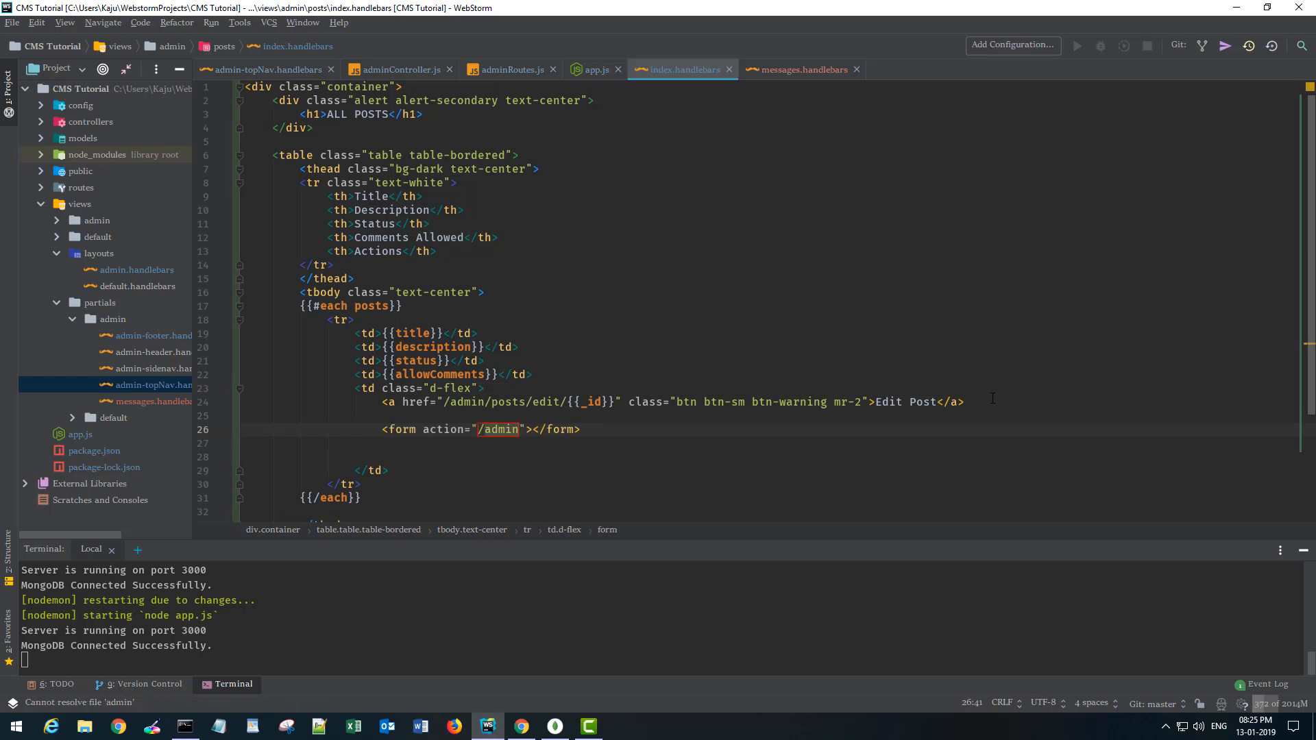
{"action": "type", "text": "/posts"}
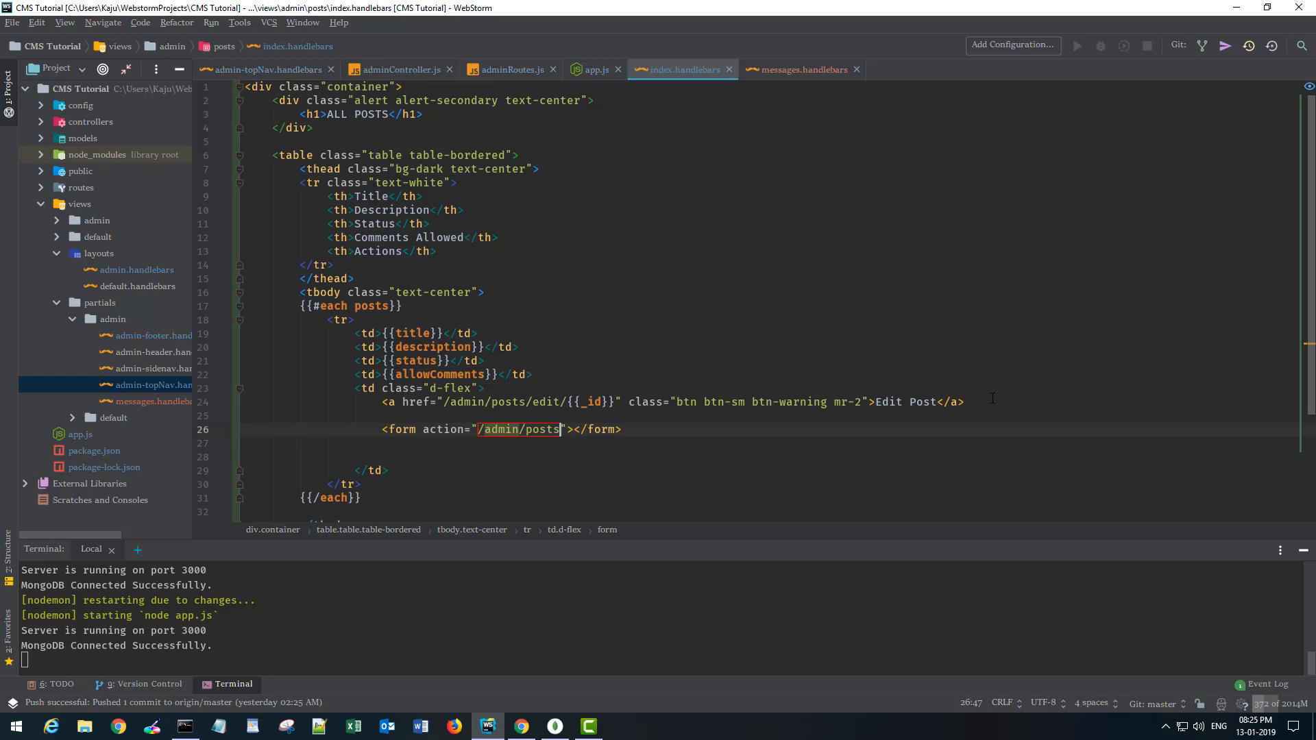
{"action": "type", "text": "/delte"}
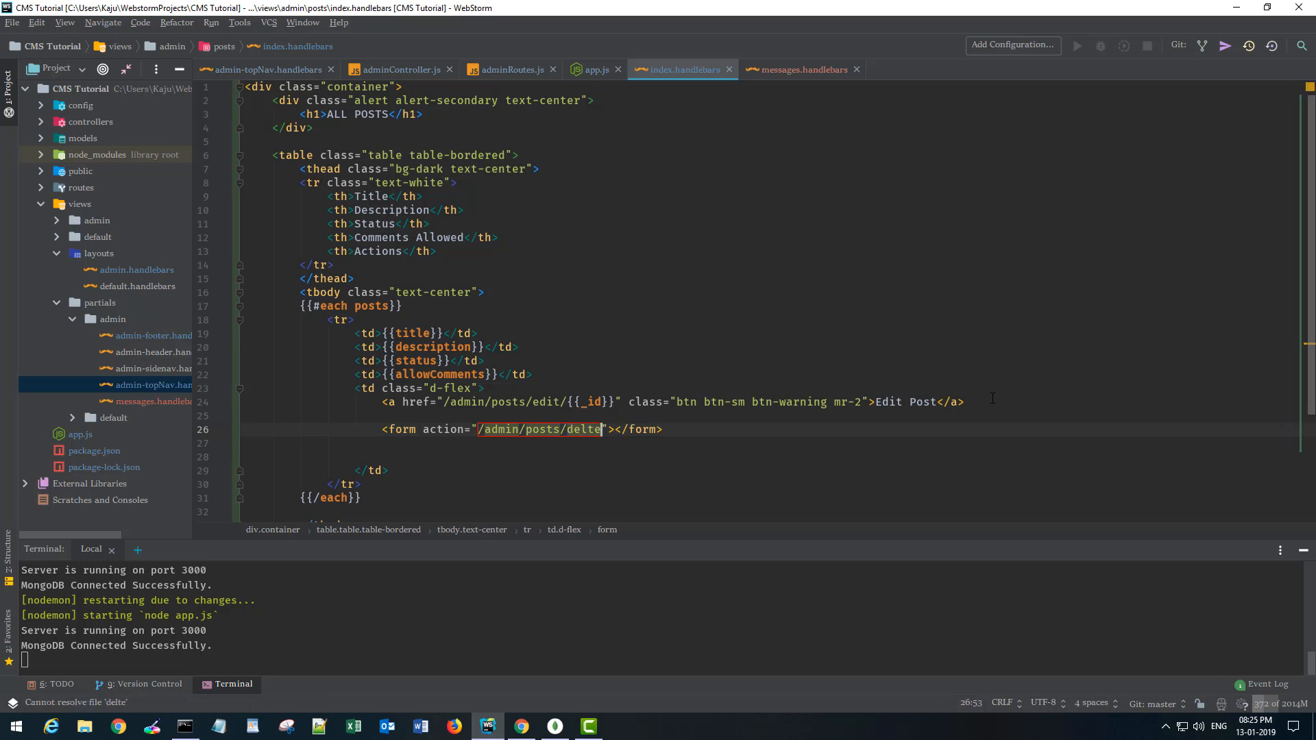
{"action": "type", "text": "e/"}
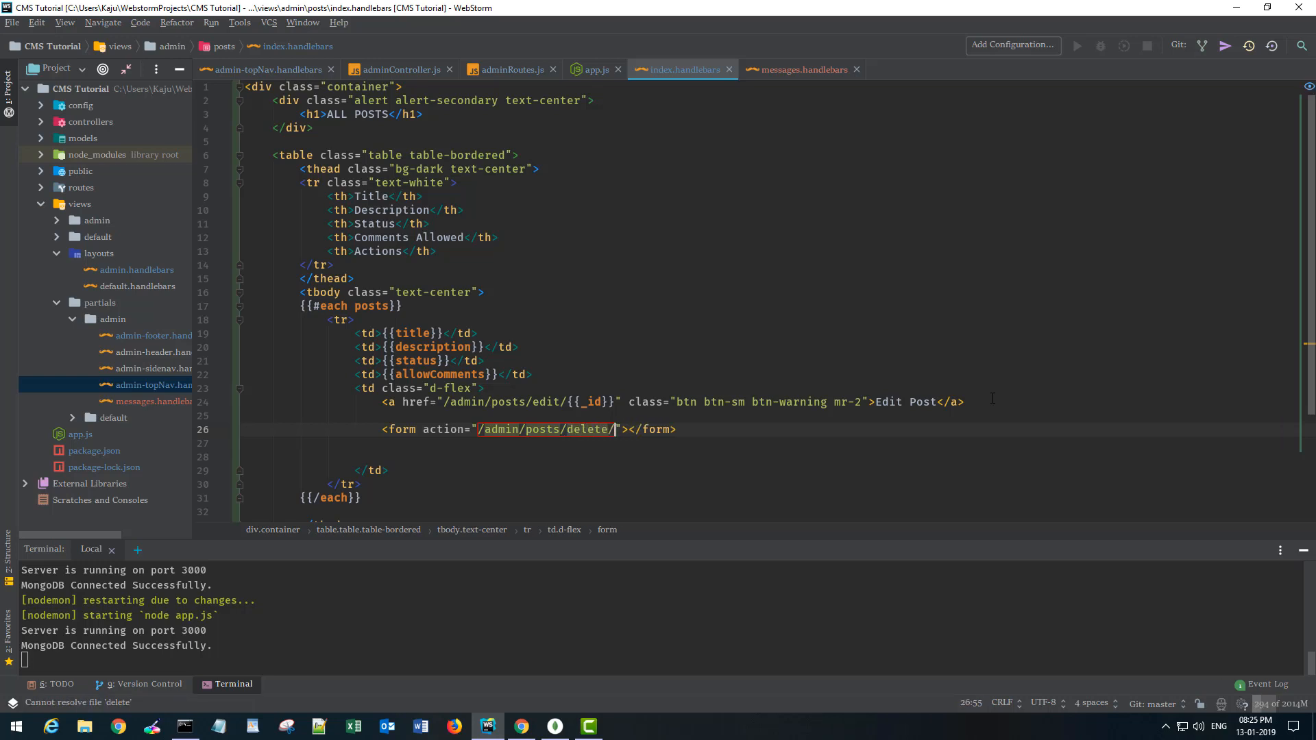
{"action": "type", "text": "{{id"}
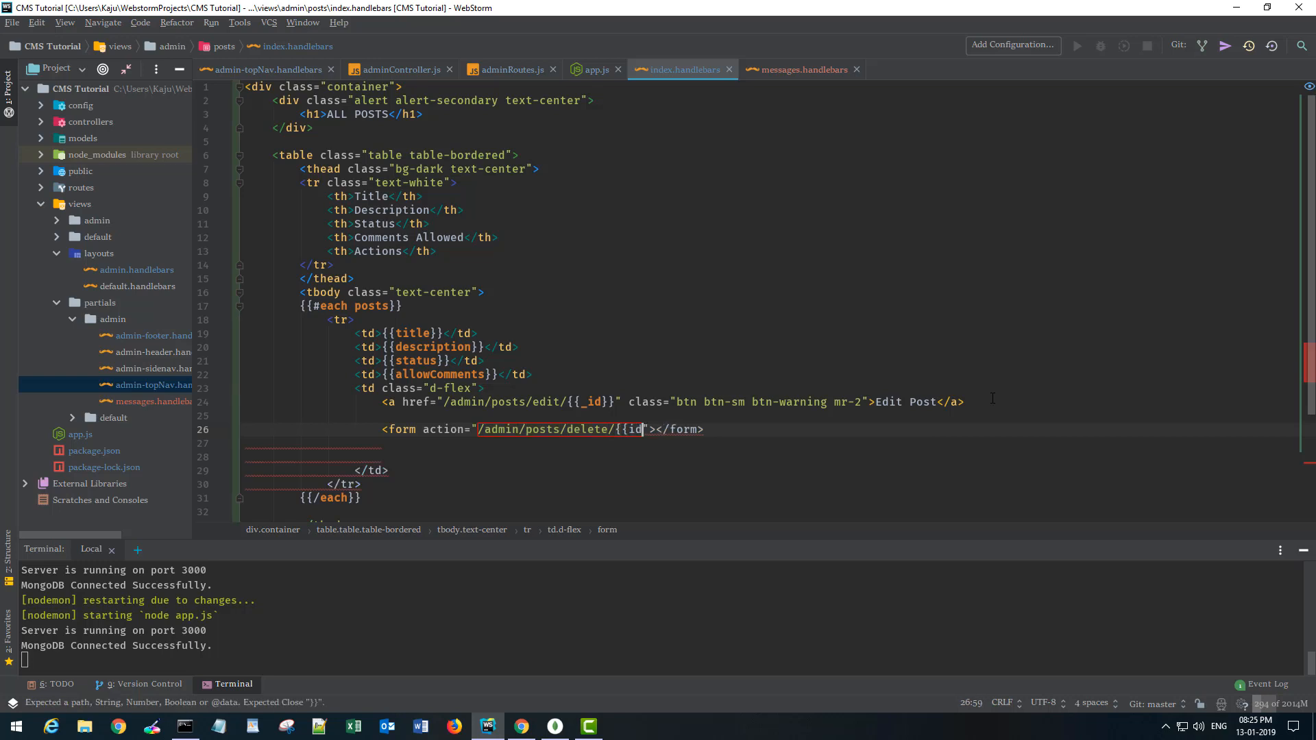
{"action": "type", "text": "}}"}
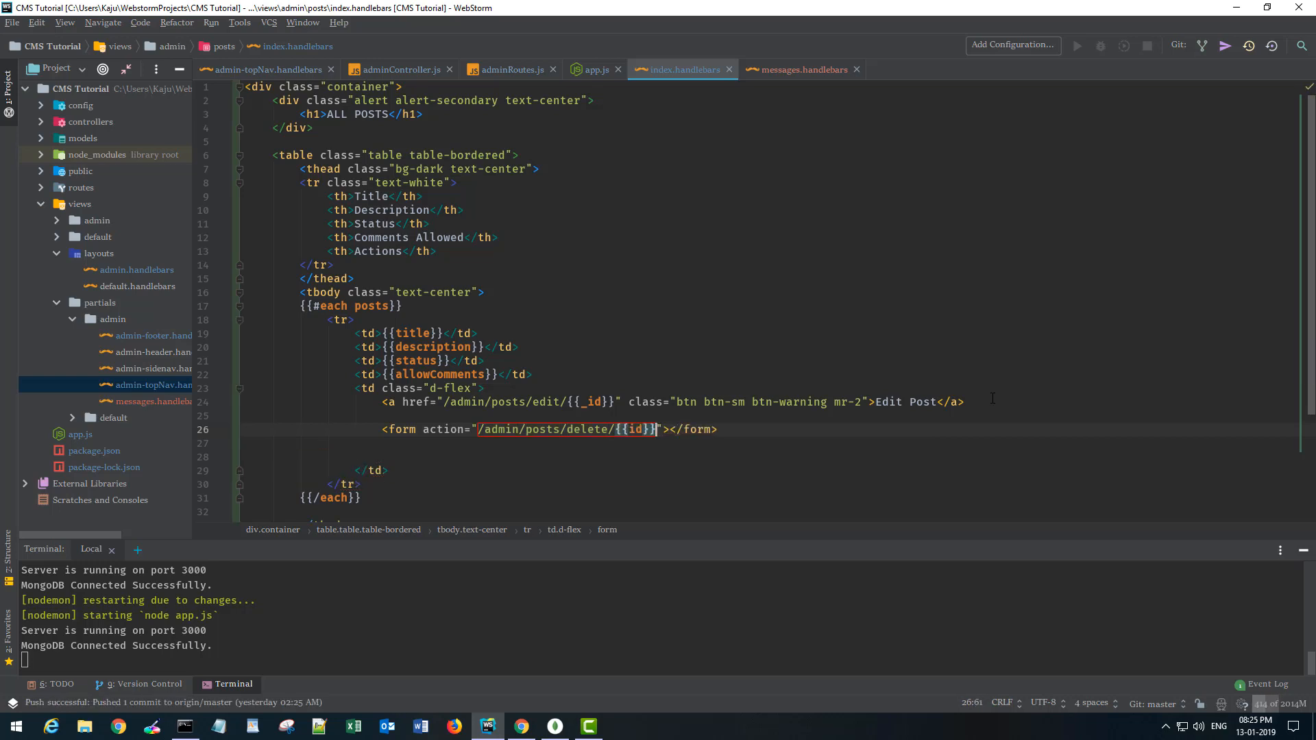
Append ?newMethod=DELETE and method="post" to the form, checking the field name in app.js.
{"action": "type", "text": "?"}
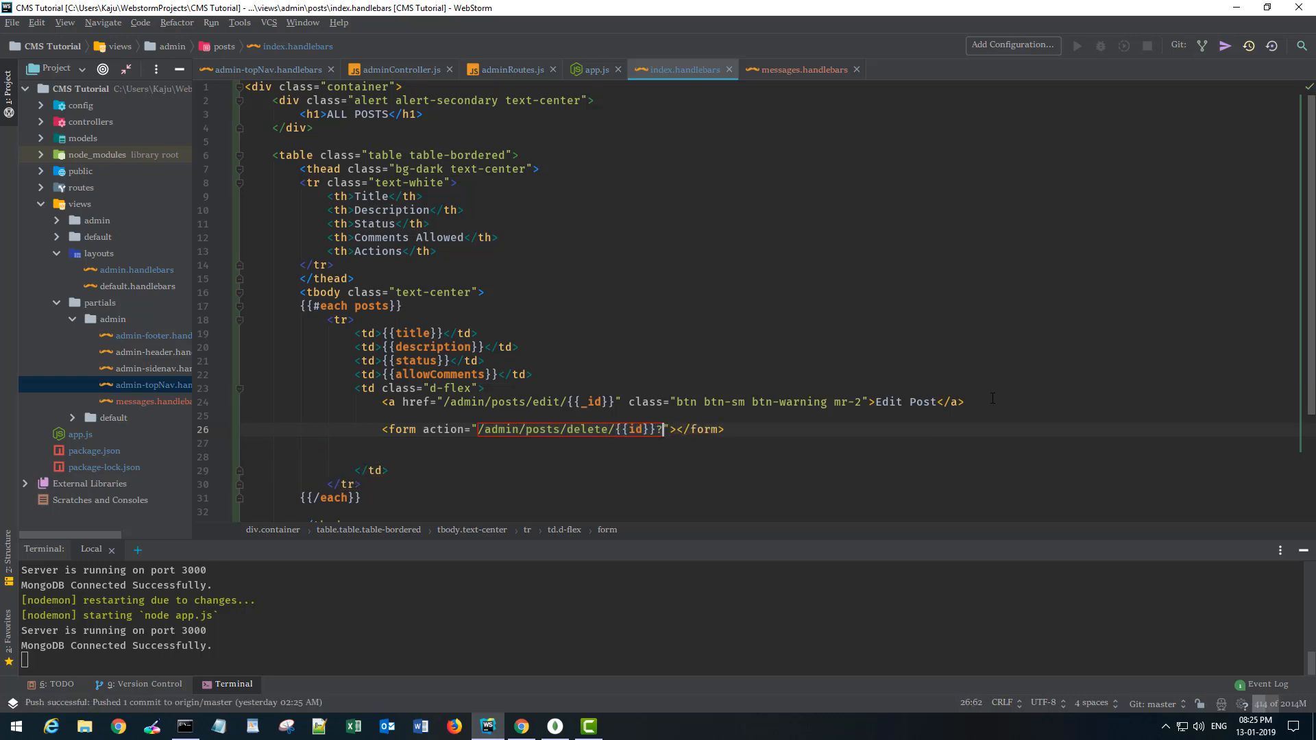
{"action": "type", "text": "newMehotd"}
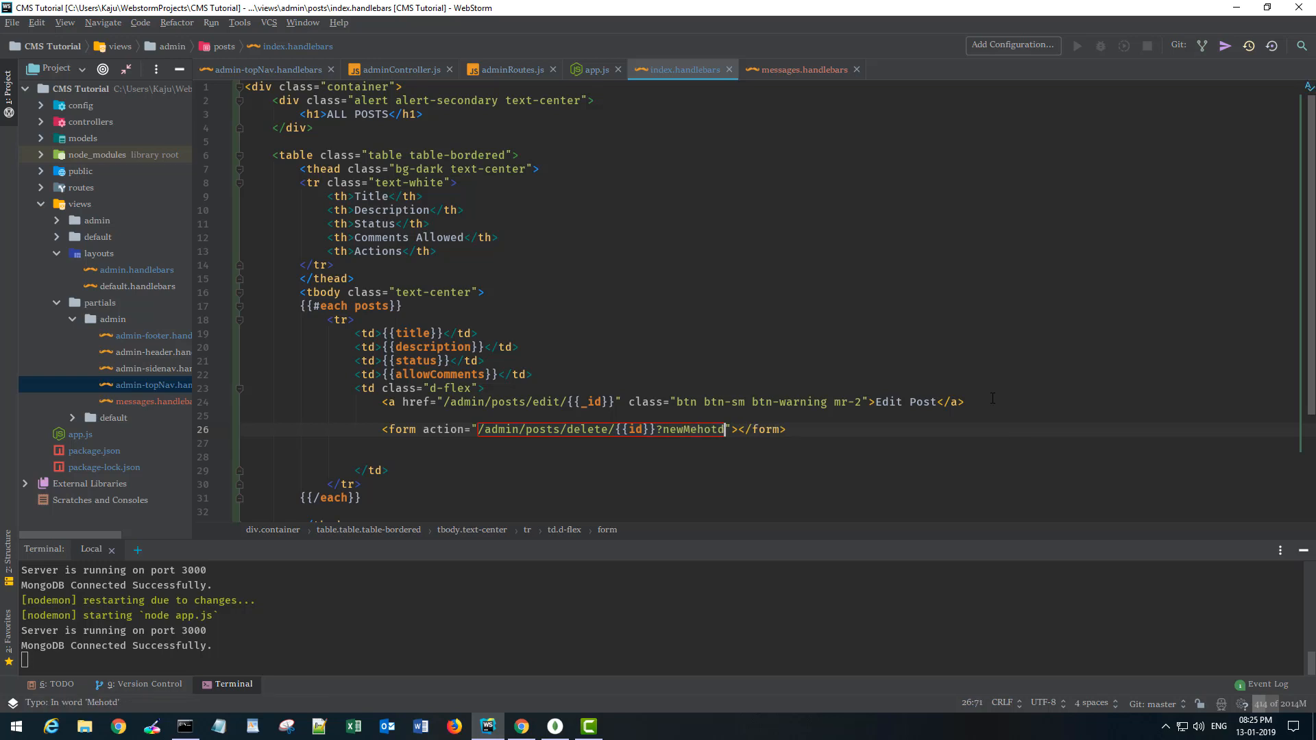
{"action": "type", "text": "newMethod"}
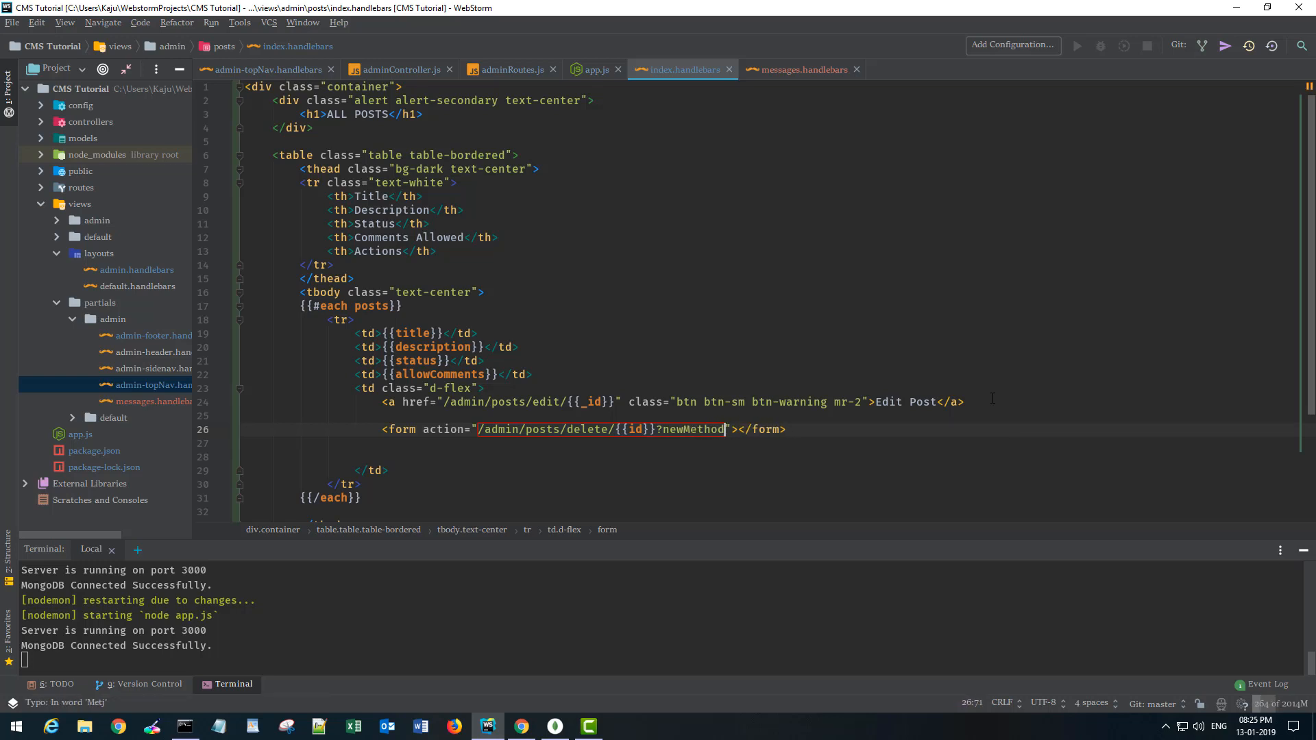
{"action": "type", "text": "=DELETE"}
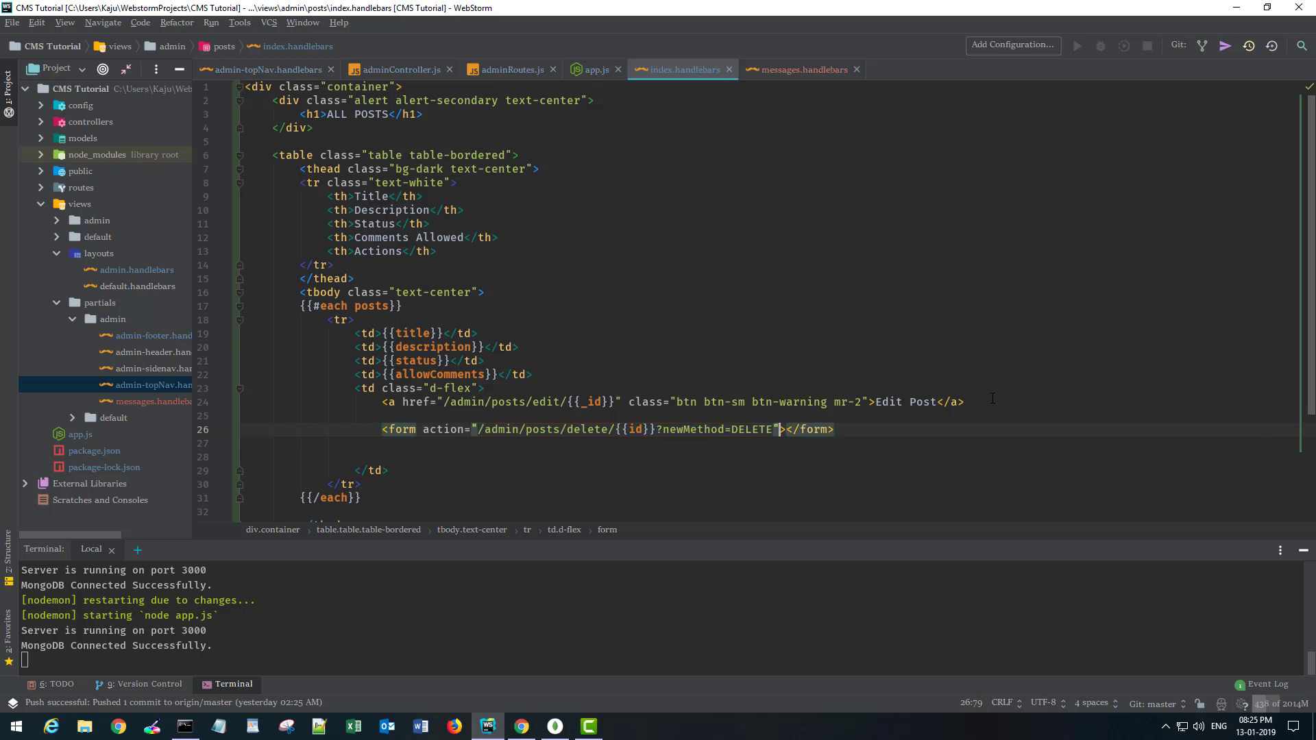
{"action": "type", "text": "method=\"\""}
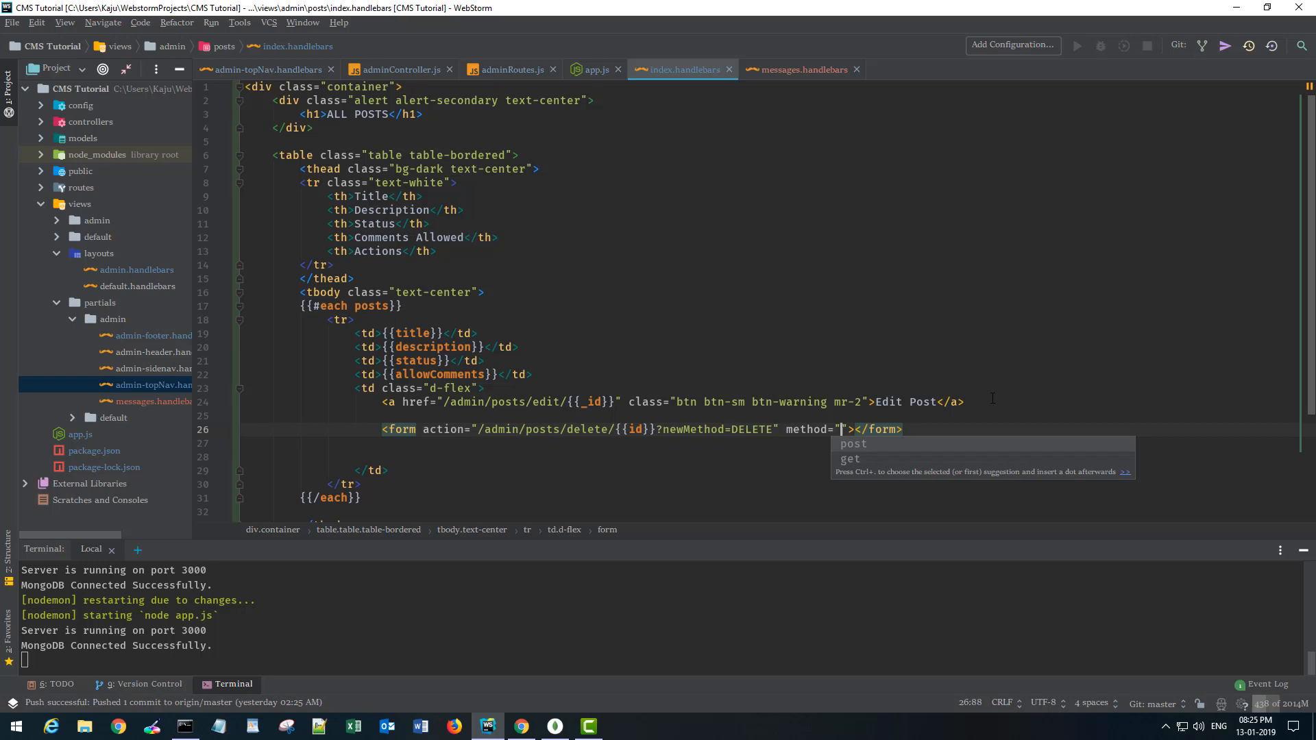
{"action": "type", "text": "post"}
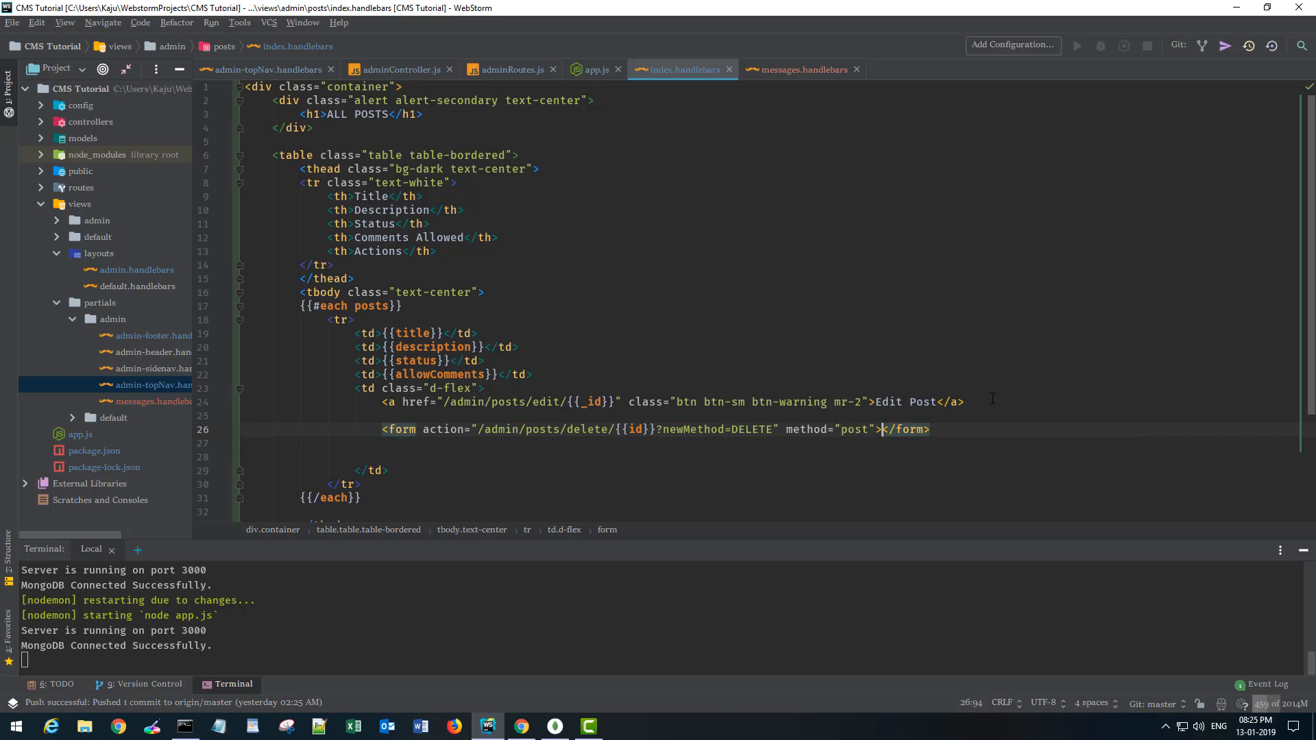
{"action": "key", "text": "Enter"}
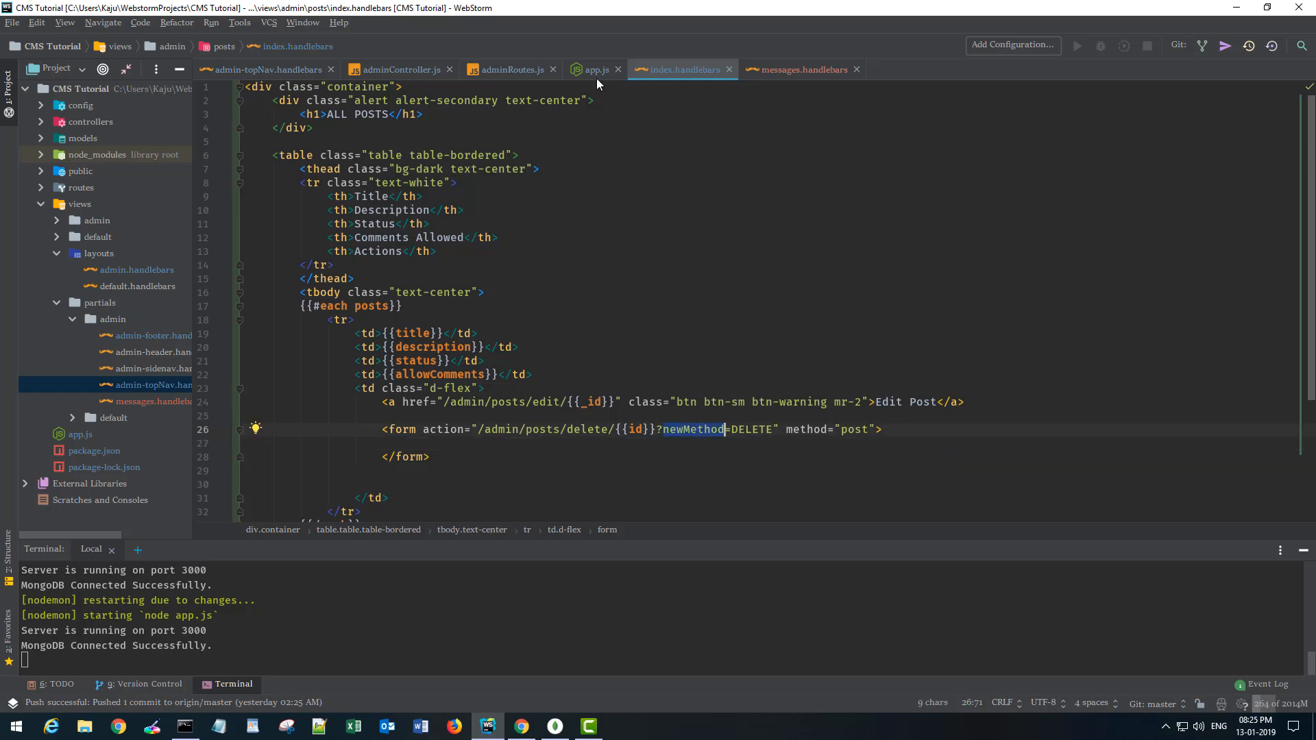
{"action": "left_click", "coordinate": [592, 69]}
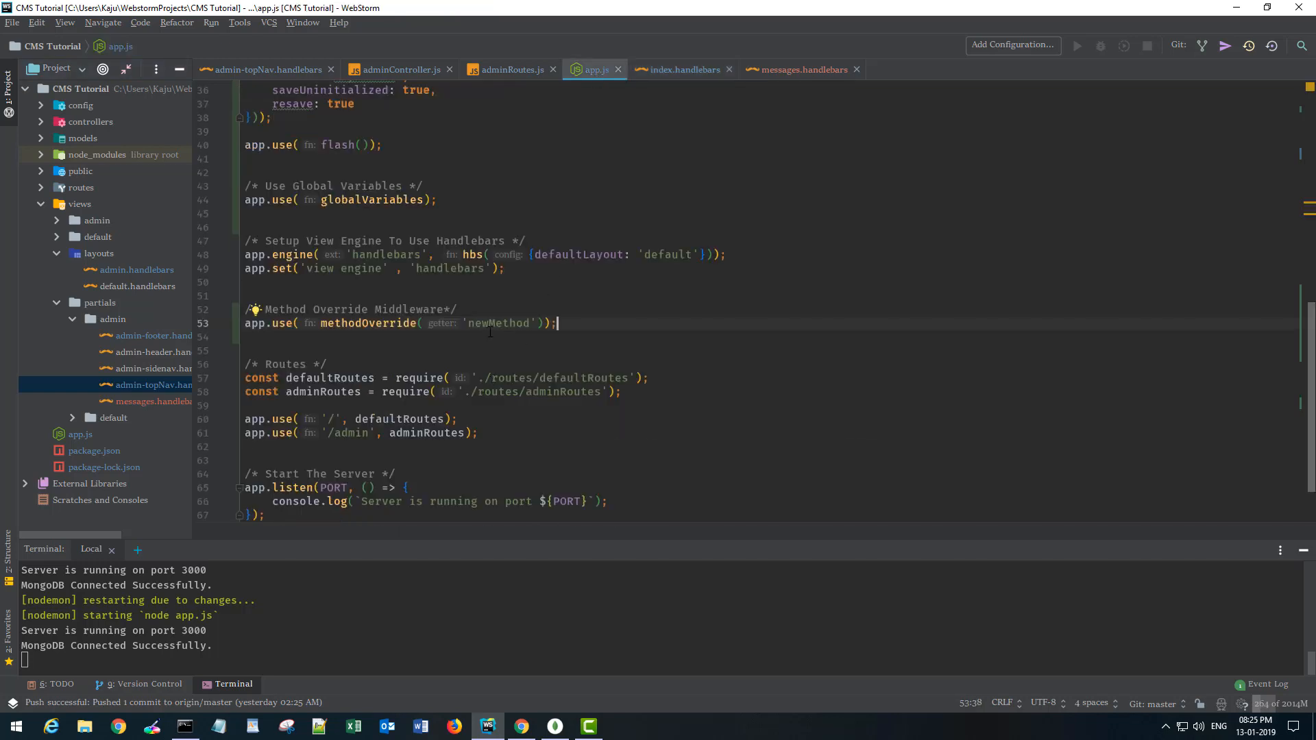
{"action": "mouse_move", "coordinate": [676, 71]}
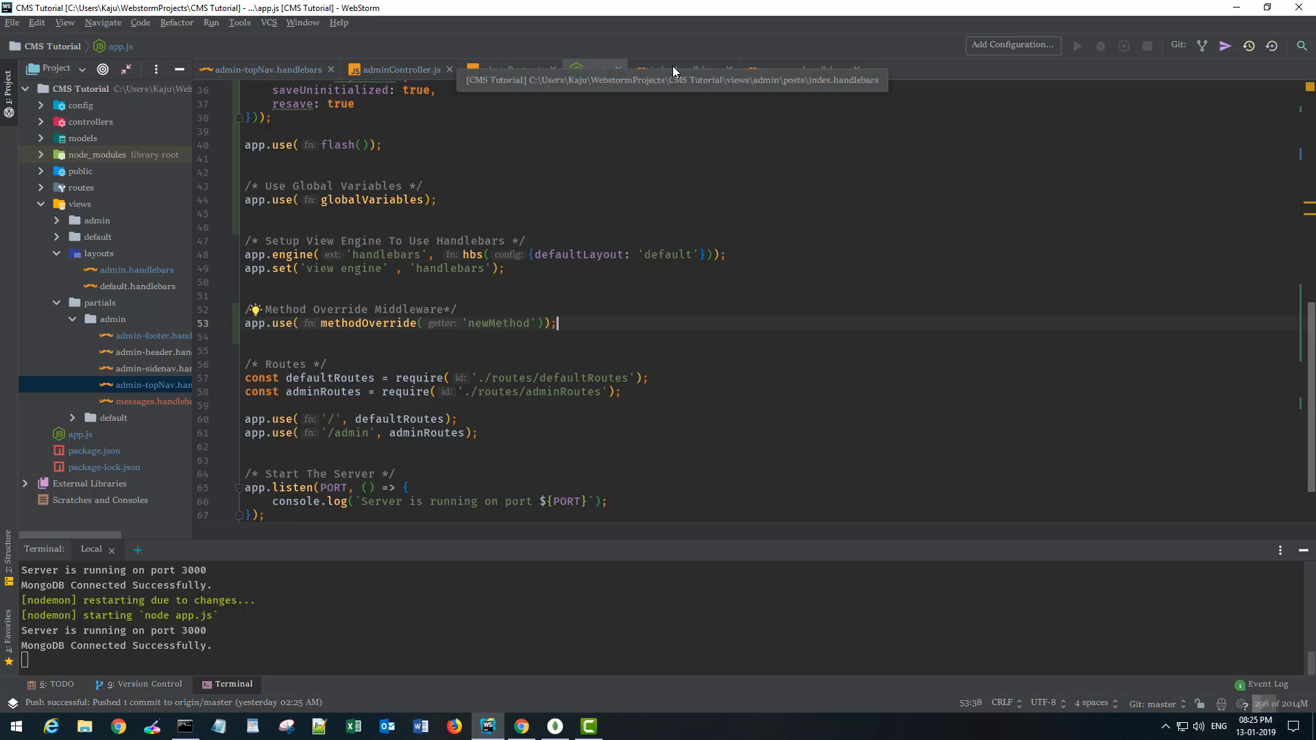
{"action": "left_click", "coordinate": [675, 69]}
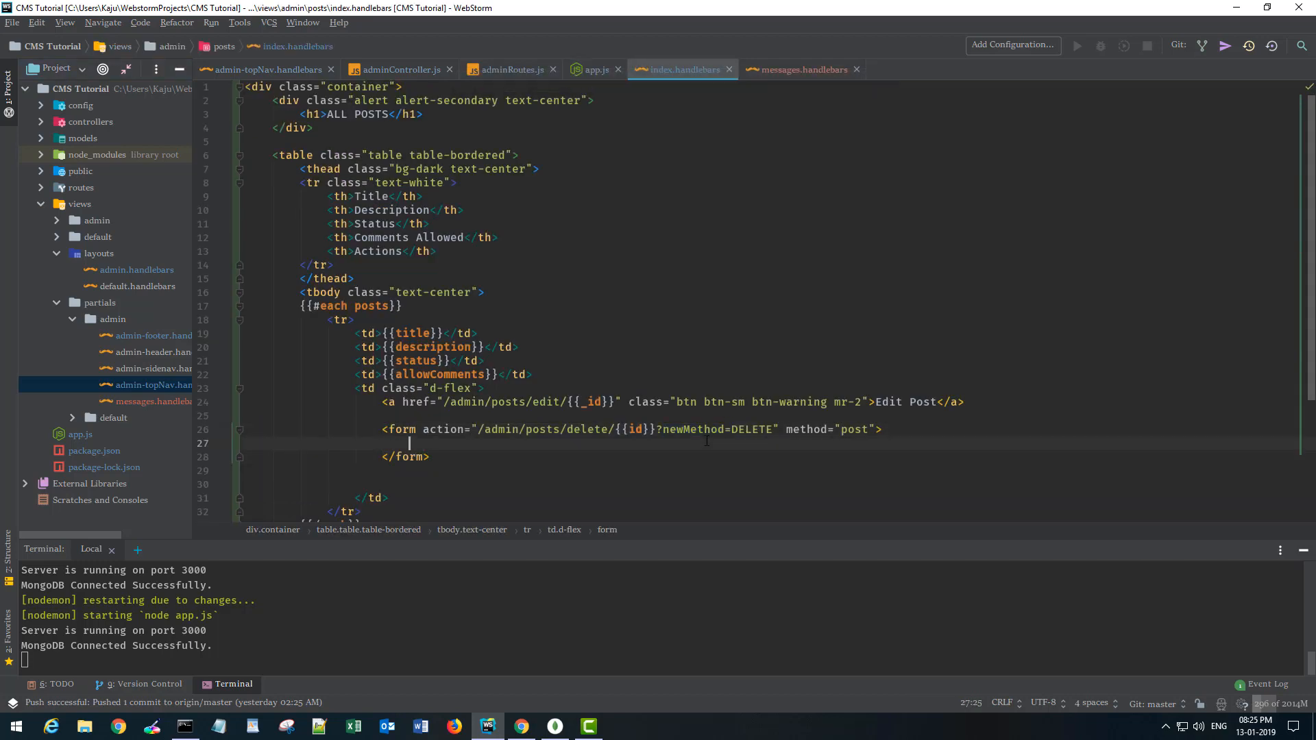
Add a btn btn-sm btn-danger submit button labelled 'Delete Post' inside the form.
{"action": "type", "text": "<button></button>"}
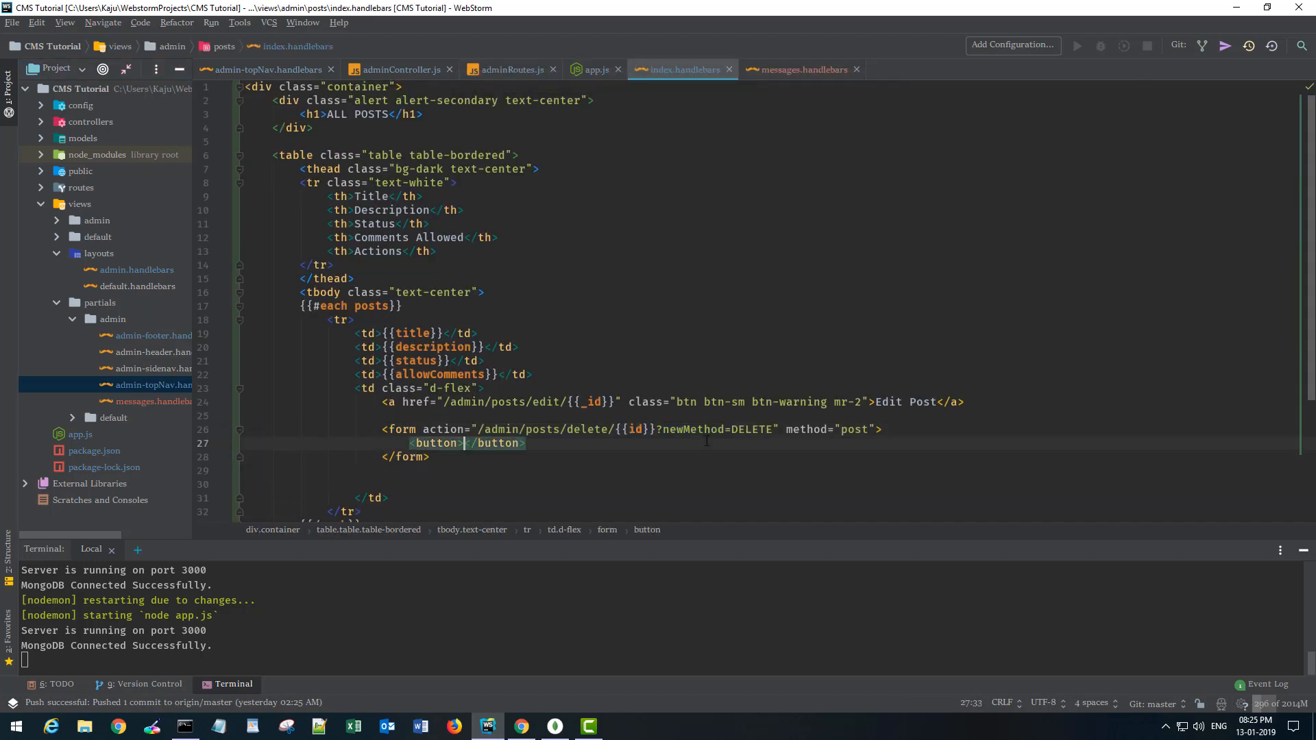
{"action": "type", "text": "Delete Post"}
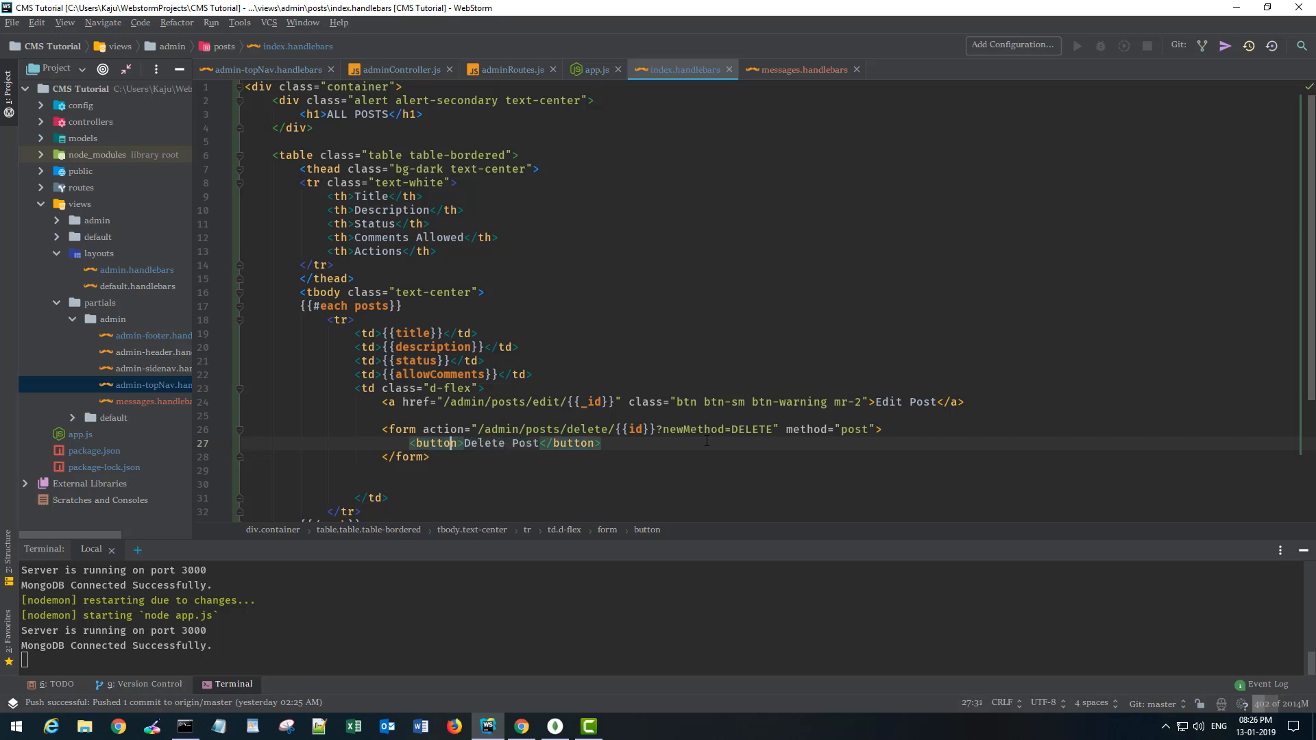
{"action": "type", "text": "c"}
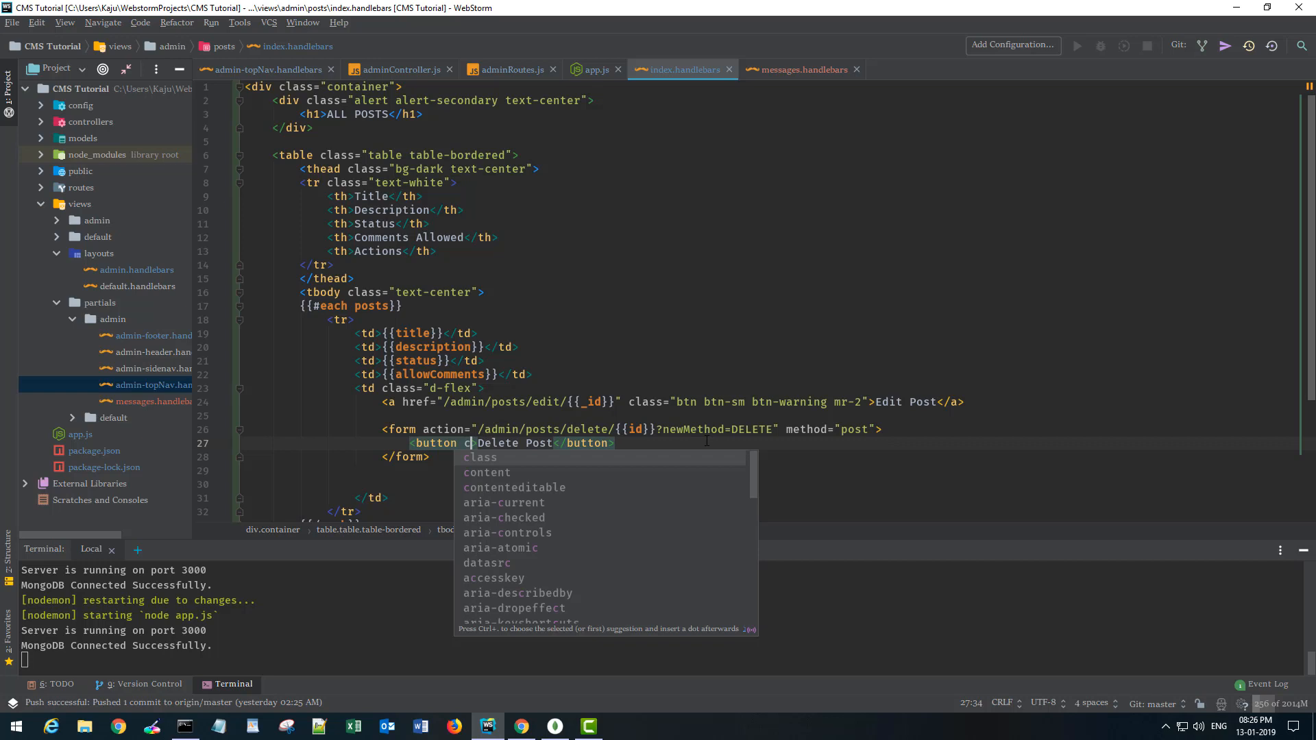
{"action": "type", "text": "class=\"btn btnsm btn-danger"}
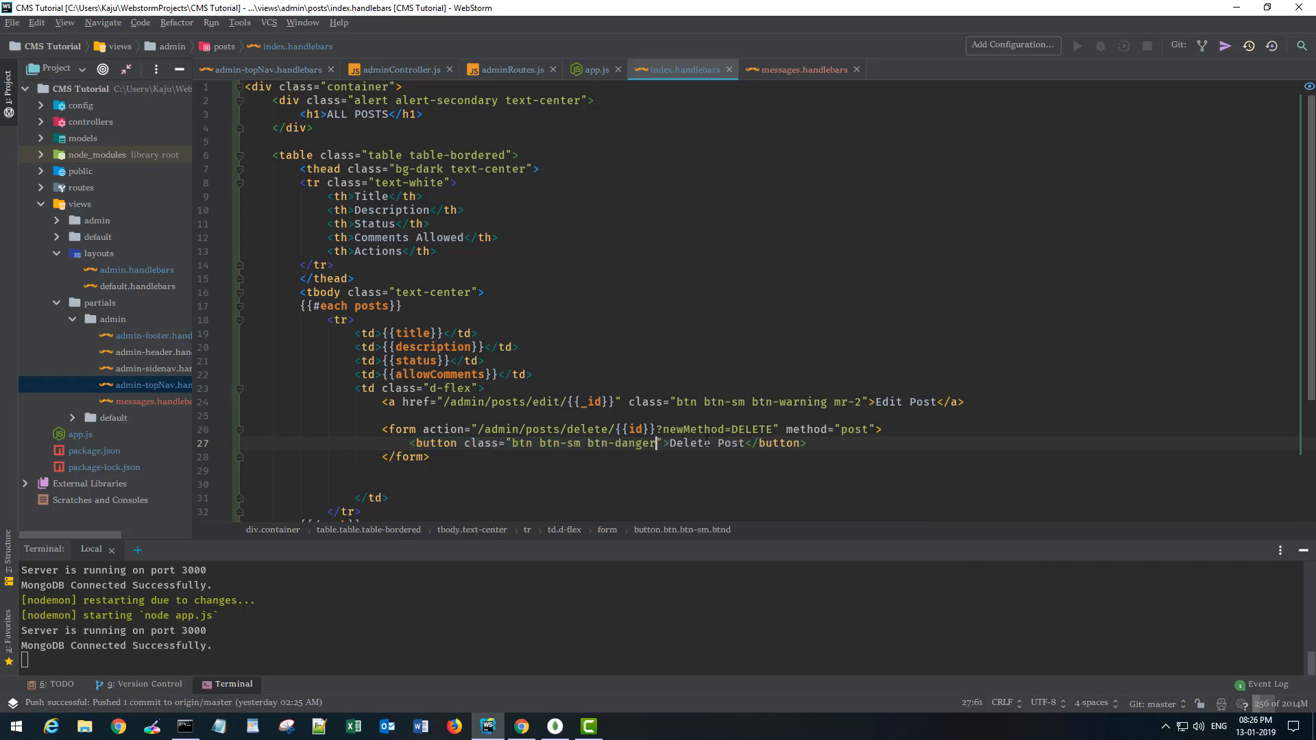
{"action": "type", "text": "type=\"\""}
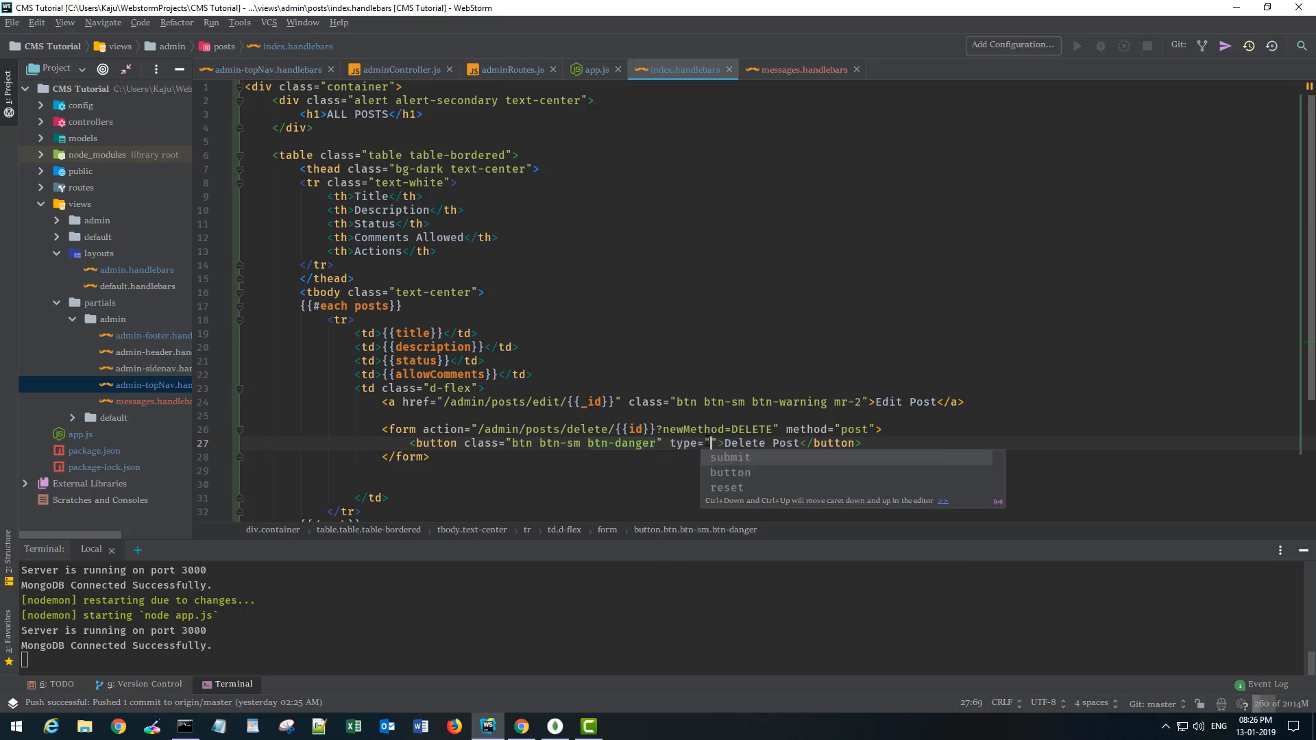
{"action": "left_click", "coordinate": [730, 458]}
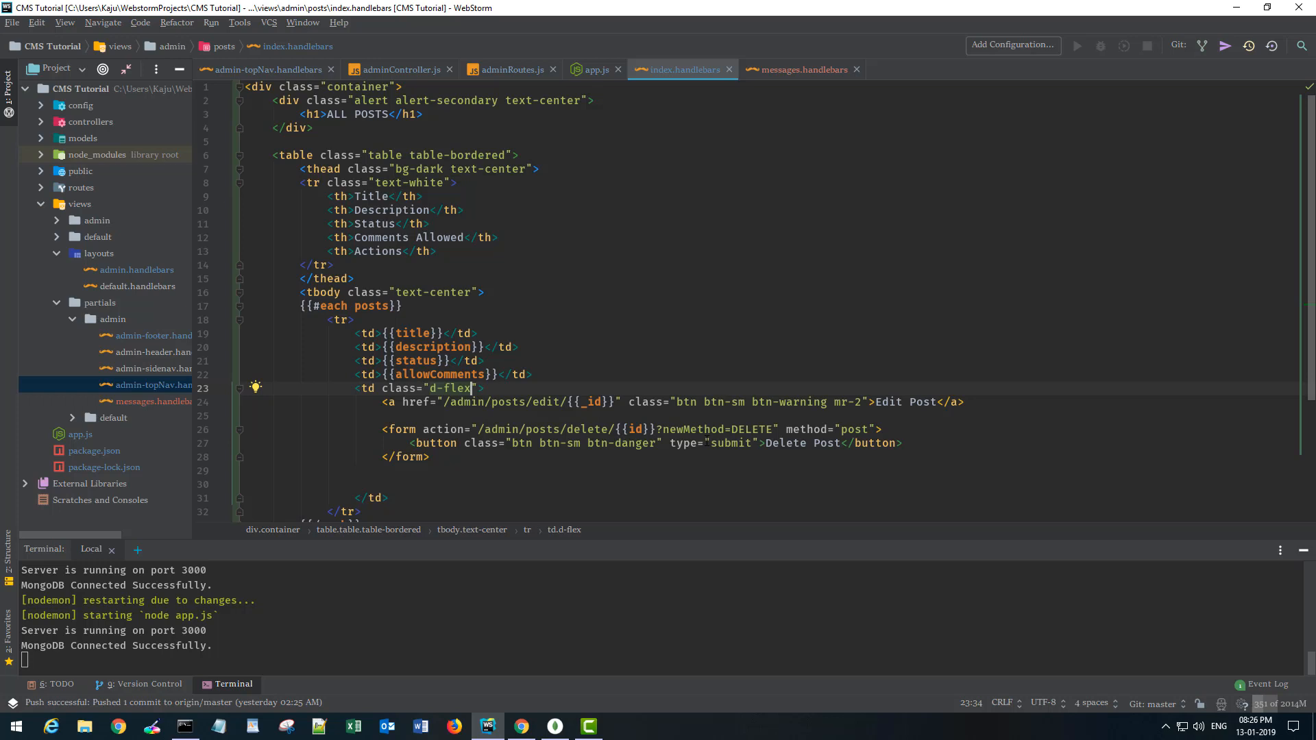
{"action": "left_click", "coordinate": [469, 402]}
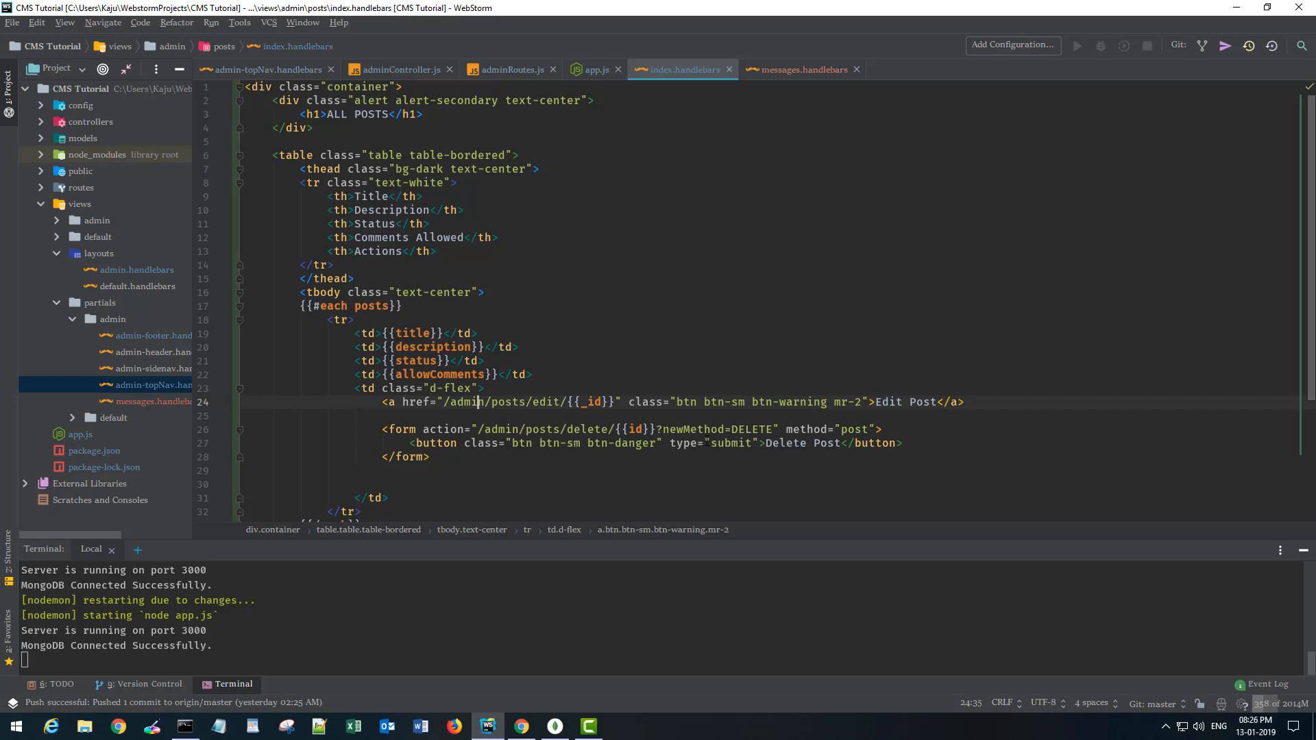
{"action": "left_click", "coordinate": [829, 401]}
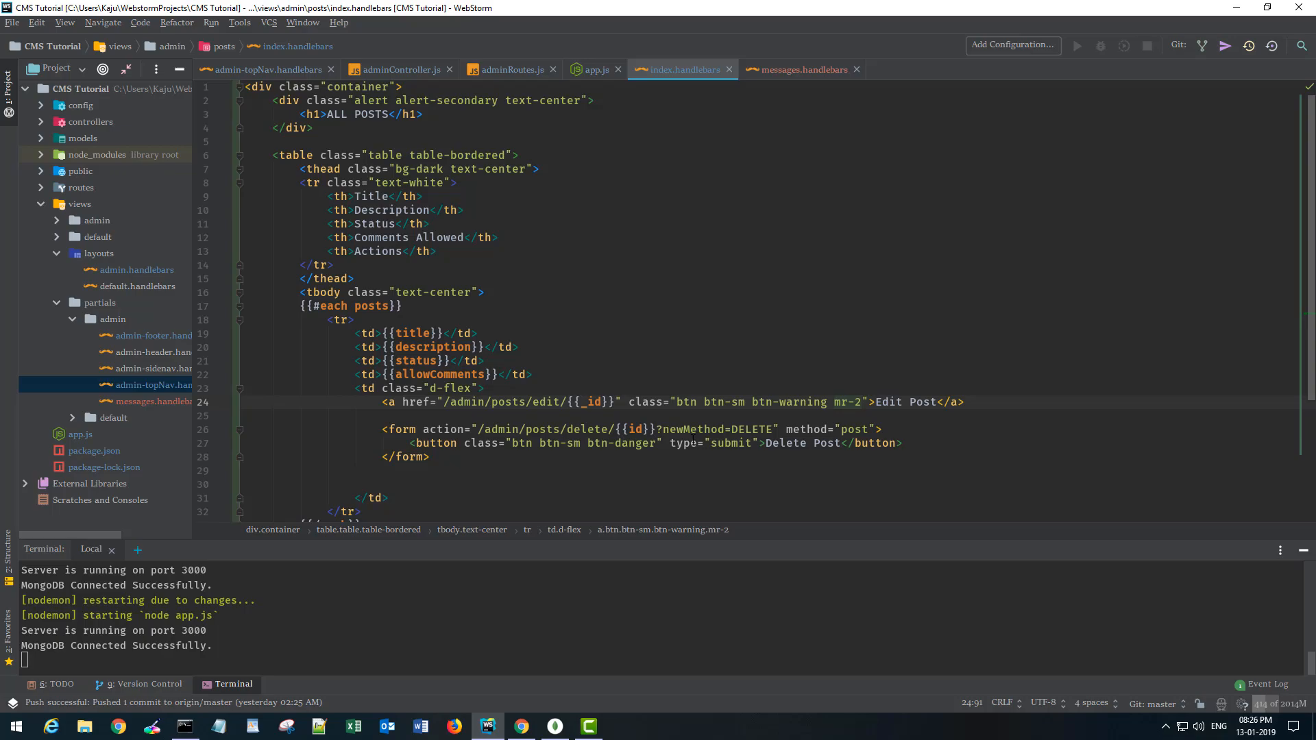
{"action": "left_click", "coordinate": [522, 726]}
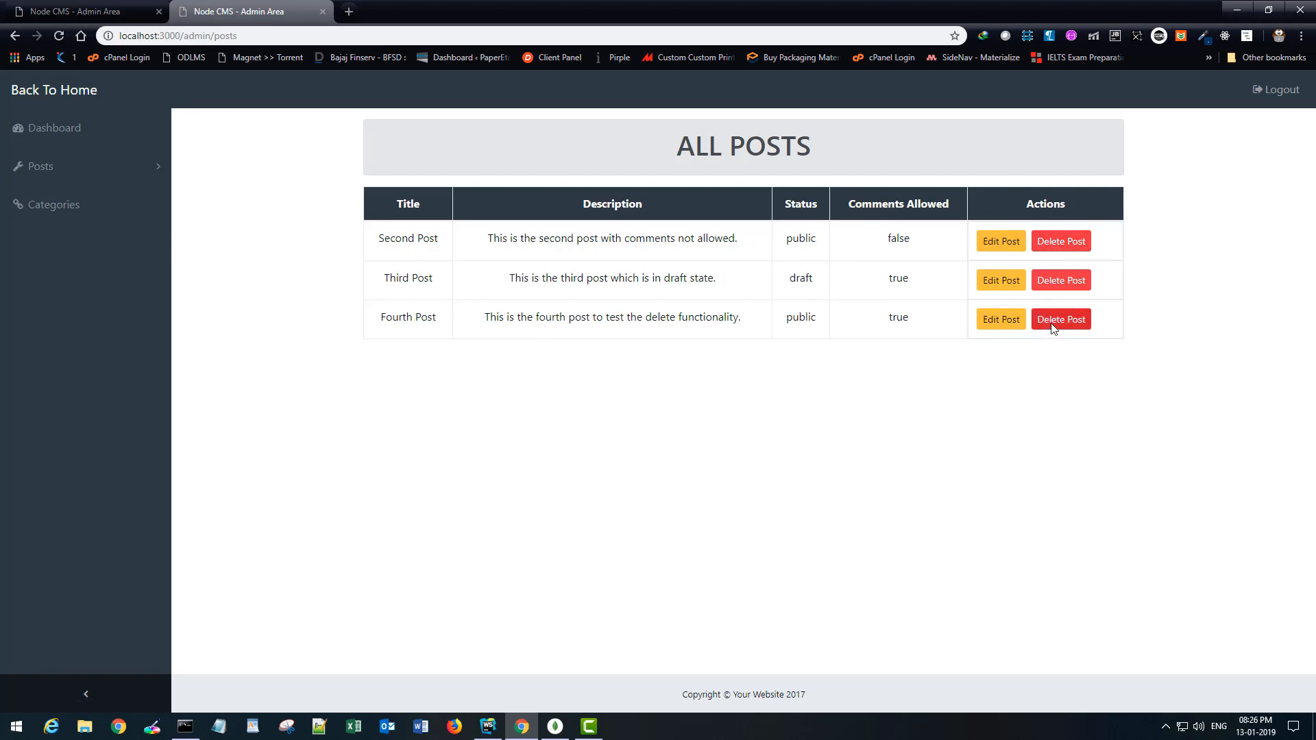
{"action": "mouse_move", "coordinate": [545, 530]}
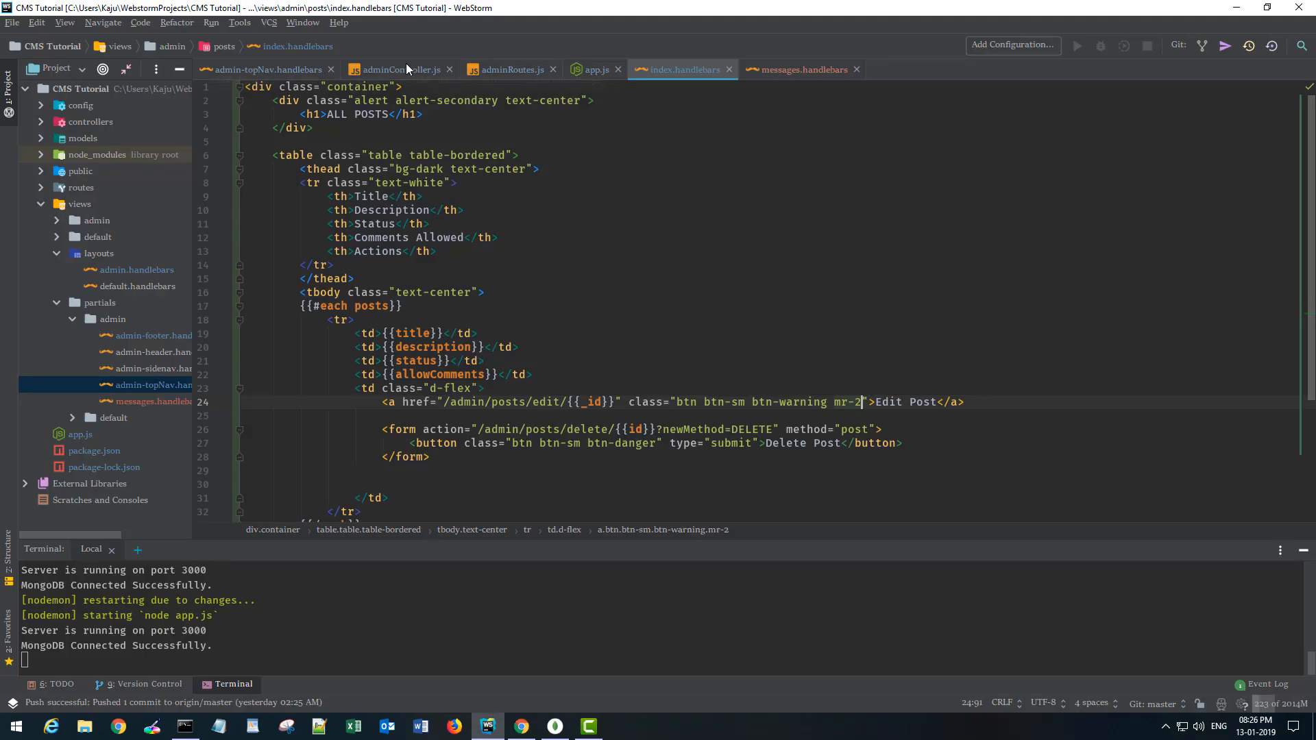
Add router.route('/posts/delete/:id').delete(); above module.exports in adminRoutes.js.
{"action": "left_click", "coordinate": [512, 69]}
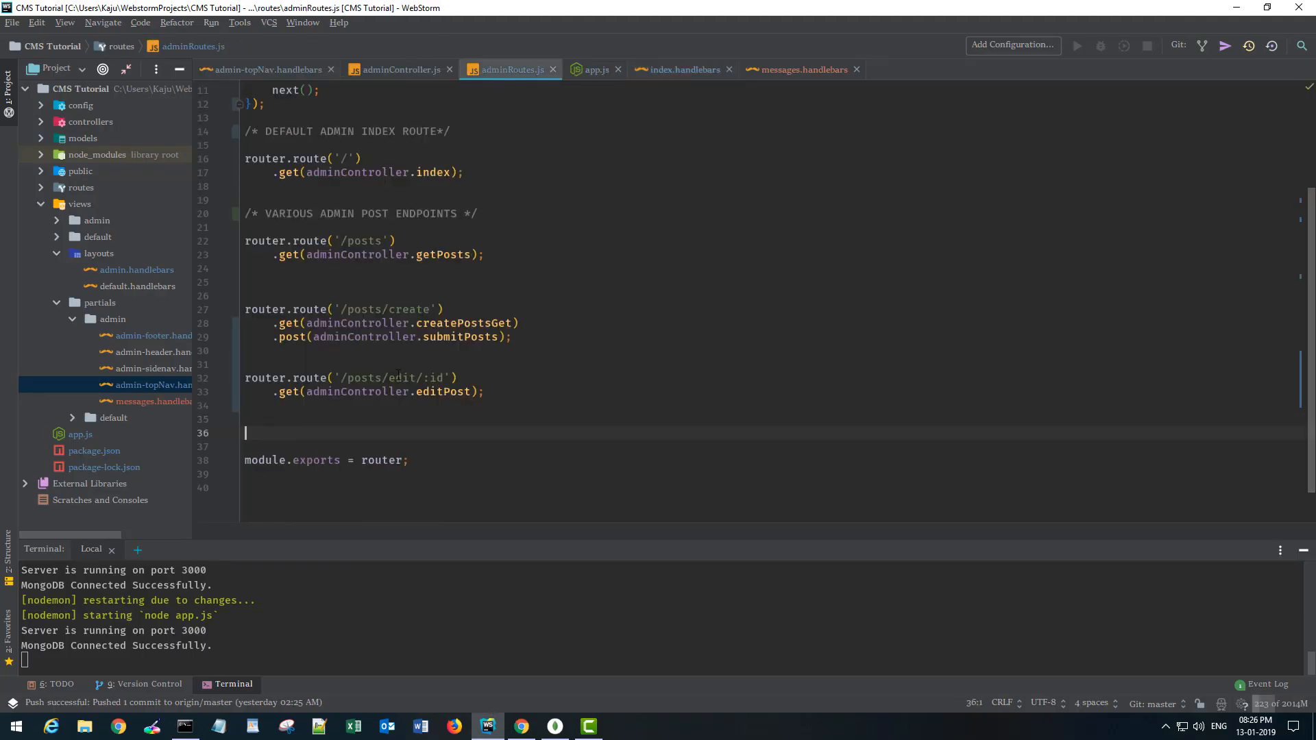
{"action": "type", "text": "router.route()"}
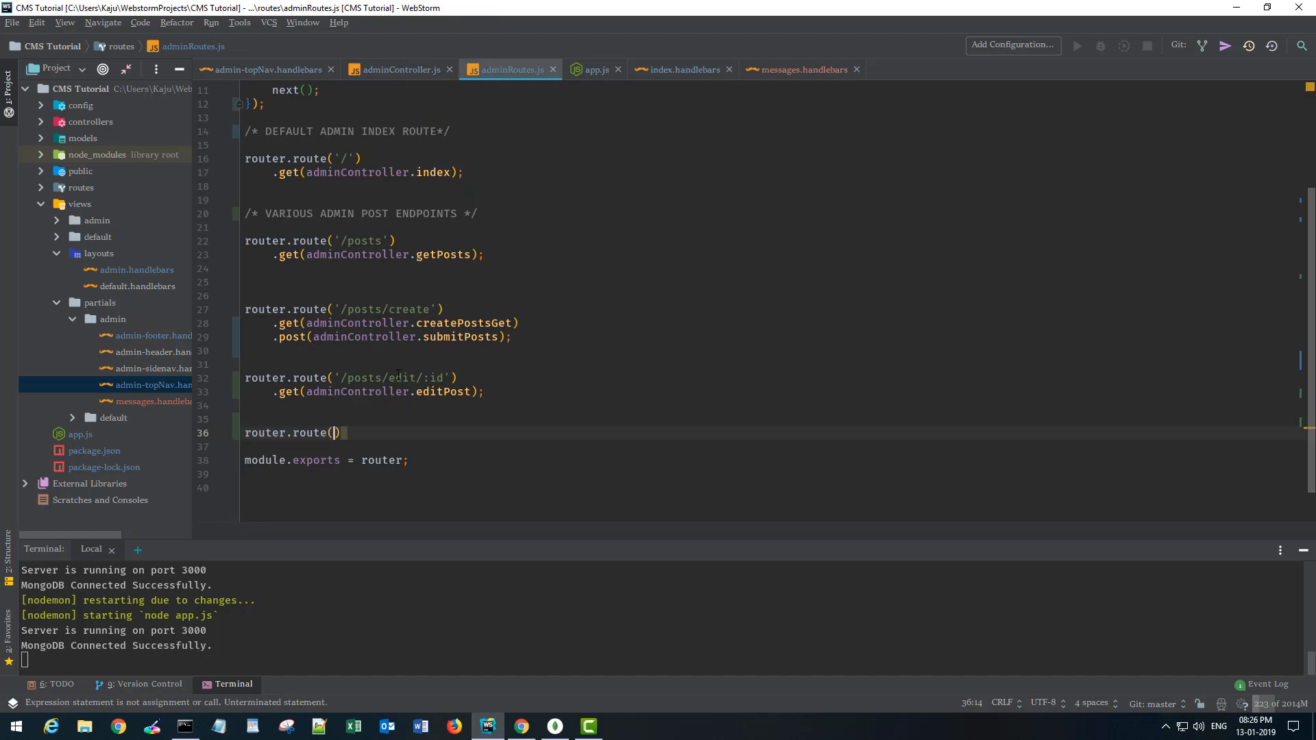
{"action": "type", "text": "'/'"}
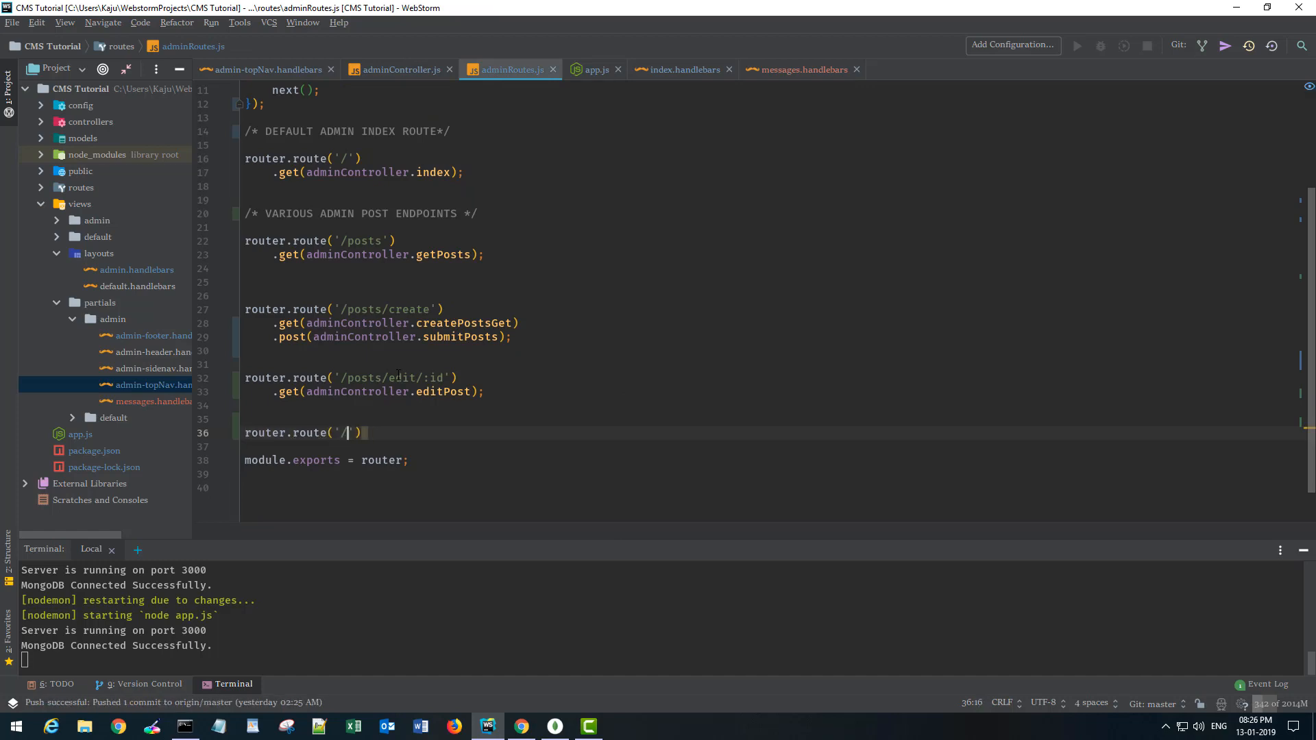
{"action": "type", "text": "posts/deelete/:id"}
{"action": "type", "text": ".delete("}
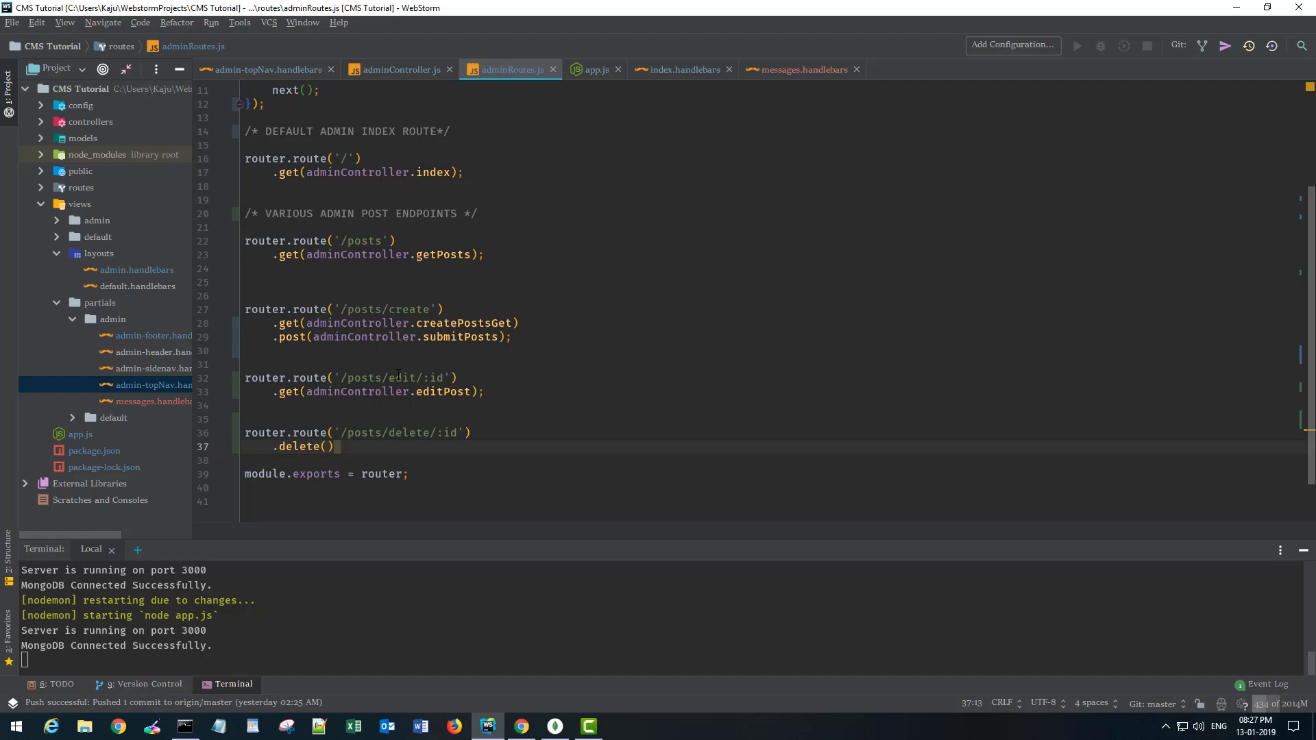
{"action": "type", "text": ";"}
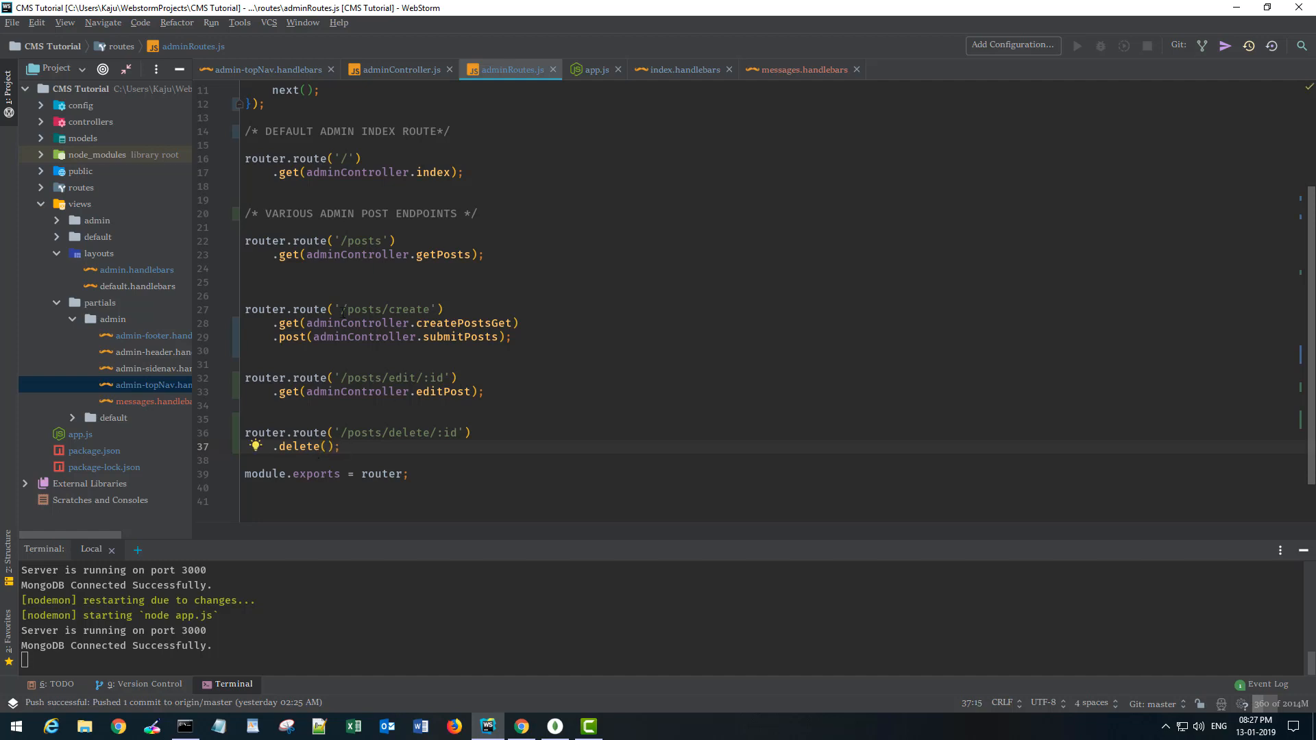
Define deletePost(req, res) calling Post.findByIdAndDelete(req.params.id).then(deletedPost) in adminController.js.
{"action": "left_click", "coordinate": [401, 69]}
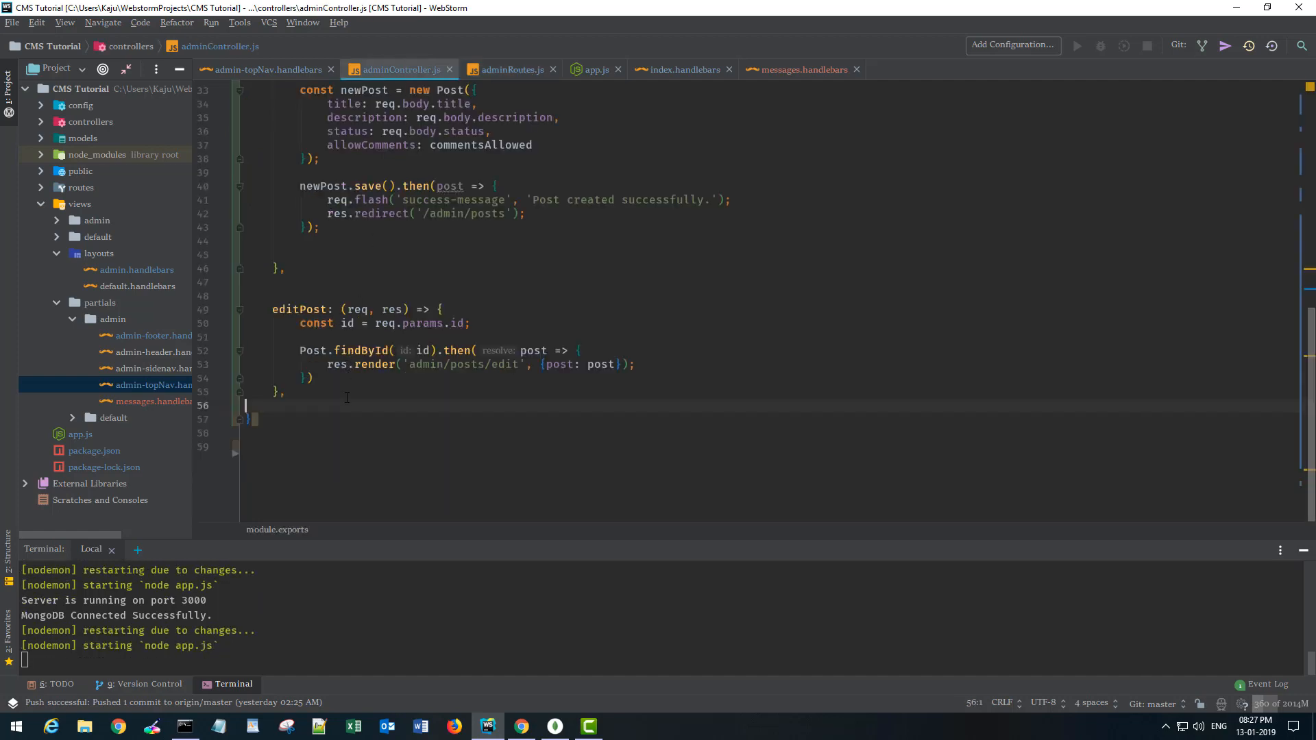
{"action": "type", "text": "d"}
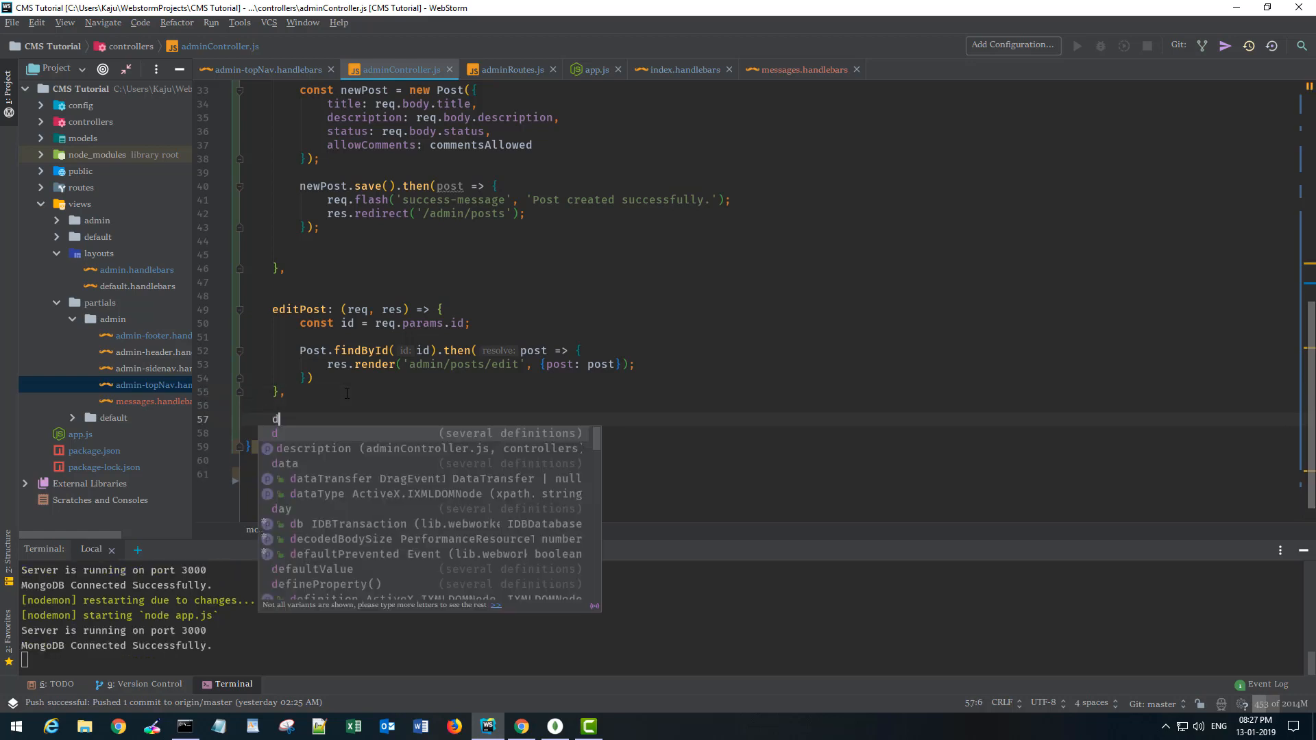
{"action": "type", "text": "eletePost:"}
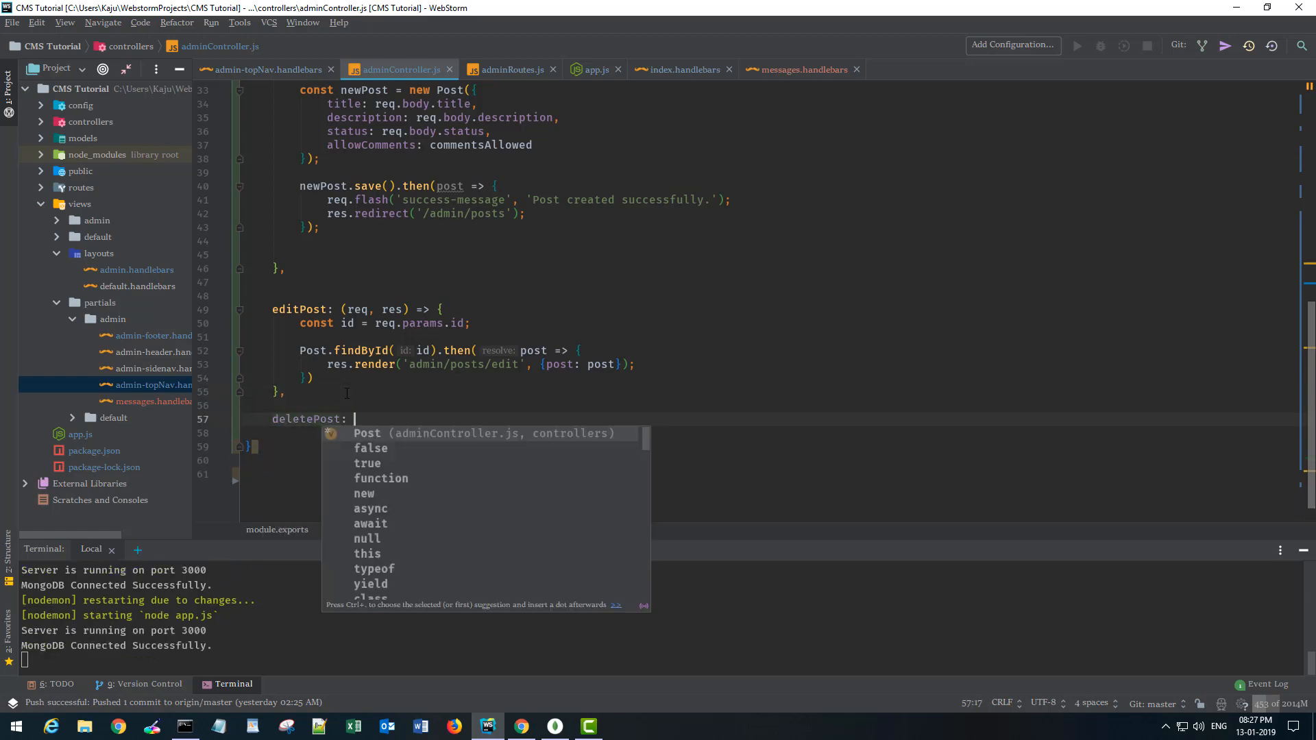
{"action": "type", "text": "(req, res) => {"}
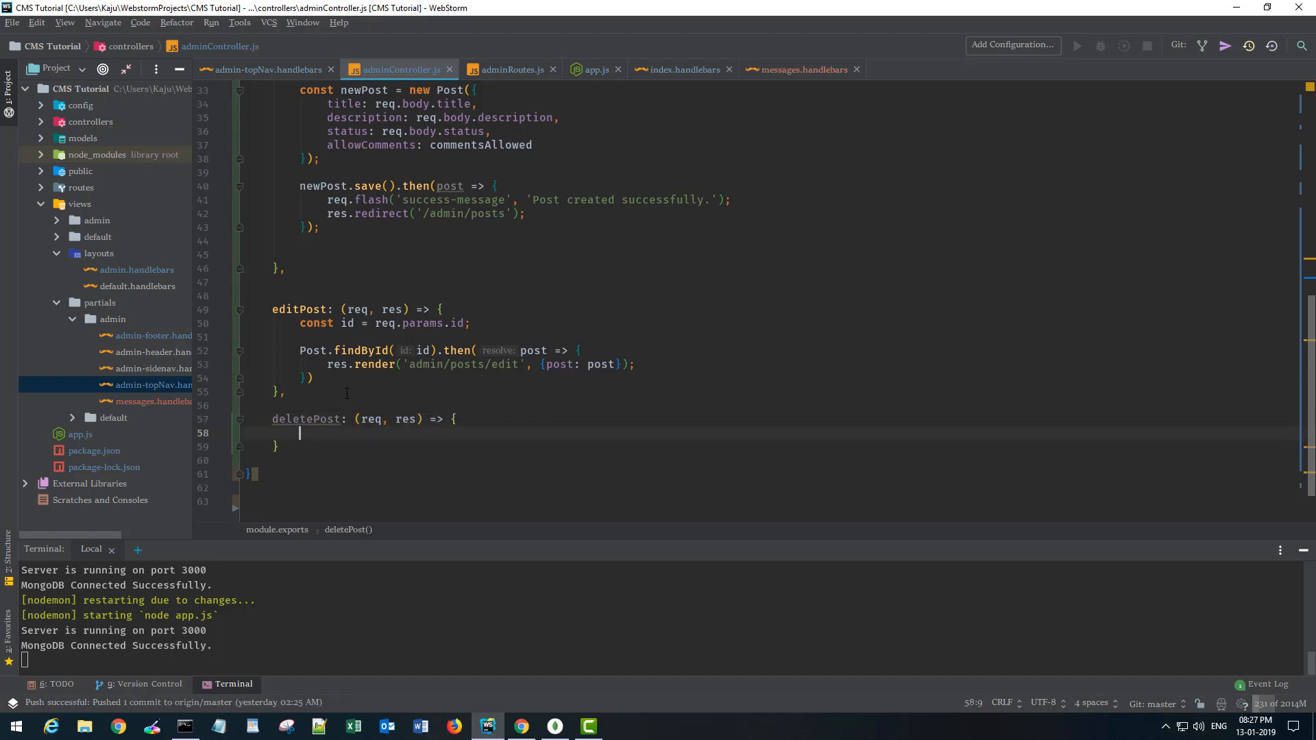
{"action": "key", "text": "Enter"}
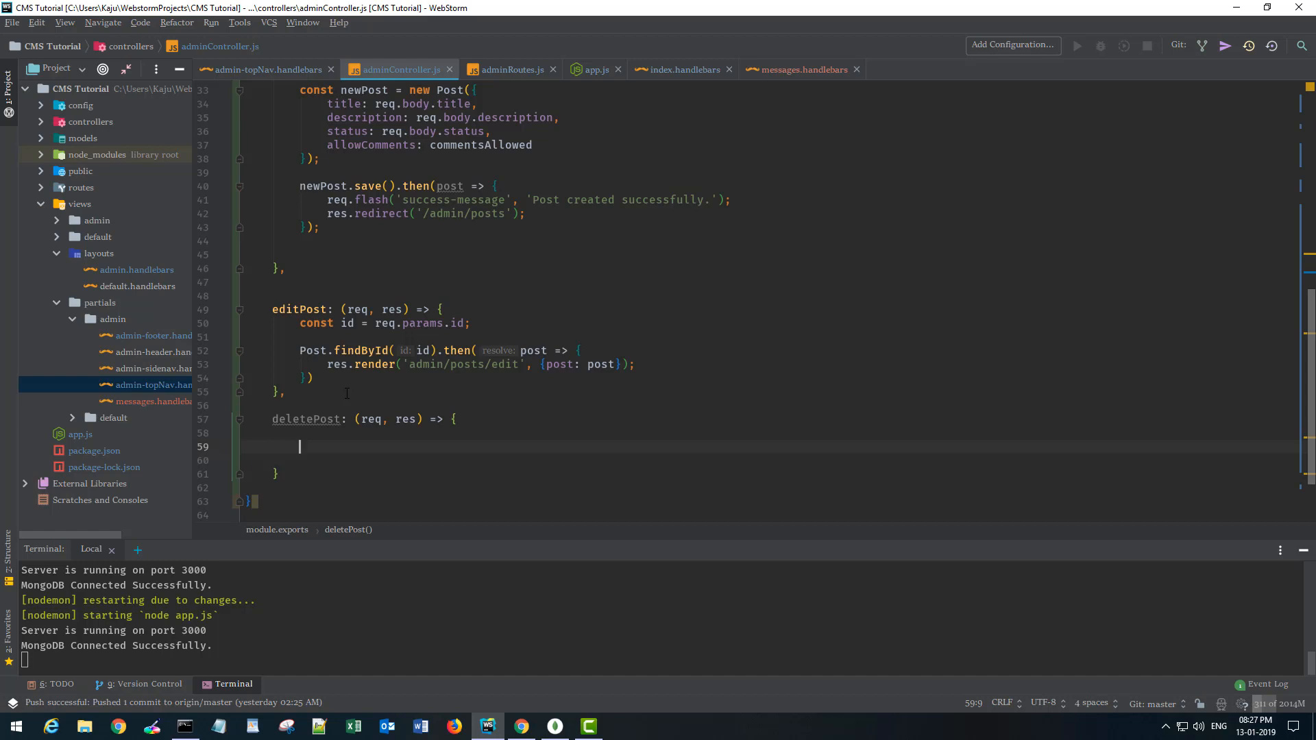
{"action": "type", "text": "Post."}
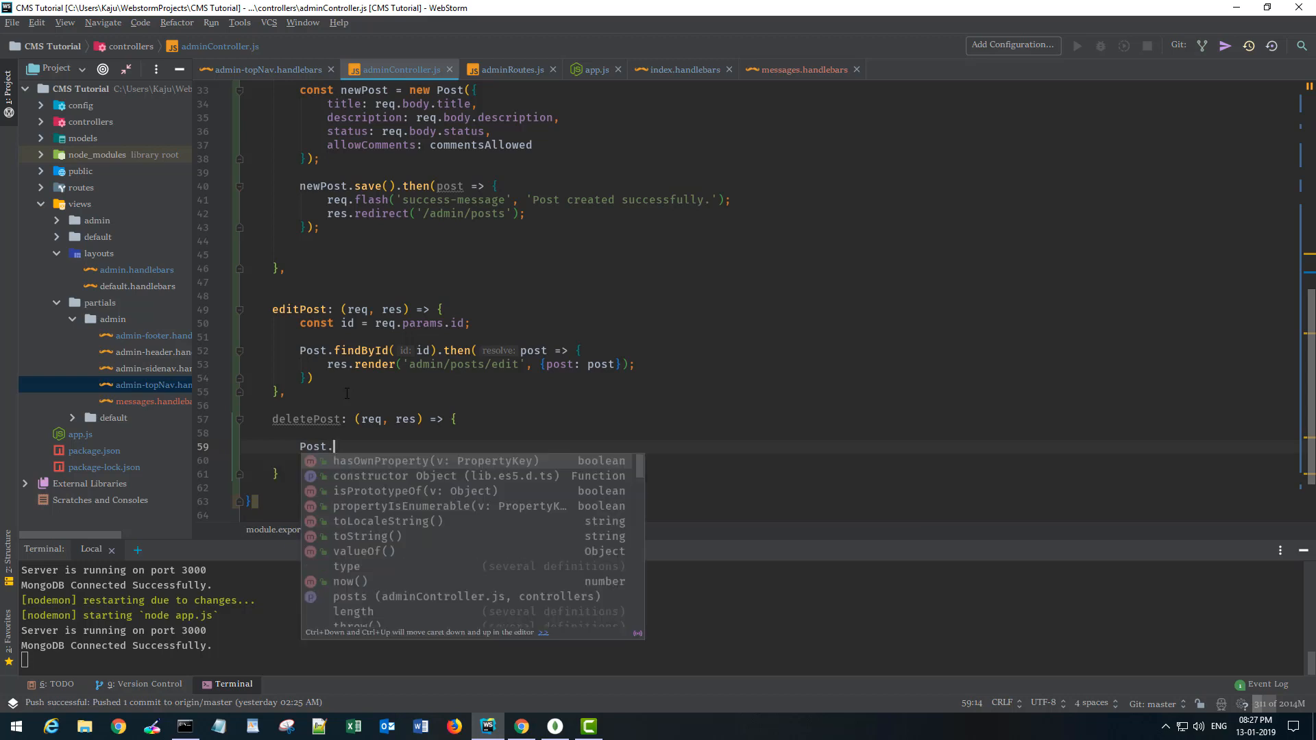
{"action": "type", "text": "findby"}
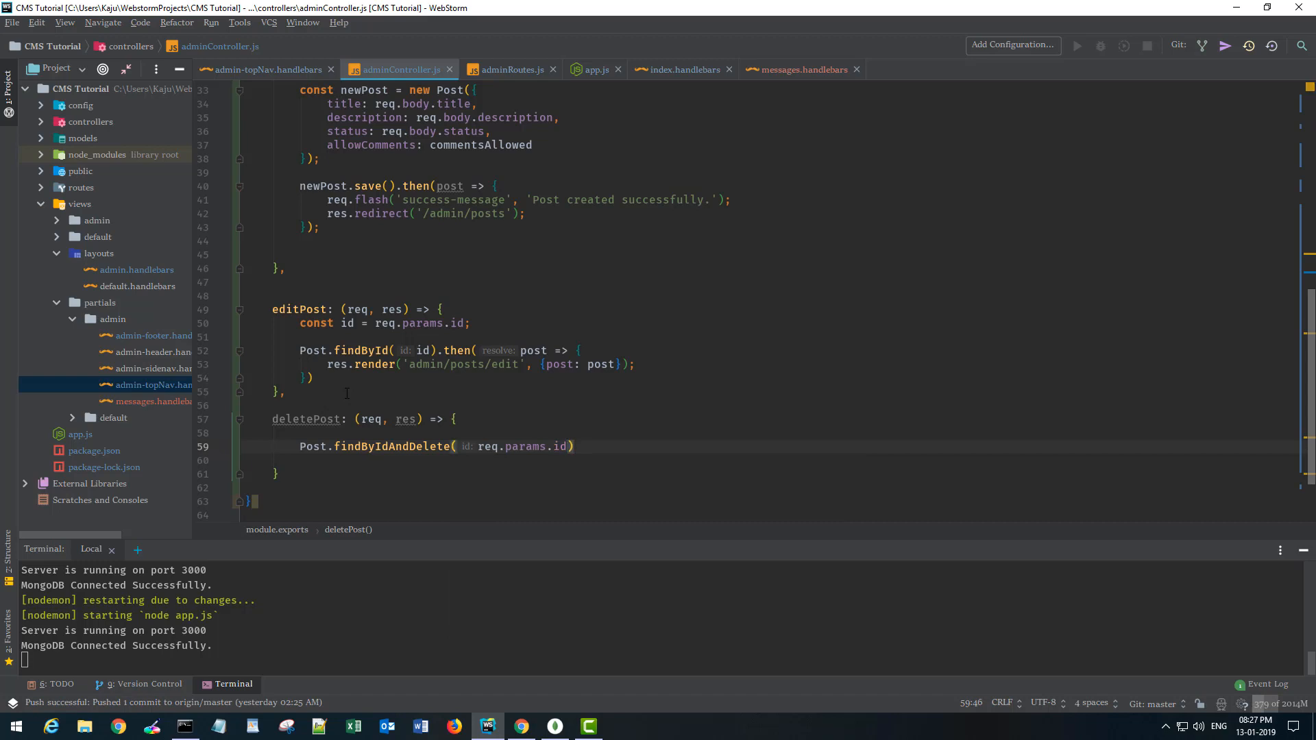
{"action": "type", "text": ".then()"}
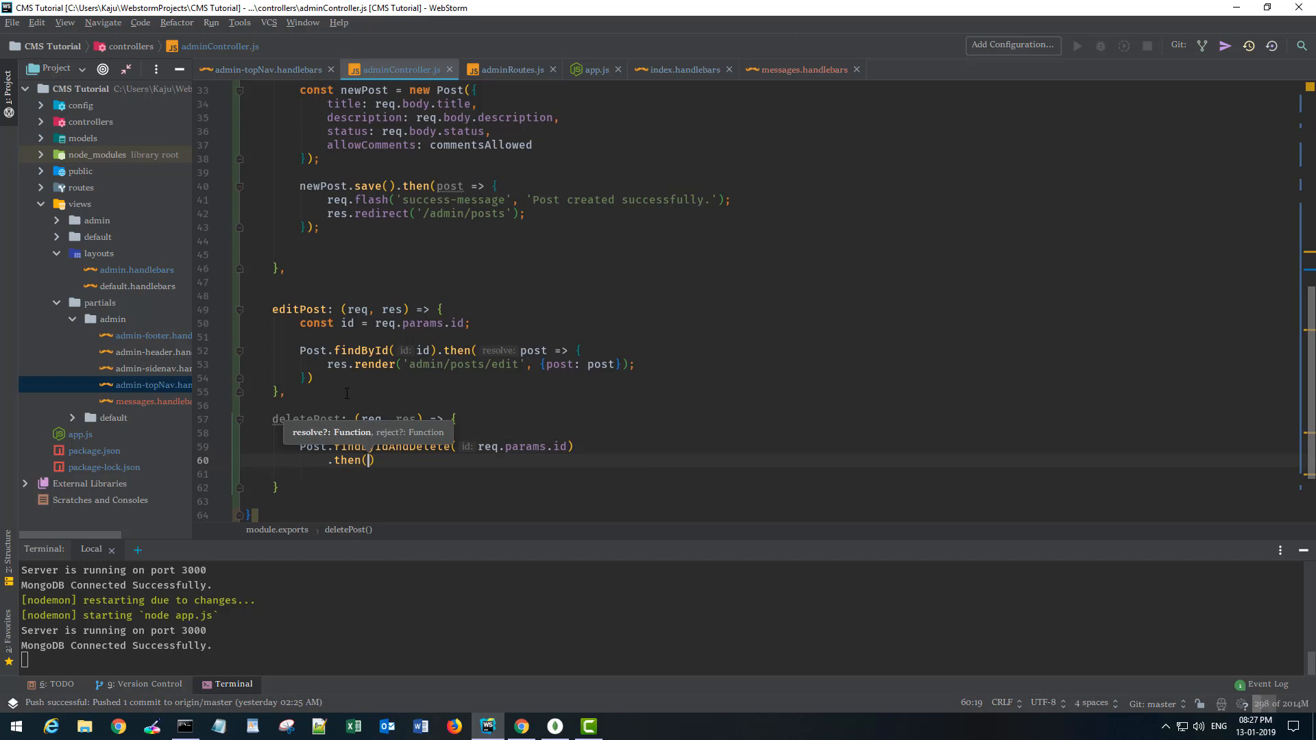
{"action": "type", "text": "deletedPost => {"}
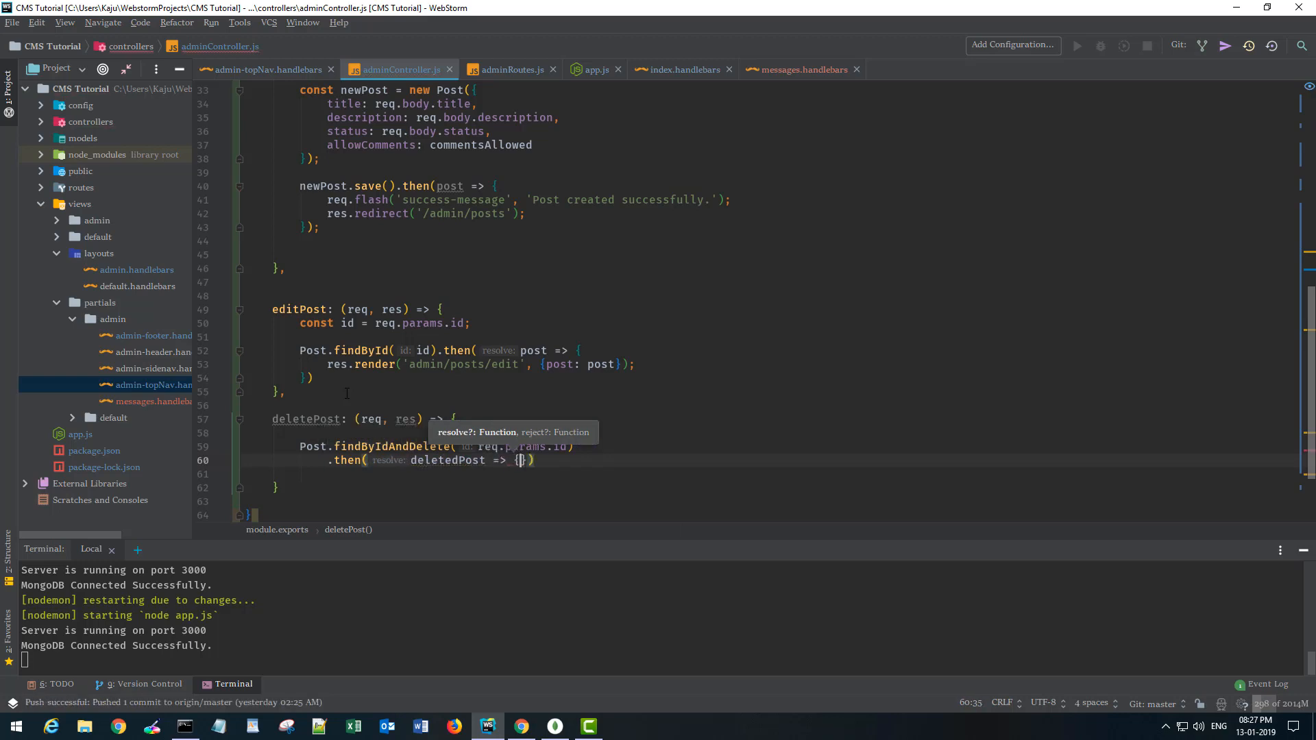
Flash a 'success-message' naming the deleted post's title, then redirect to /admin/posts.
{"action": "type", "text": "req."}
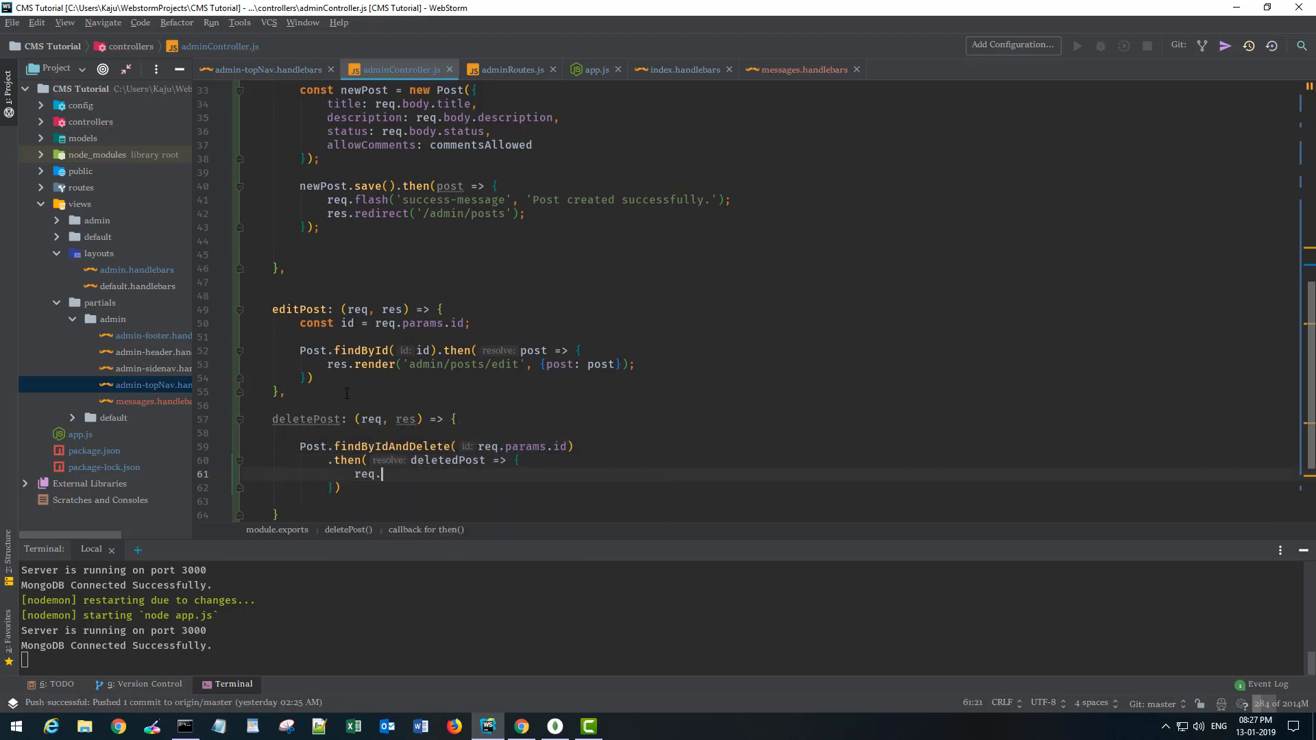
{"action": "type", "text": "flash("}
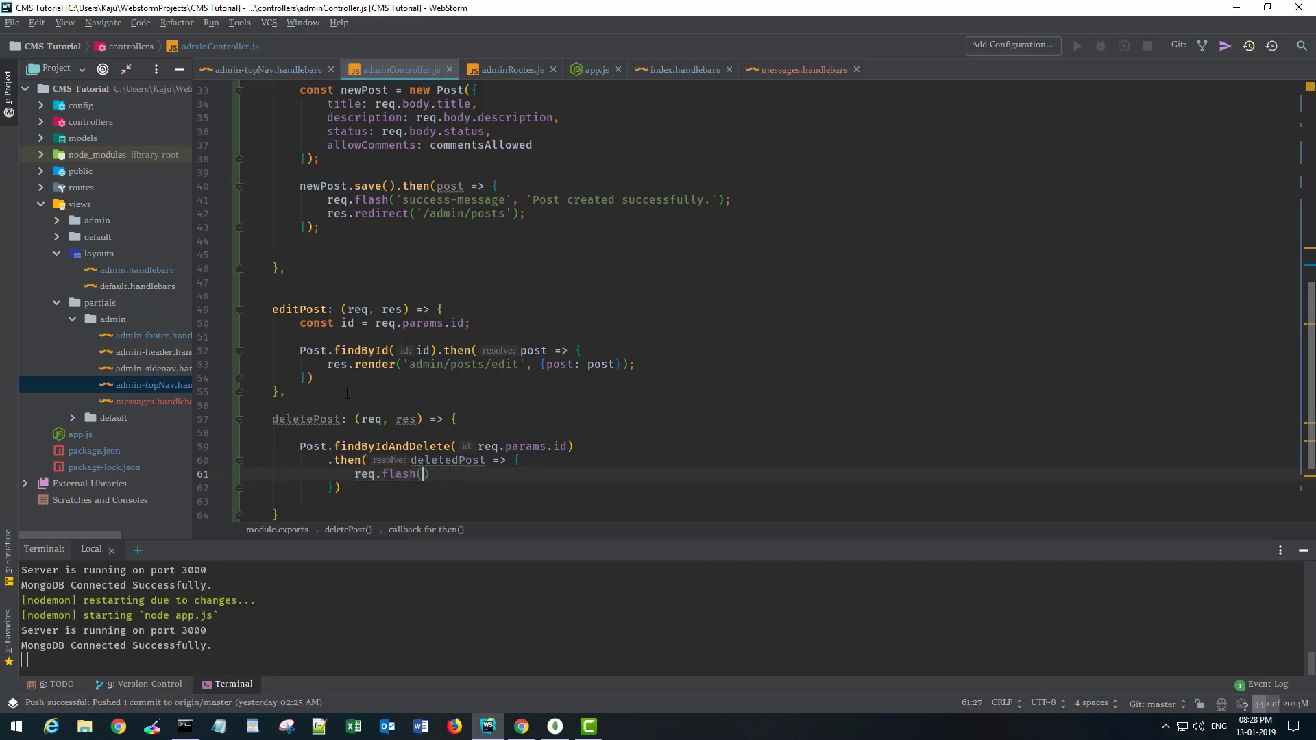
{"action": "type", "text": "'success-message',"}
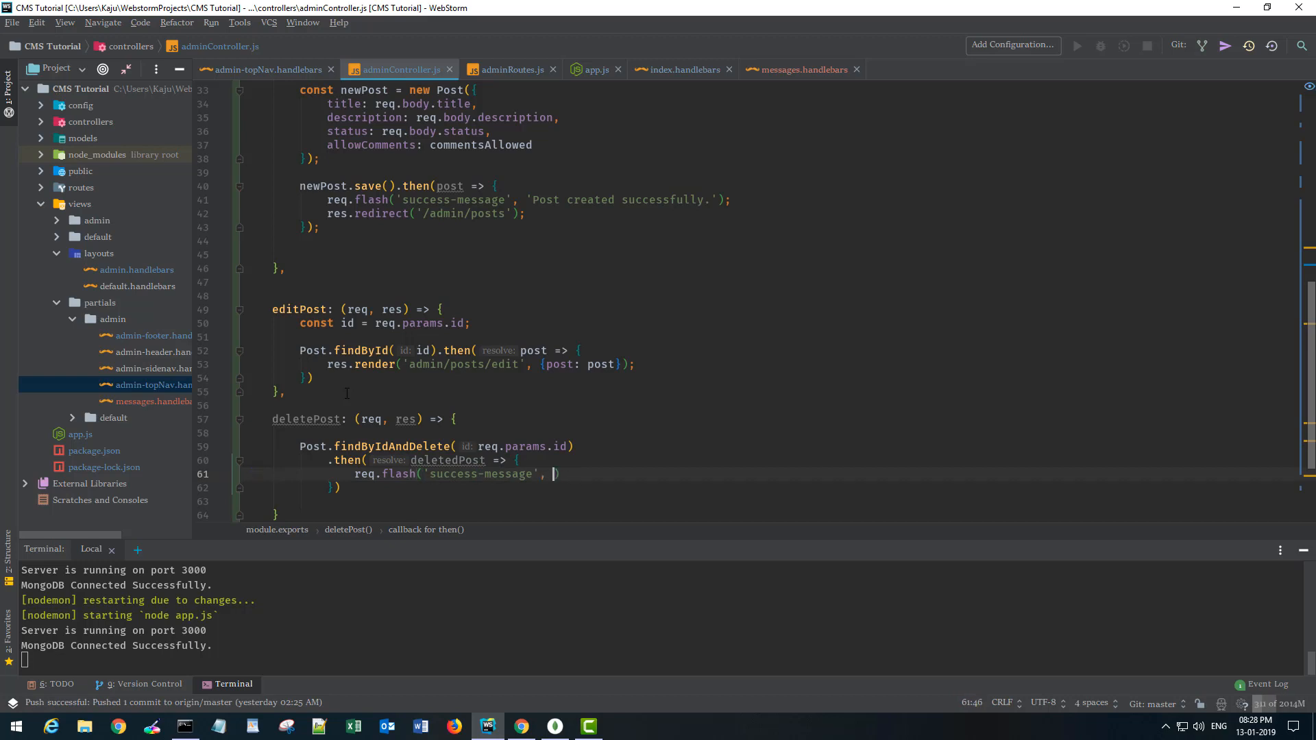
{"action": "type", "text": "`The post `"}
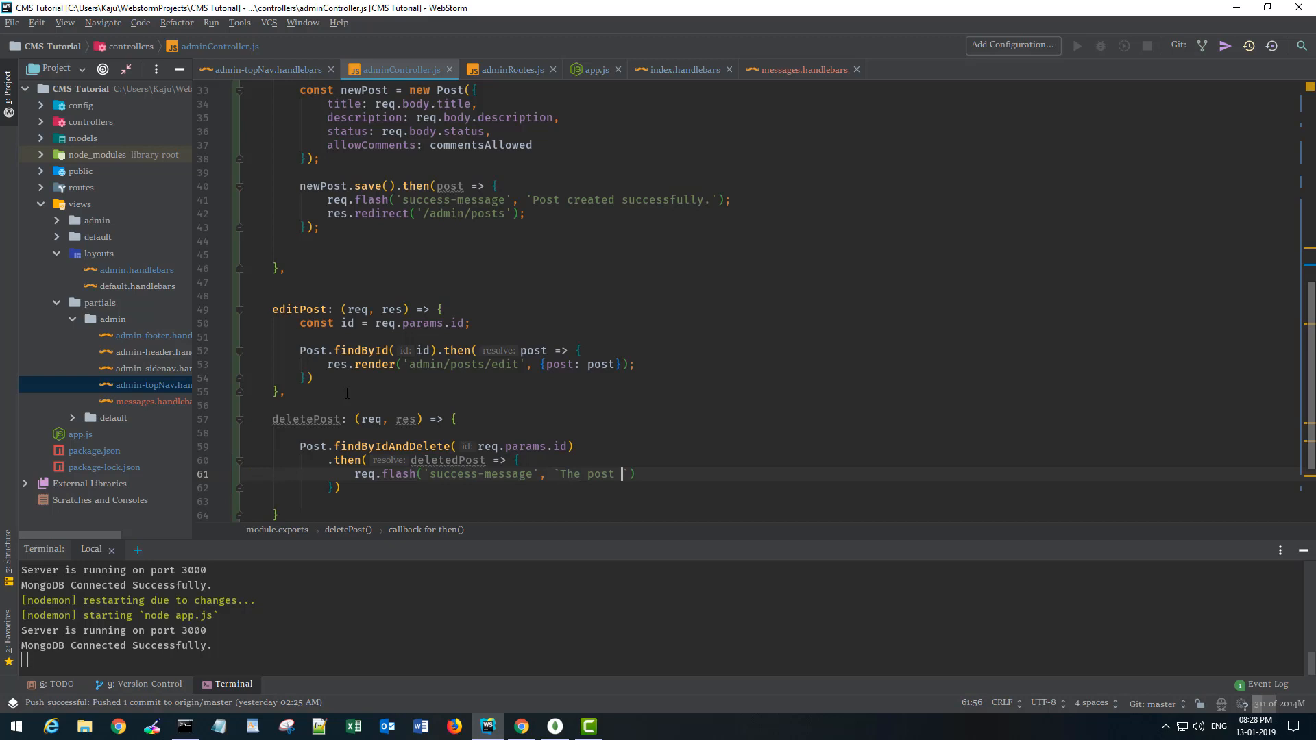
{"action": "type", "text": "${deletedPost.title"}
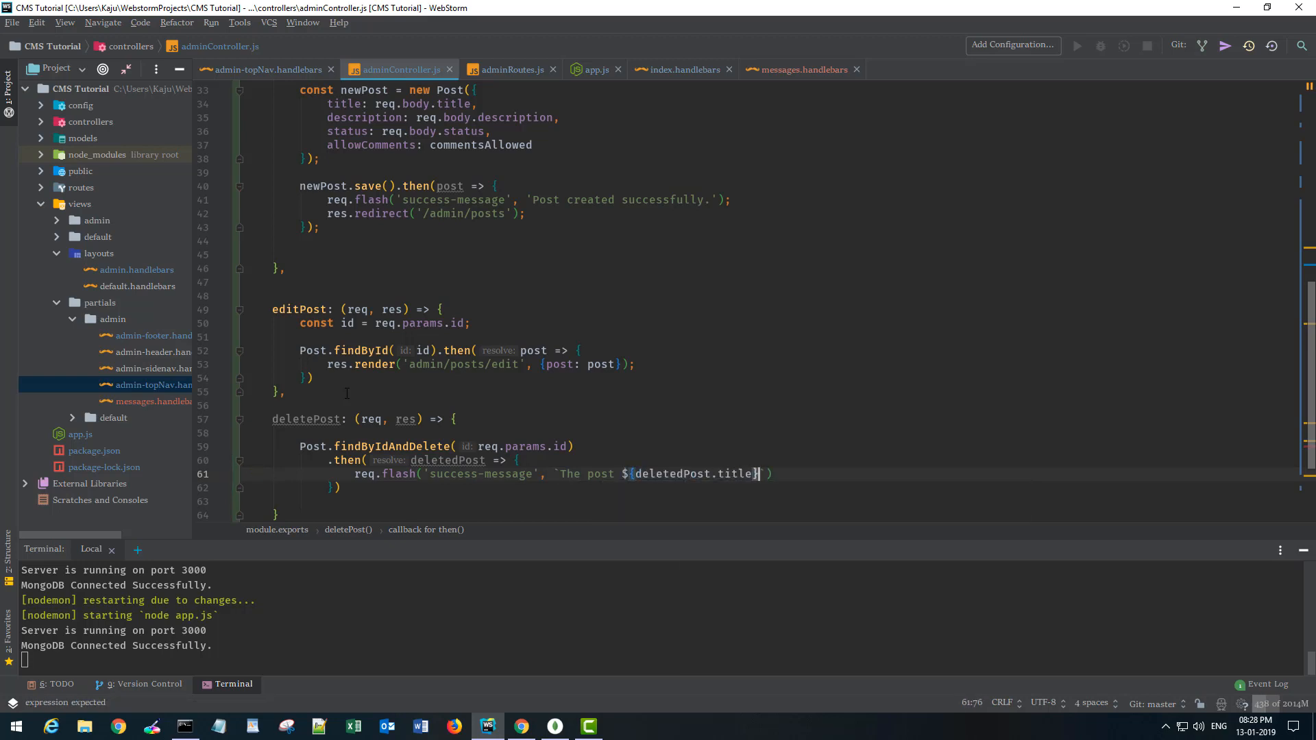
{"action": "type", "text": "has been deleted."}
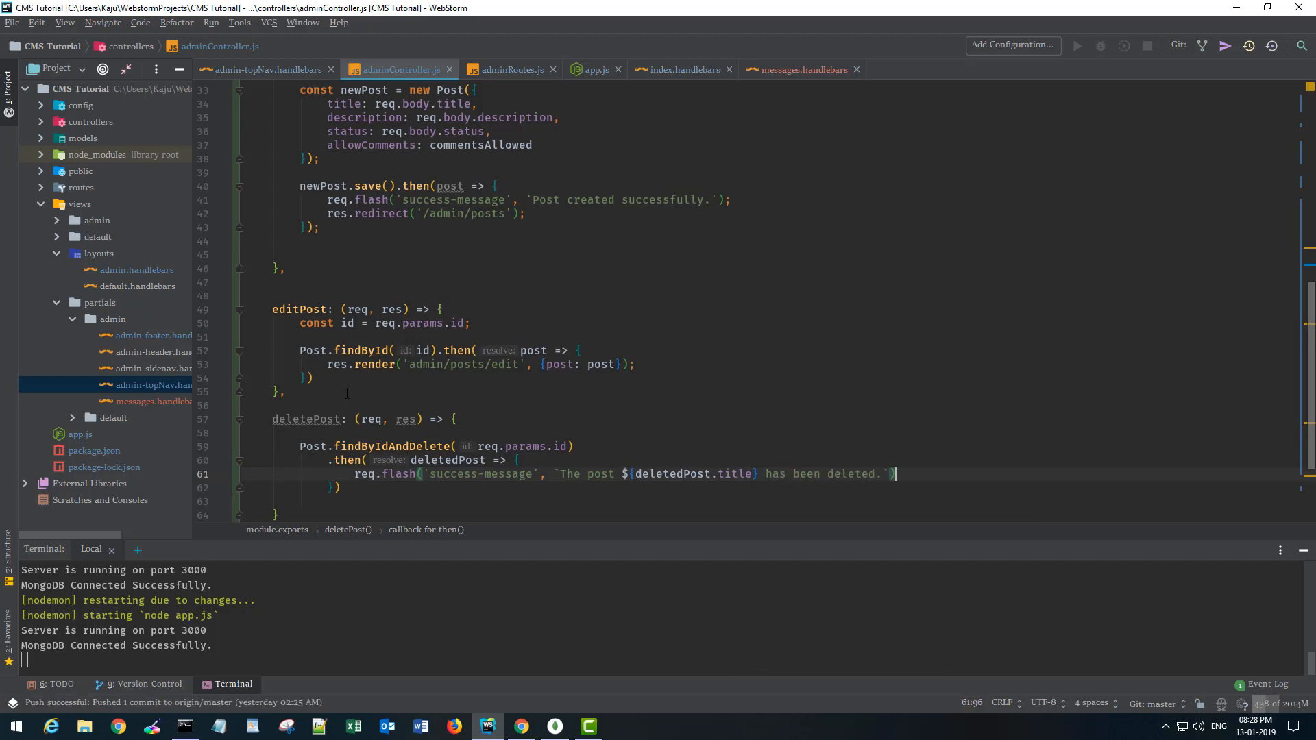
{"action": "type", "text": "res.re"}
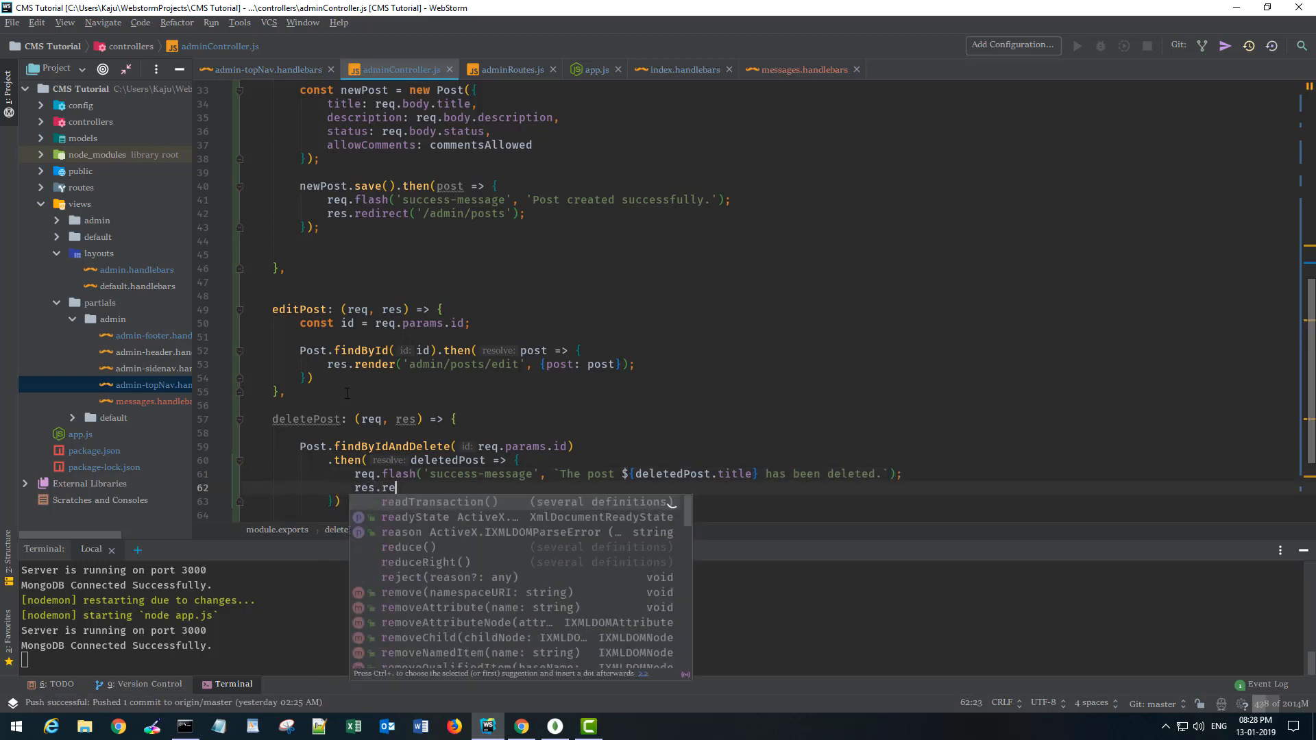
{"action": "type", "text": "direct('/admin'"}
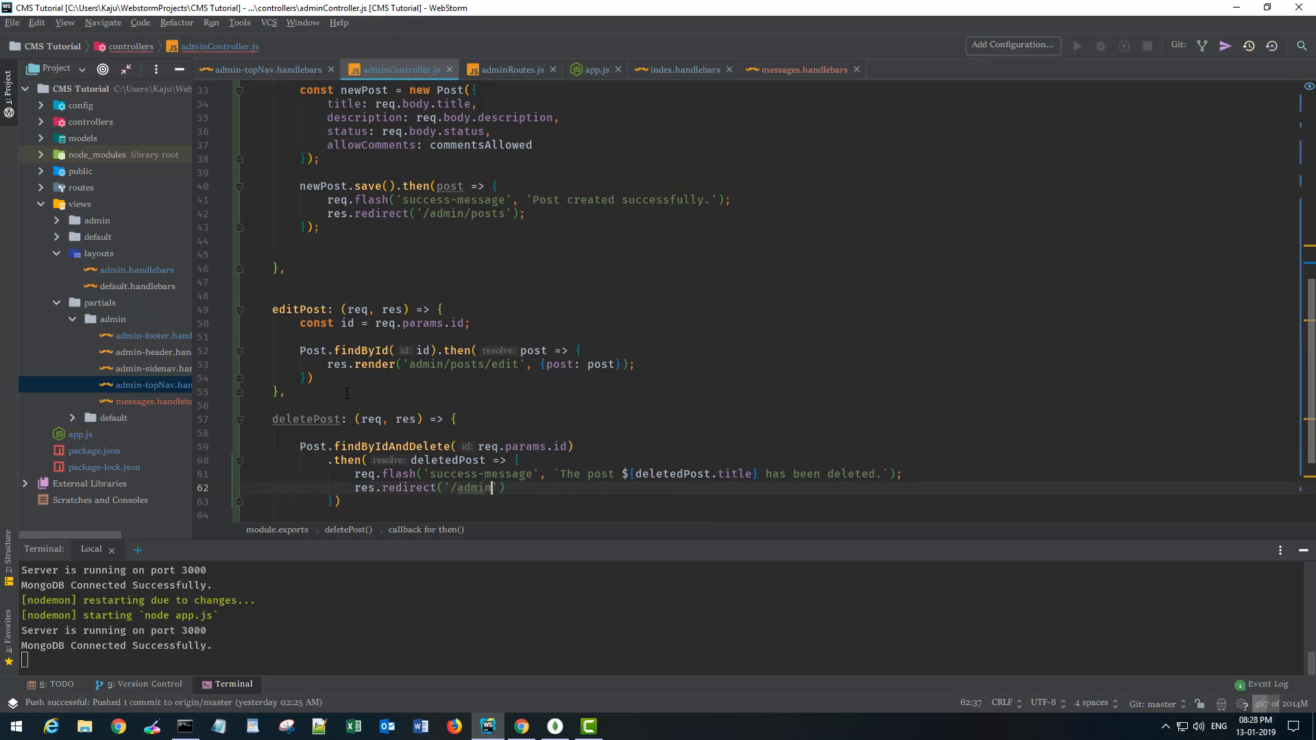
{"action": "type", "text": "/posts"}
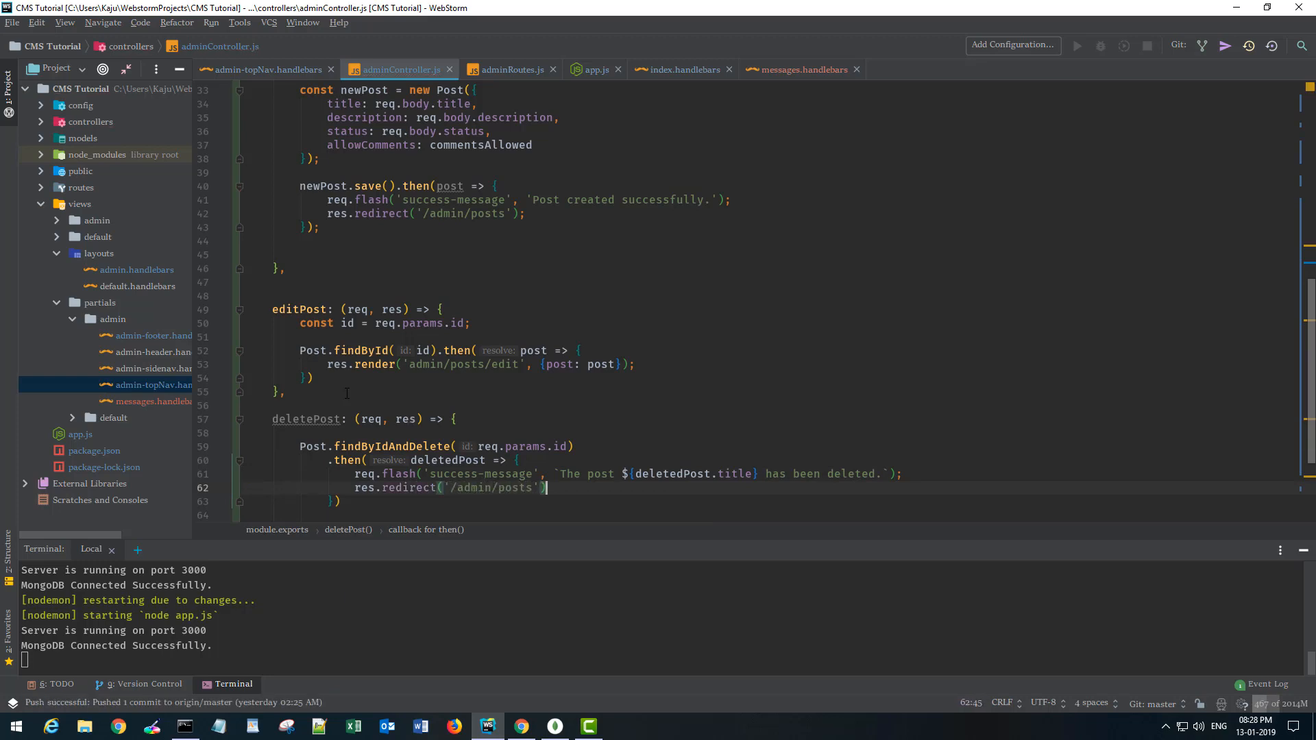
{"action": "type", "text": ";"}
{"action": "left_click", "coordinate": [768, 501]}
{"action": "type", "text": ";"}
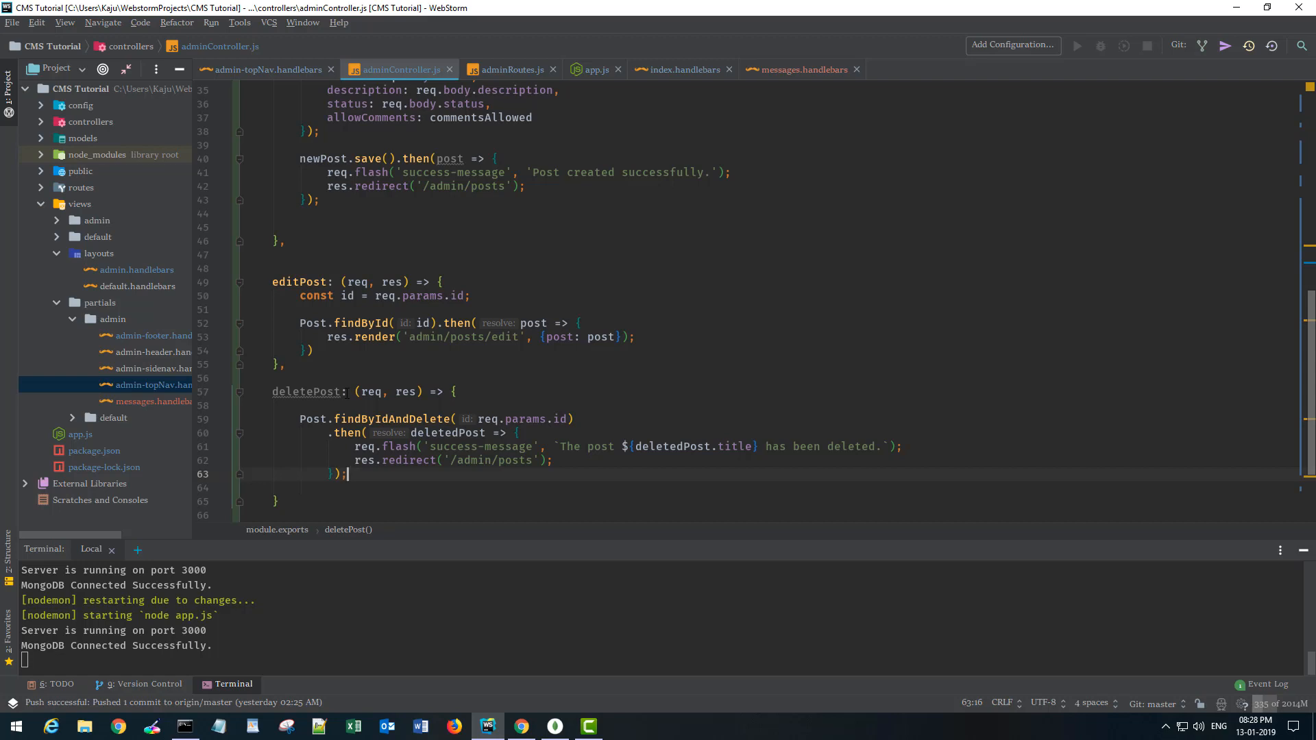
{"action": "double_click", "coordinate": [306, 392]}
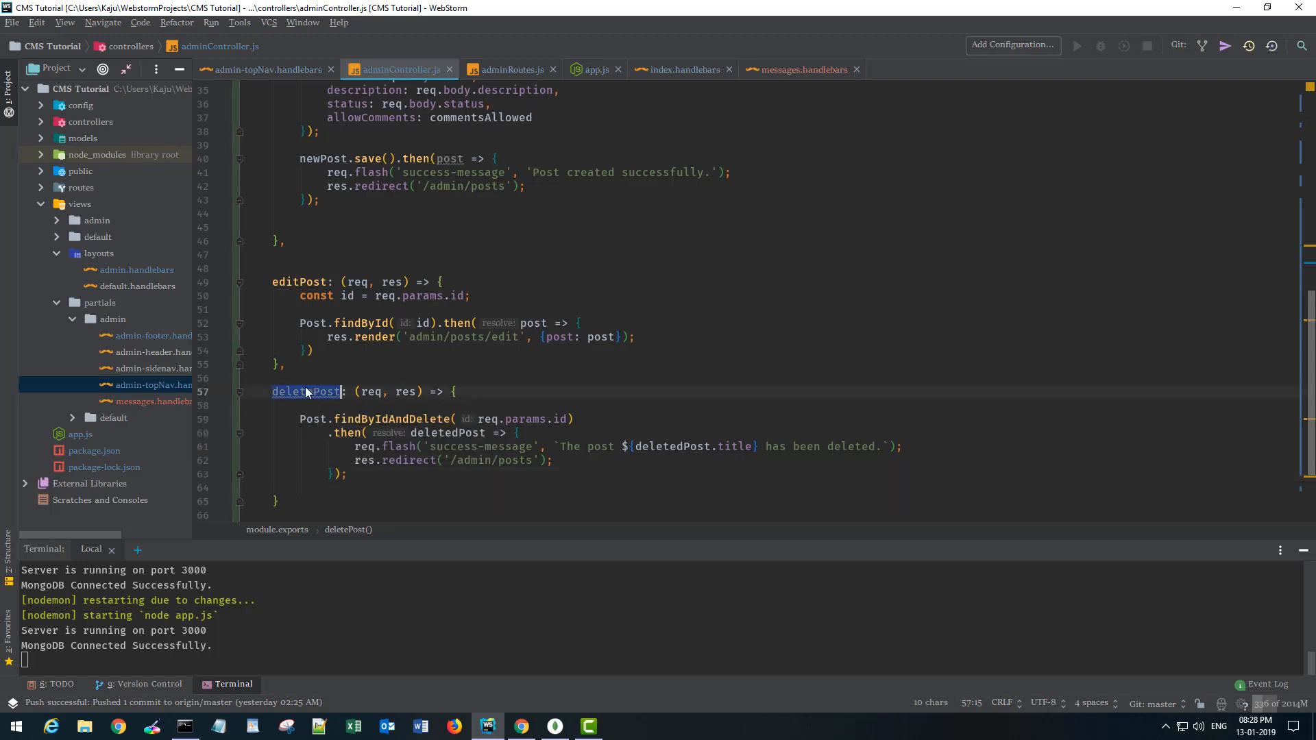
Pass adminController.deletePost as the handler for the /posts/delete/:id DELETE route.
{"action": "left_click", "coordinate": [512, 69]}
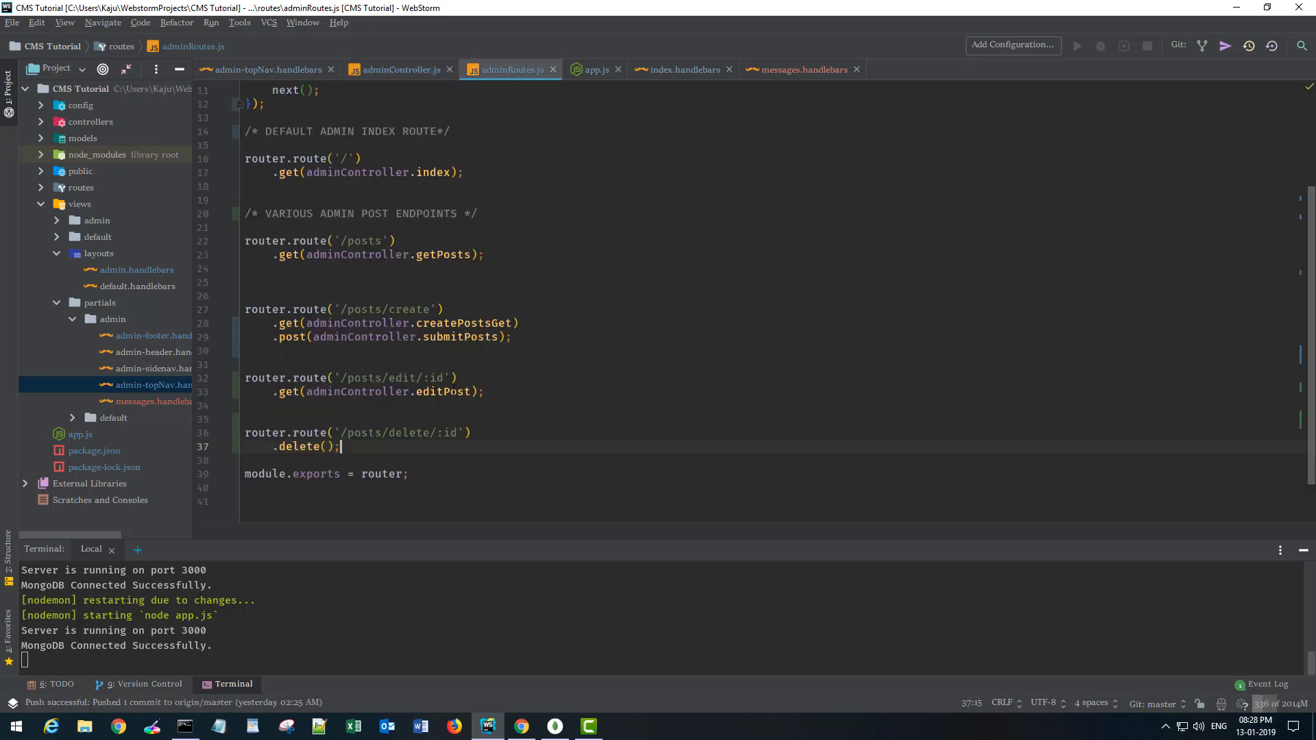
{"action": "type", "text": "adminController.deletePost"}
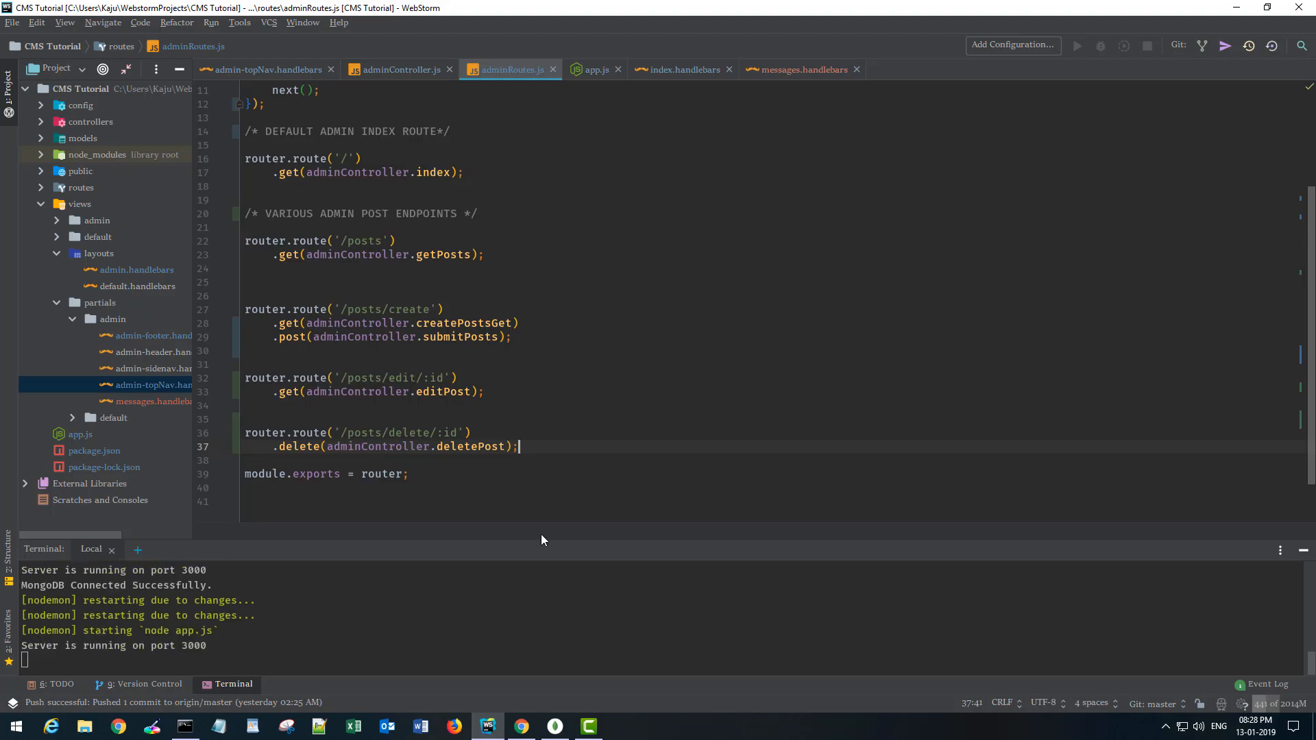
Delete the Fourth Post from the All Posts table, then return to WebStorm.
{"action": "left_click", "coordinate": [520, 725]}
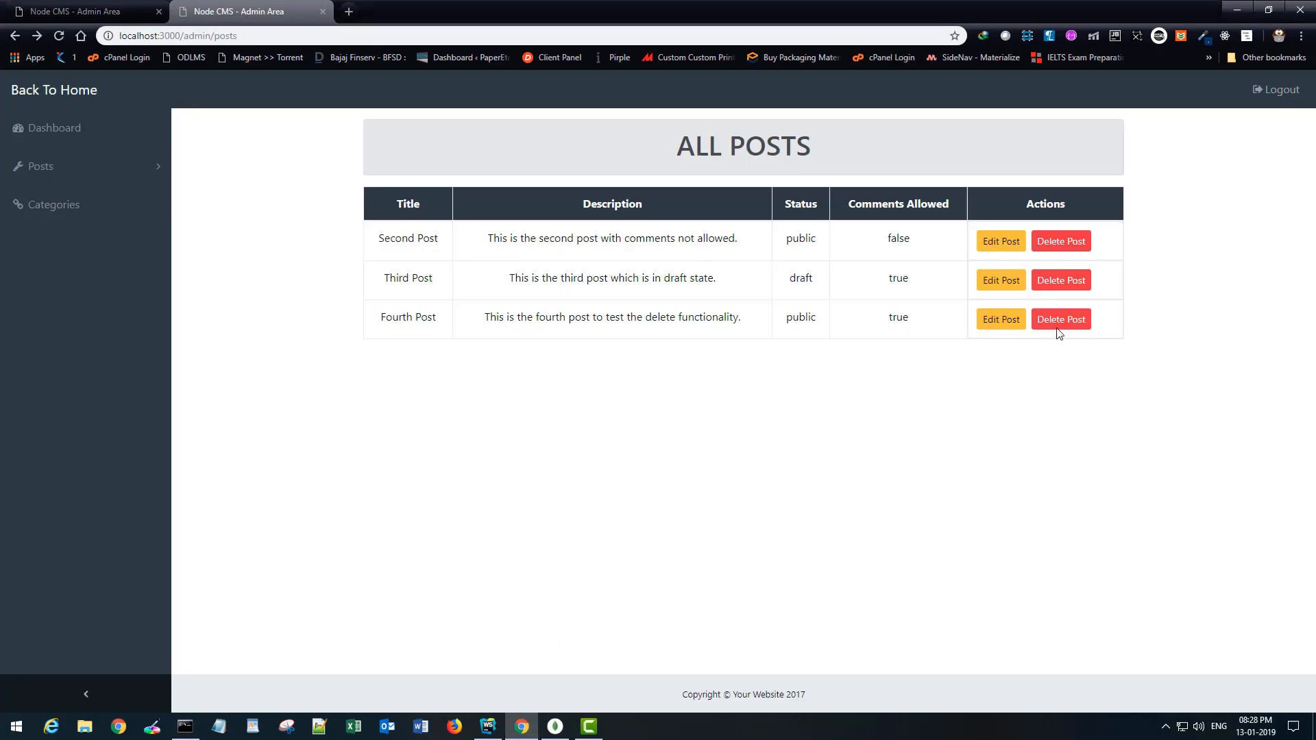
{"action": "mouse_move", "coordinate": [967, 322]}
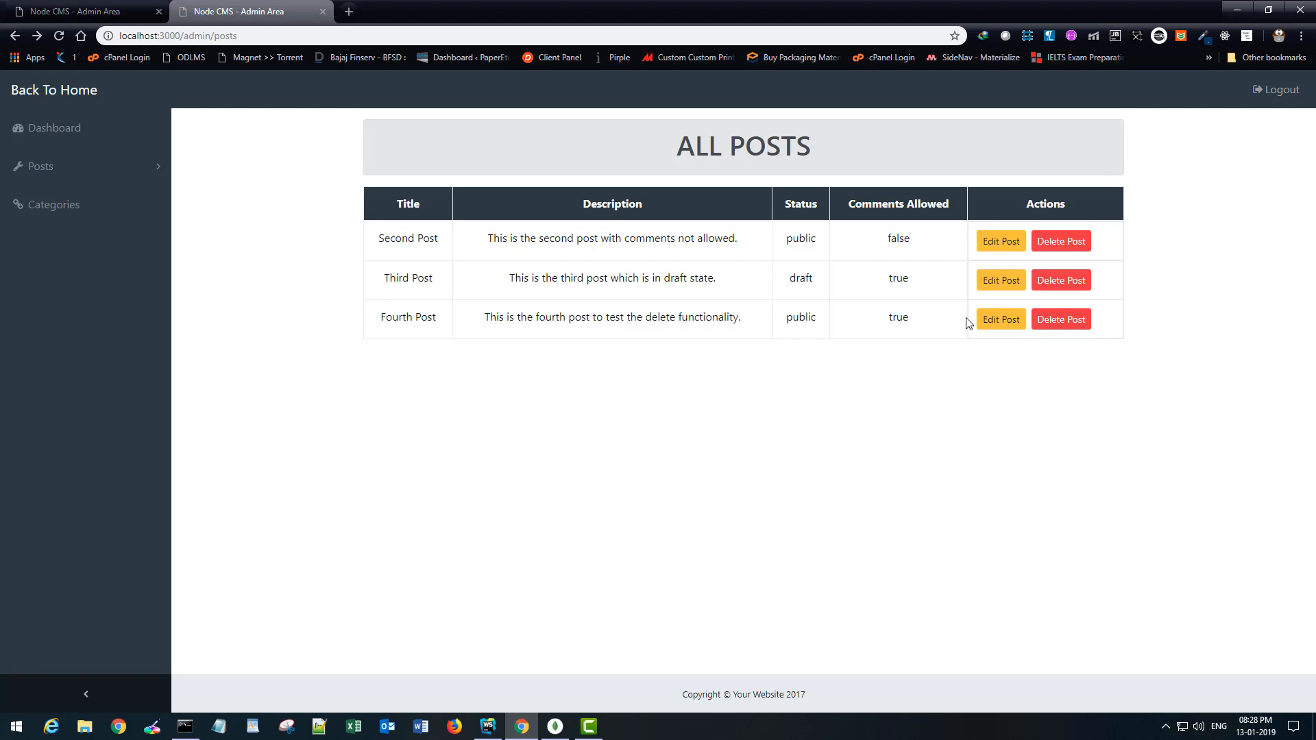
{"action": "mouse_move", "coordinate": [655, 146]}
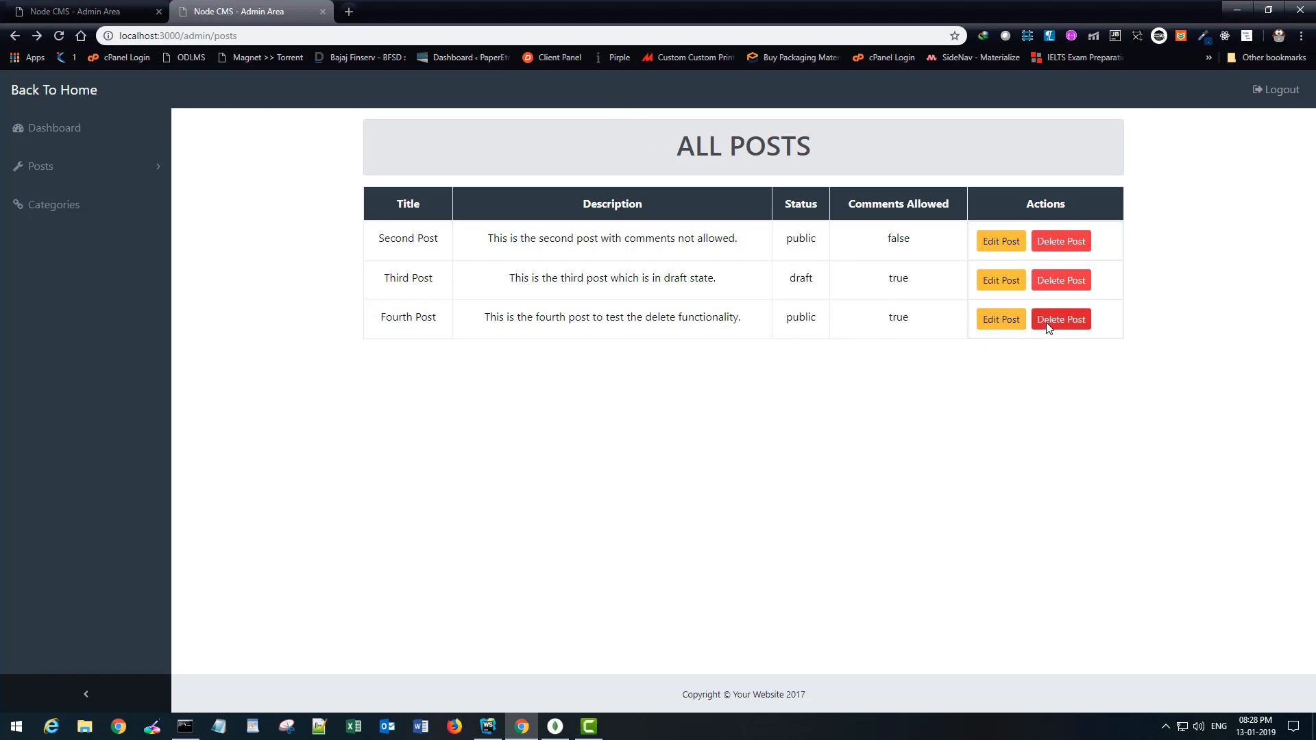
{"action": "left_click", "coordinate": [1060, 319]}
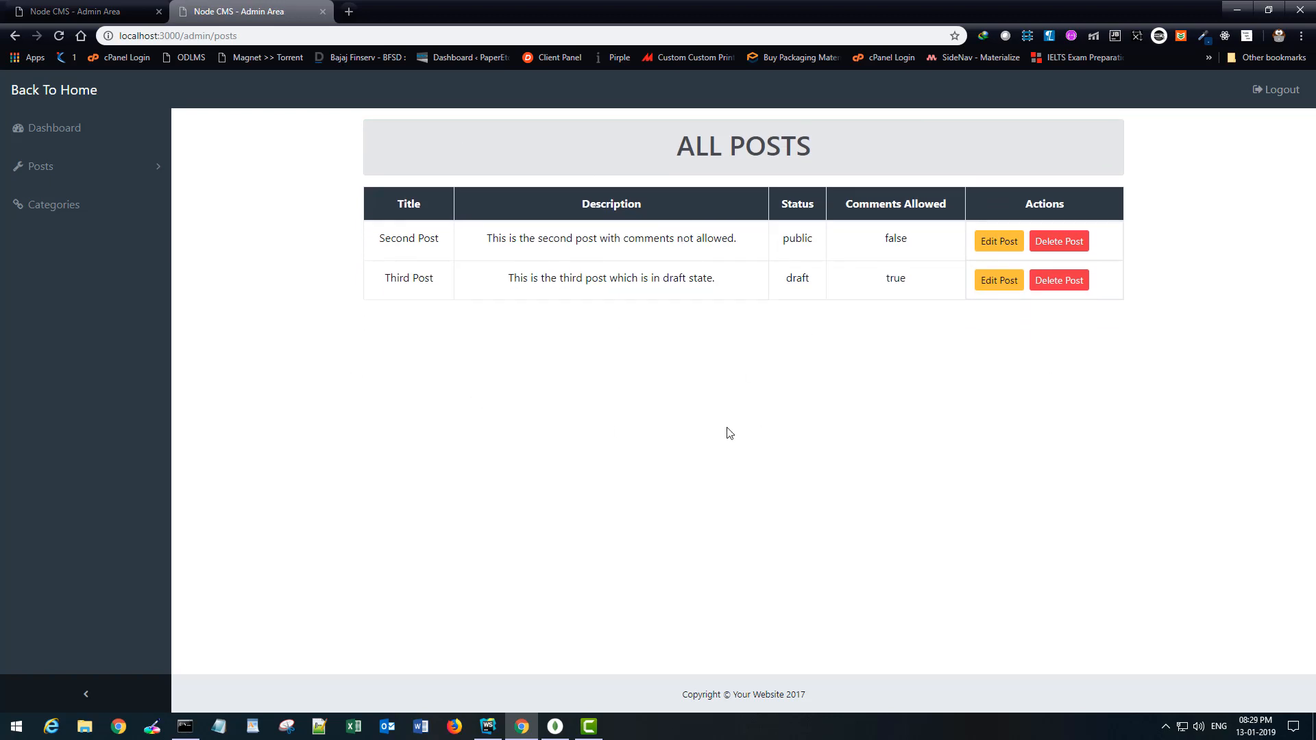
{"action": "mouse_move", "coordinate": [500, 667]}
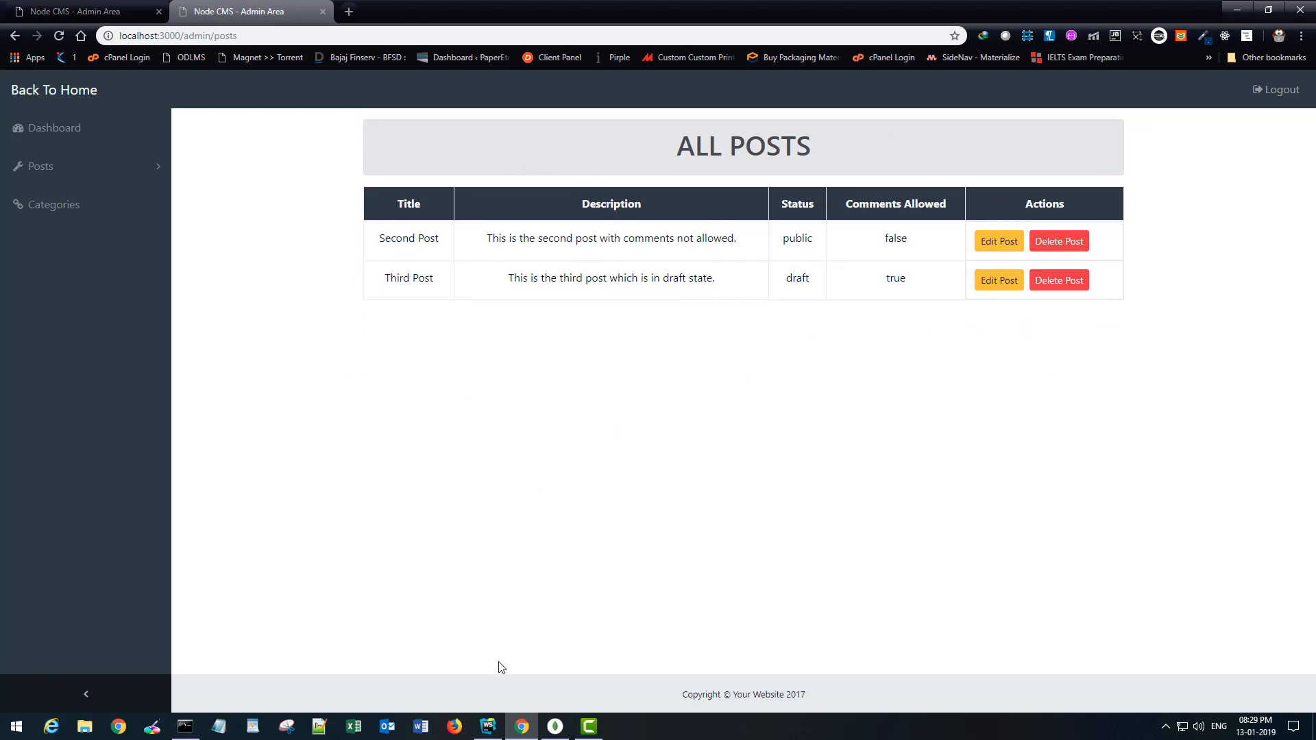
{"action": "left_click", "coordinate": [487, 726]}
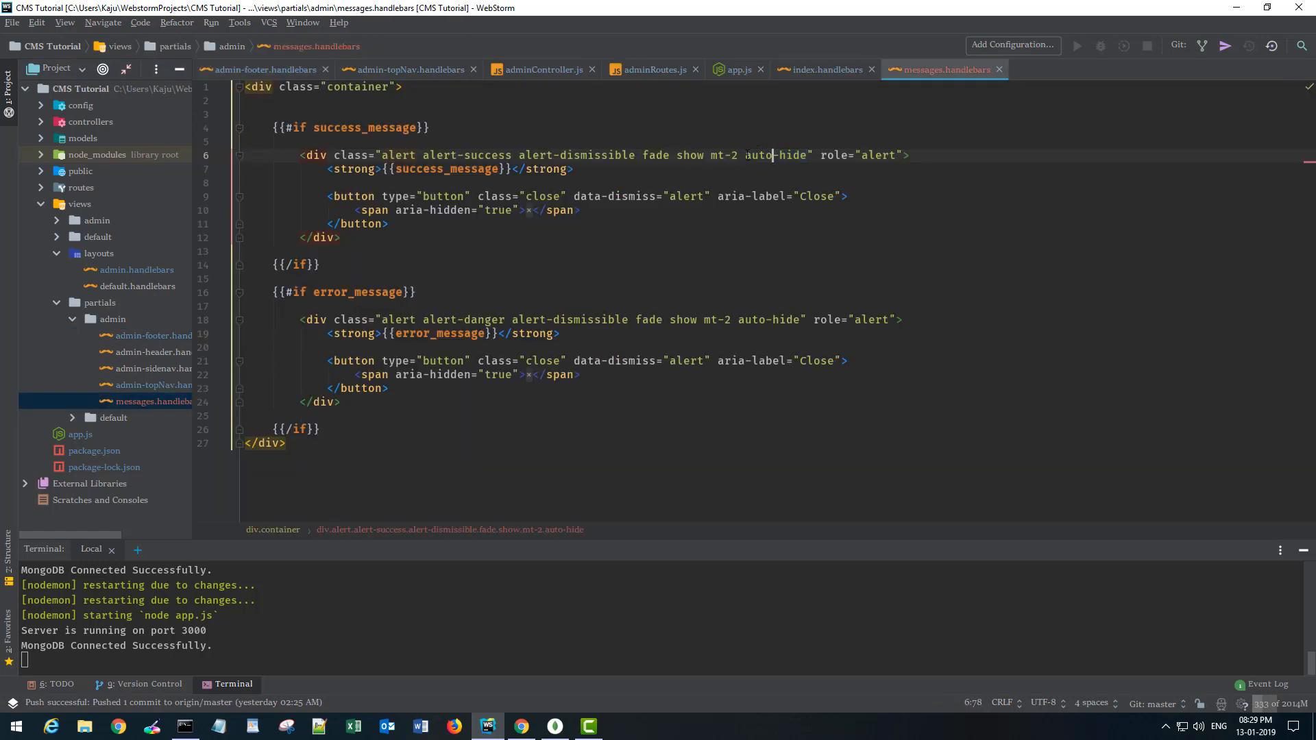
Select the auto-hide class on the error alert in messages.handlebars.
{"action": "left_click", "coordinate": [743, 320]}
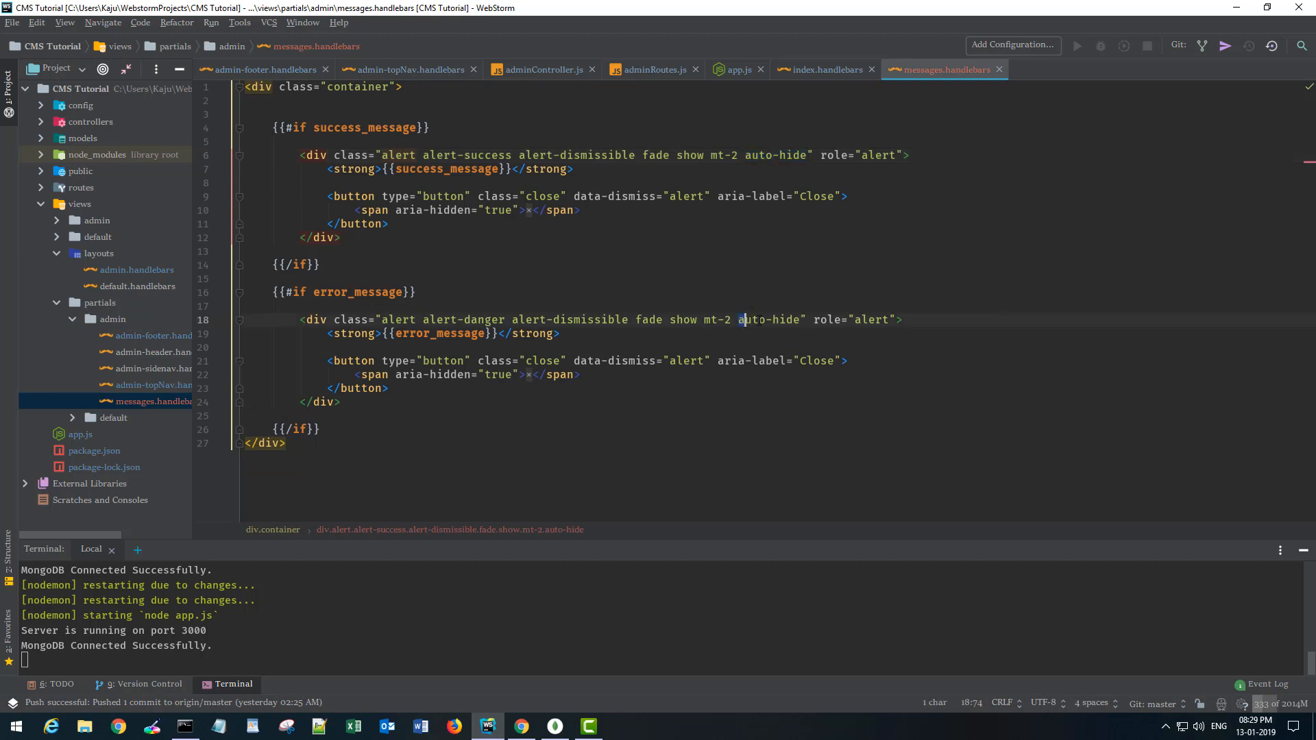
{"action": "double_click", "coordinate": [768, 319]}
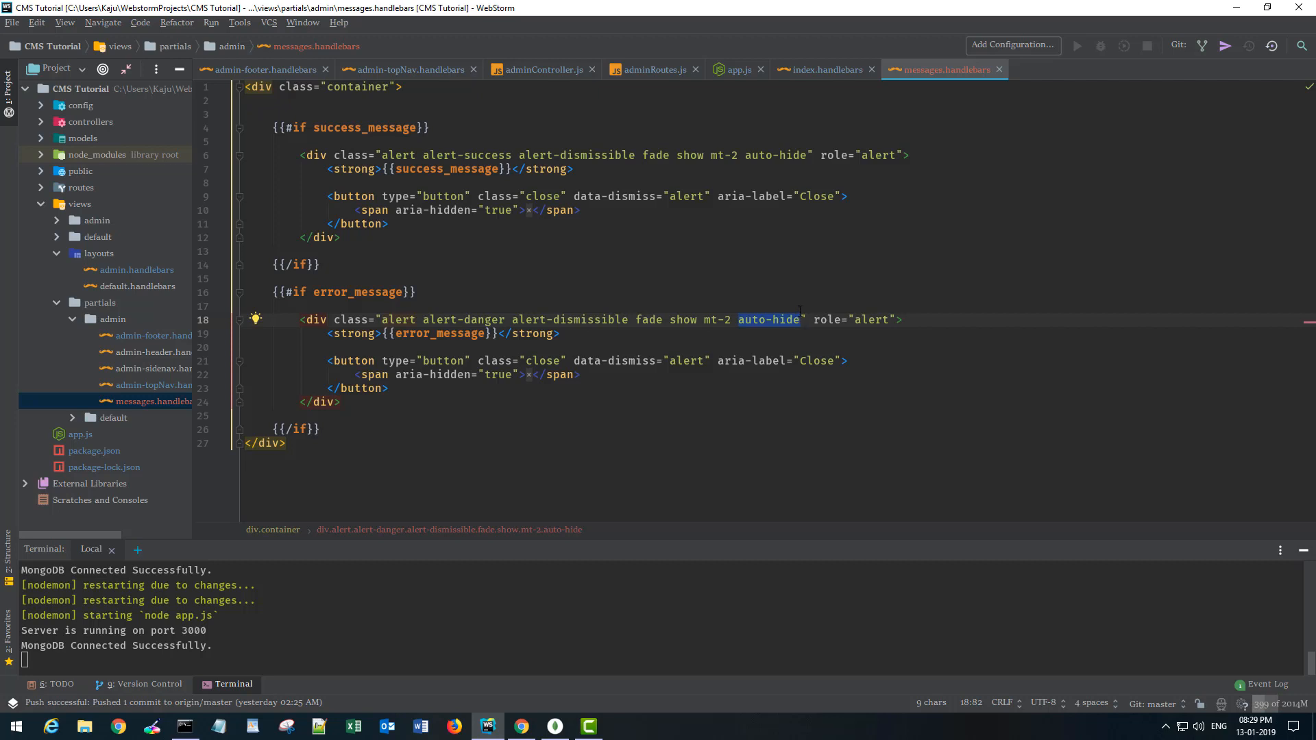
{"action": "mouse_move", "coordinate": [829, 60]}
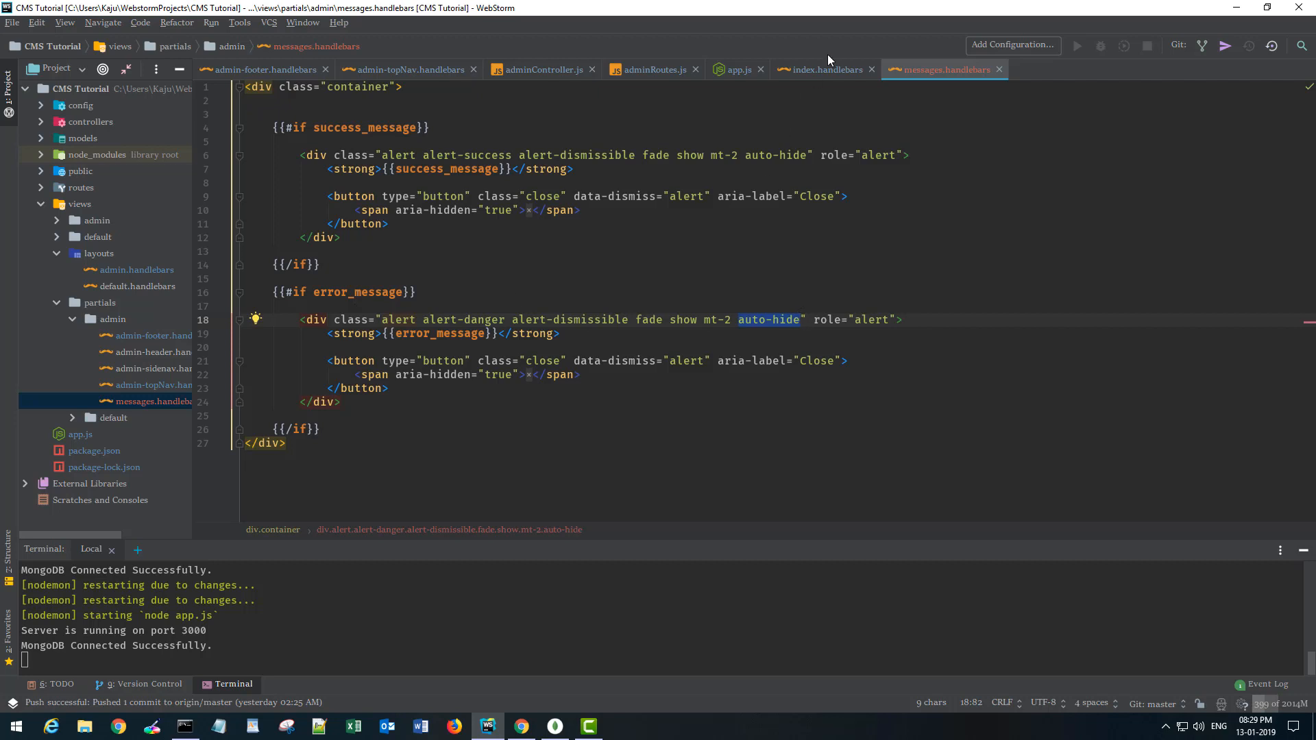
{"action": "mouse_move", "coordinate": [251, 76]}
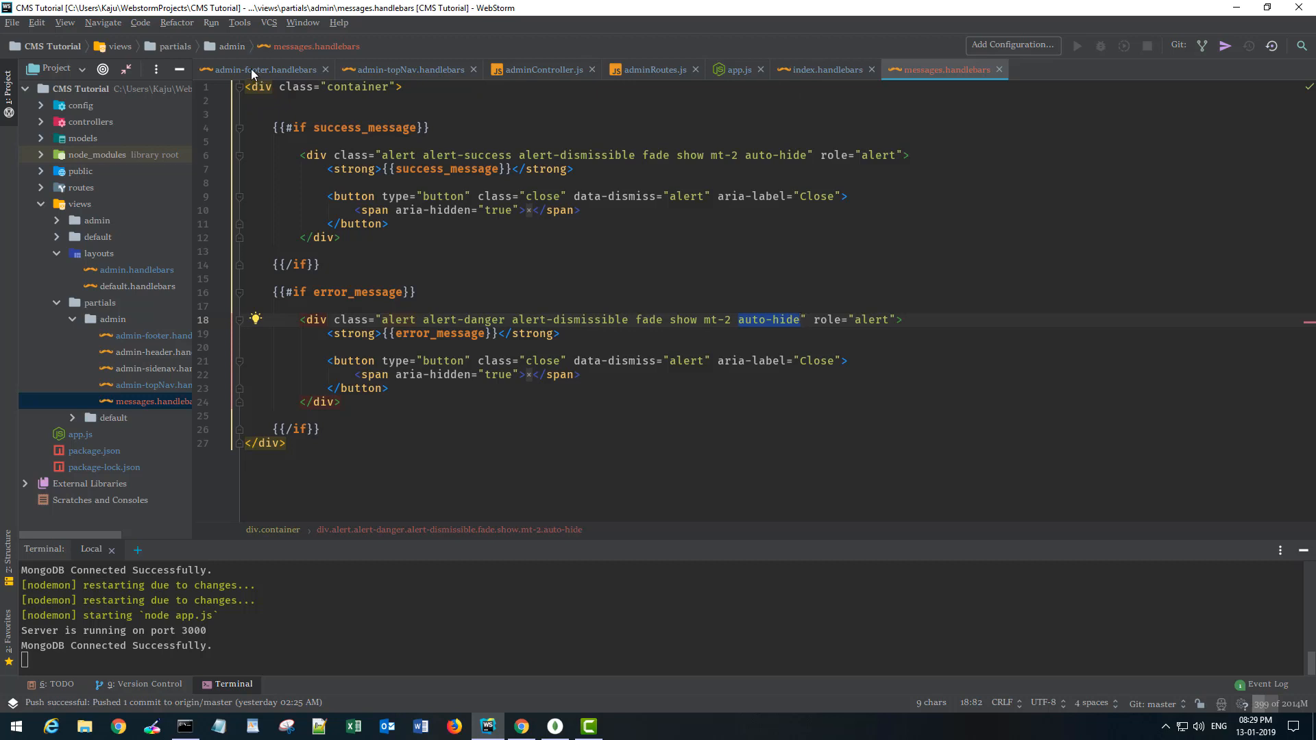
Open admin-footer.handlebars and select the 1000 ms setTimeout delay to change it to 2000.
{"action": "left_click", "coordinate": [263, 69]}
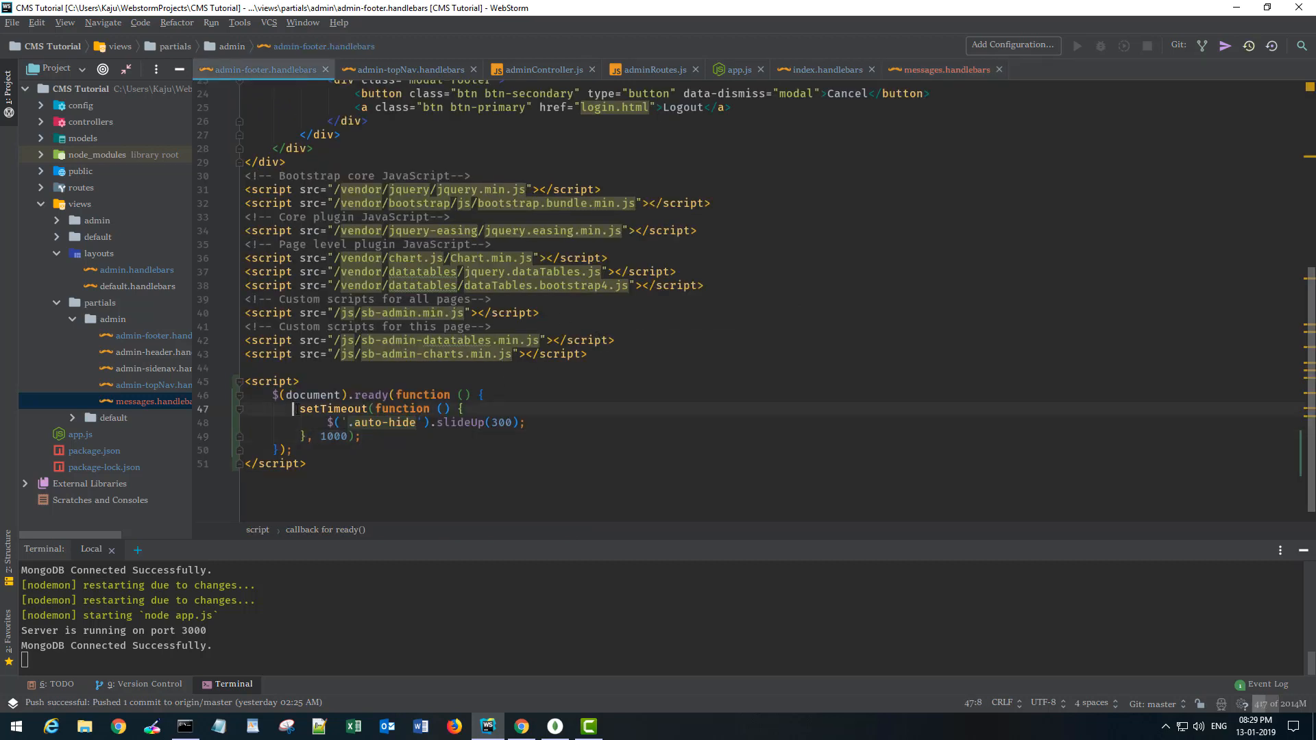
{"action": "left_click_drag", "start_coordinate": [323, 423], "coordinate": [464, 422]}
{"action": "type", "text": "2"}
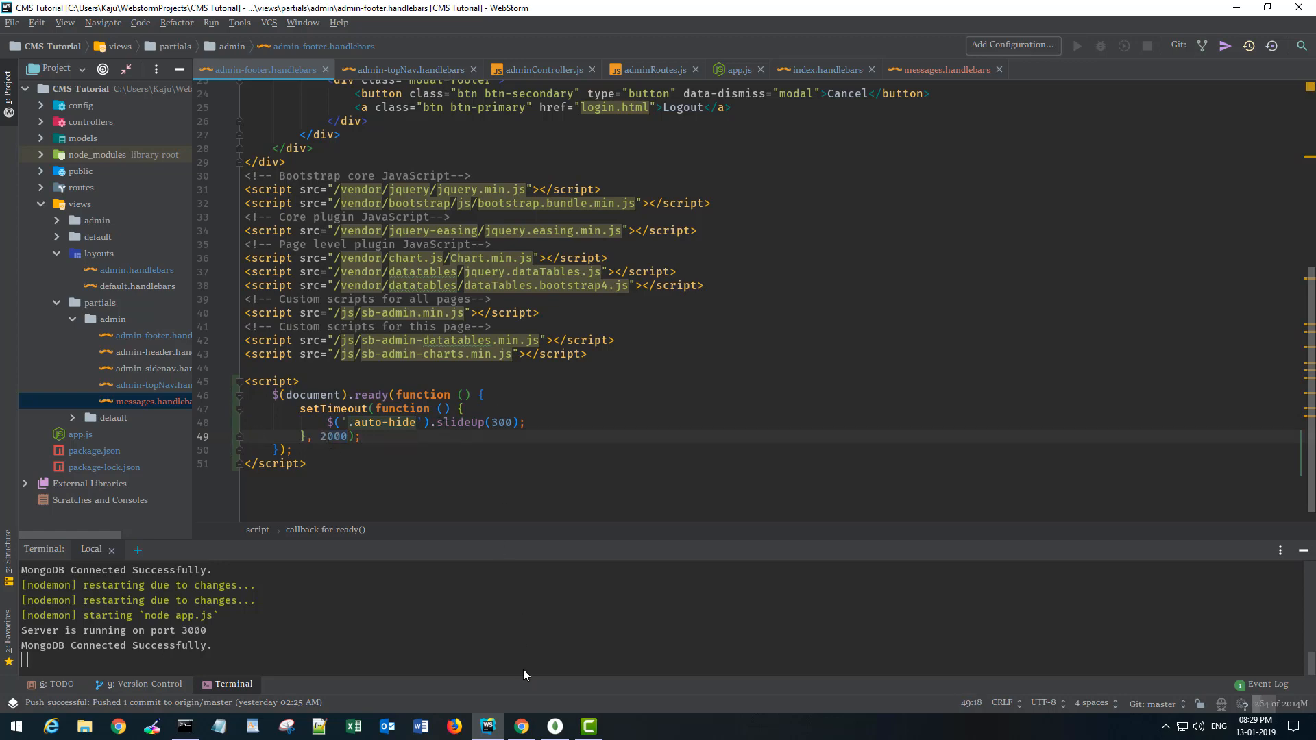
Delete the Third Post in Chrome, leaving only Second Post after the success alert.
{"action": "left_click", "coordinate": [521, 726]}
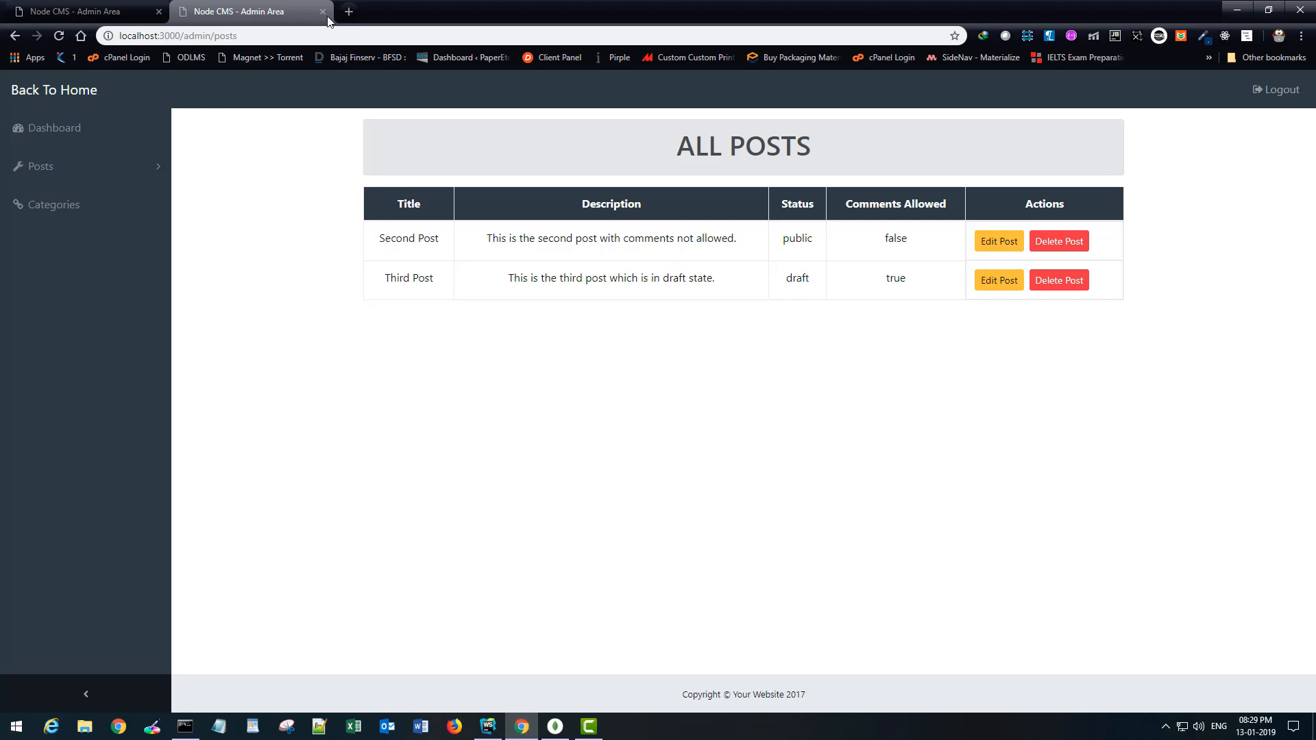
{"action": "mouse_move", "coordinate": [319, 81]}
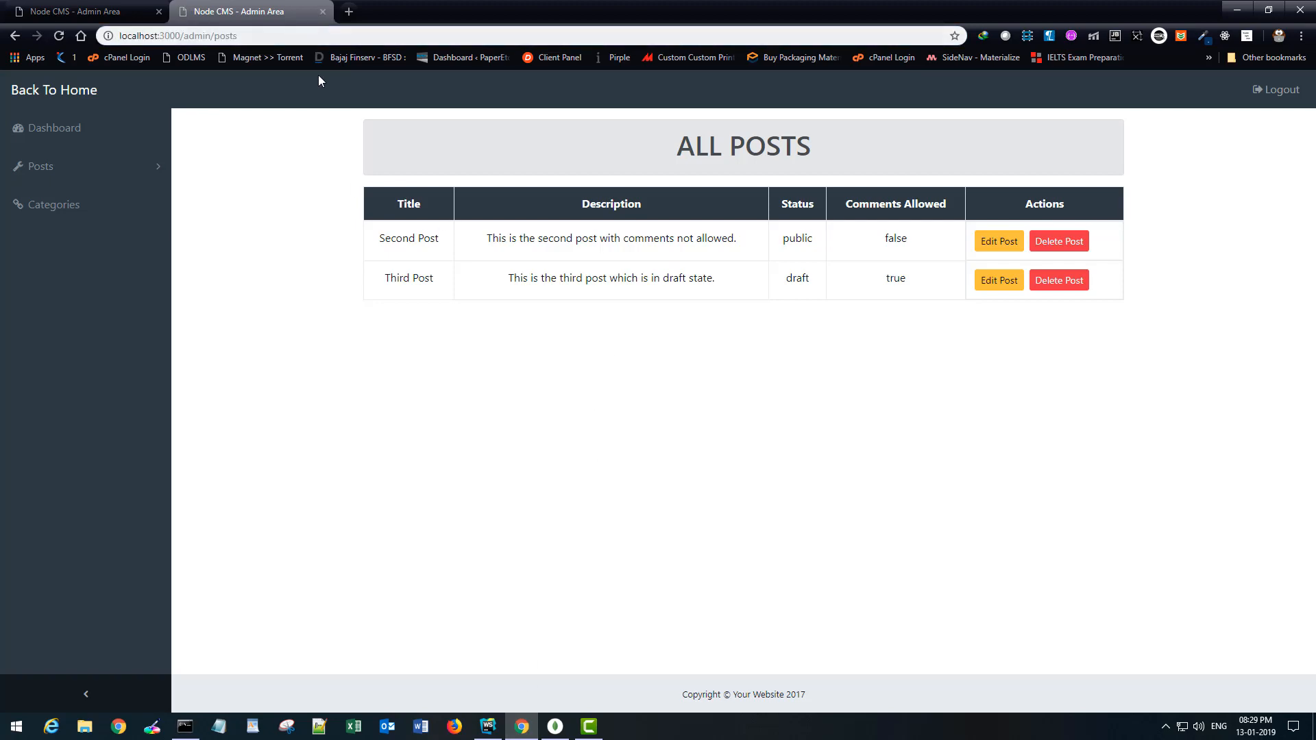
{"action": "left_click", "coordinate": [1058, 280]}
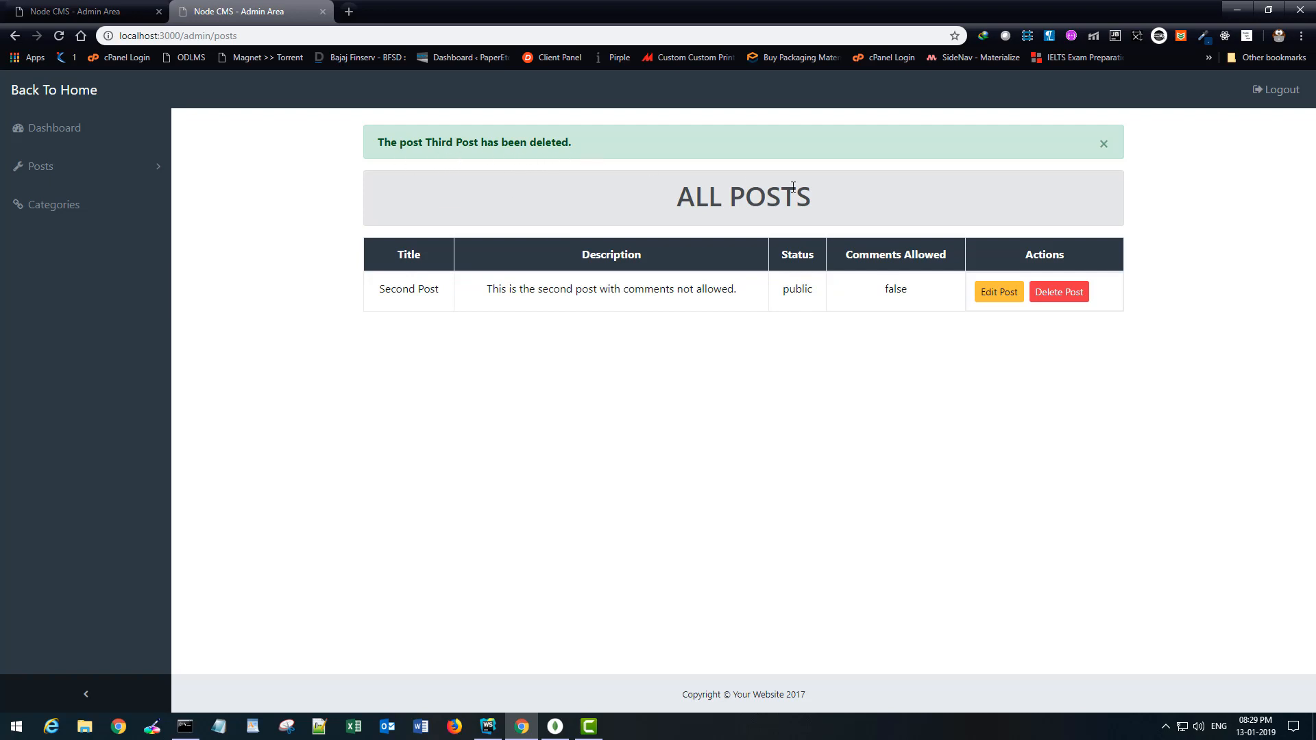
{"action": "left_click", "coordinate": [1103, 143]}
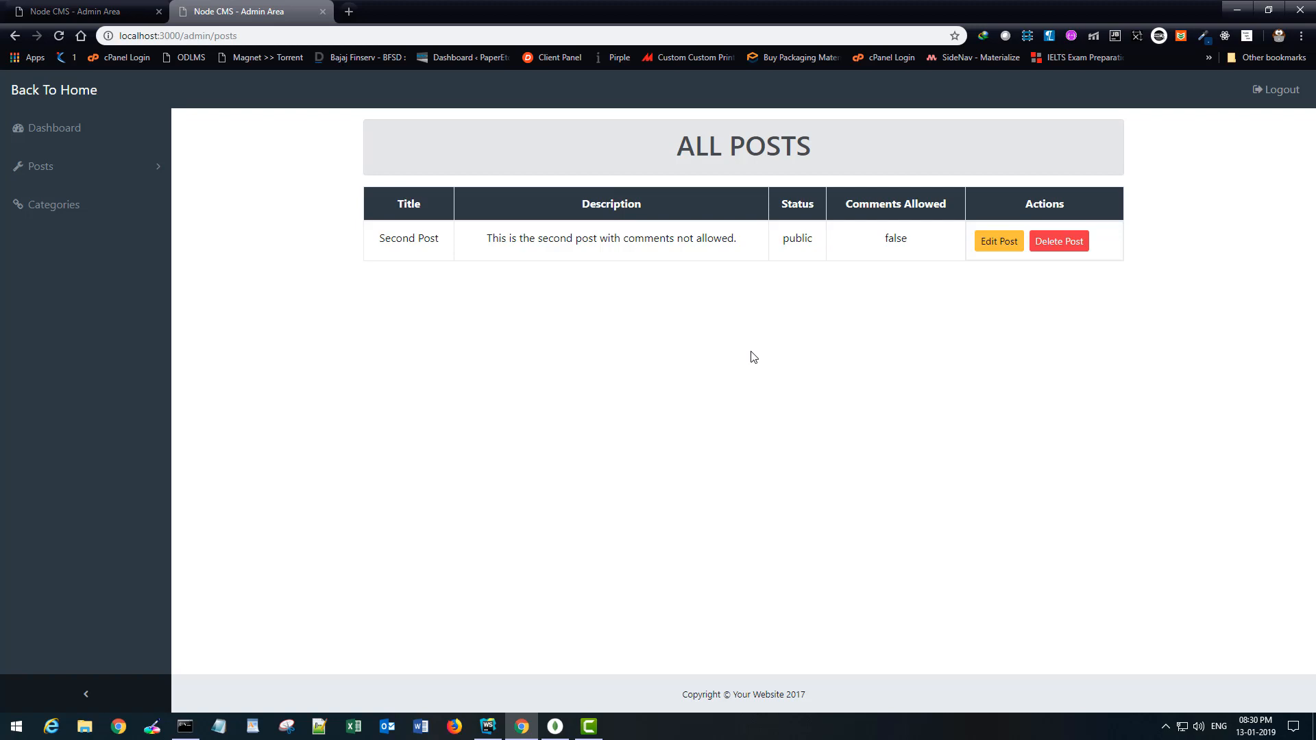
{"action": "mouse_move", "coordinate": [53, 206]}
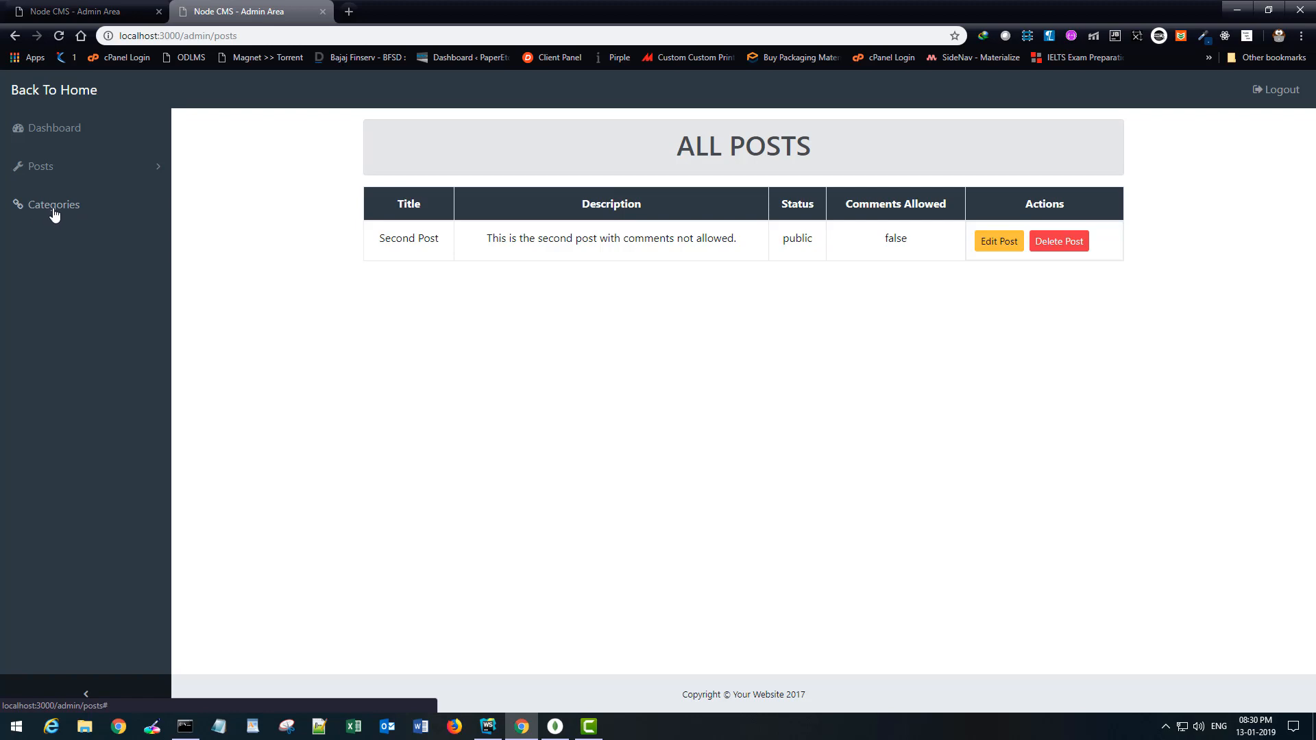
{"action": "mouse_move", "coordinate": [64, 265]}
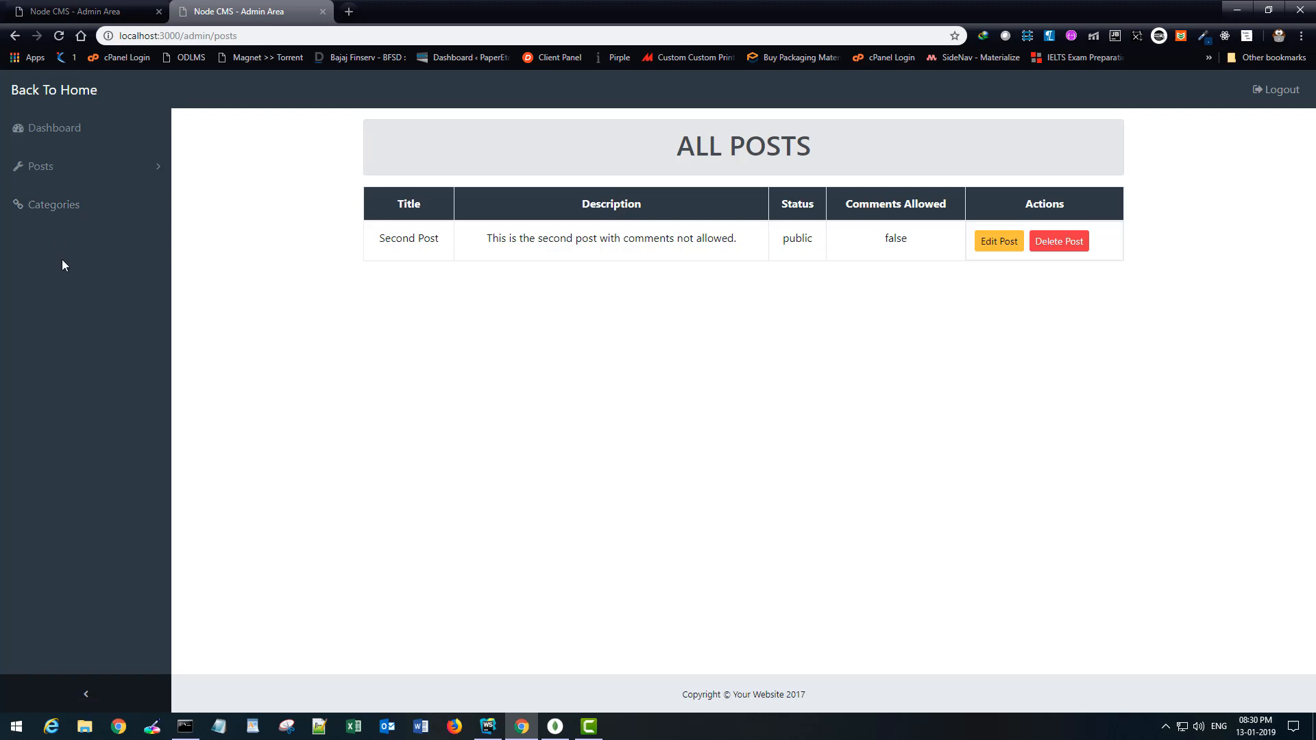
{"action": "mouse_move", "coordinate": [61, 215]}
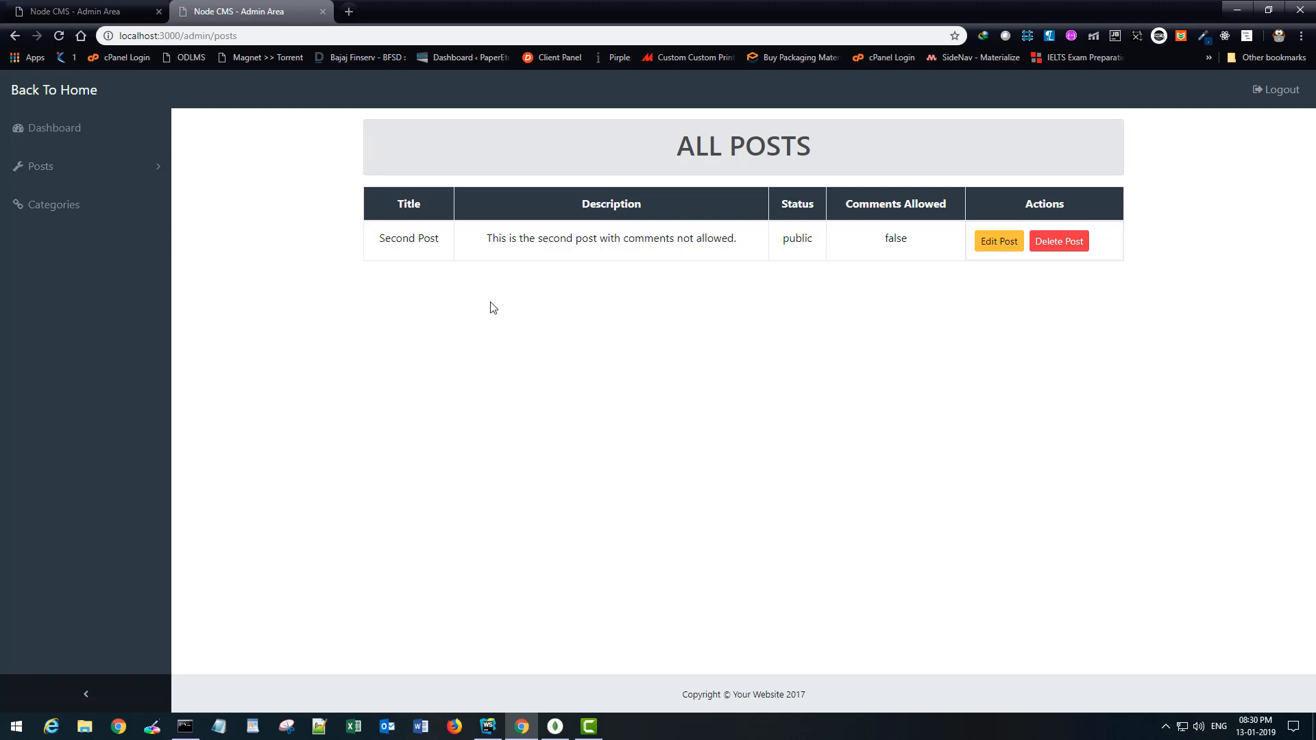
{"action": "mouse_move", "coordinate": [409, 474]}
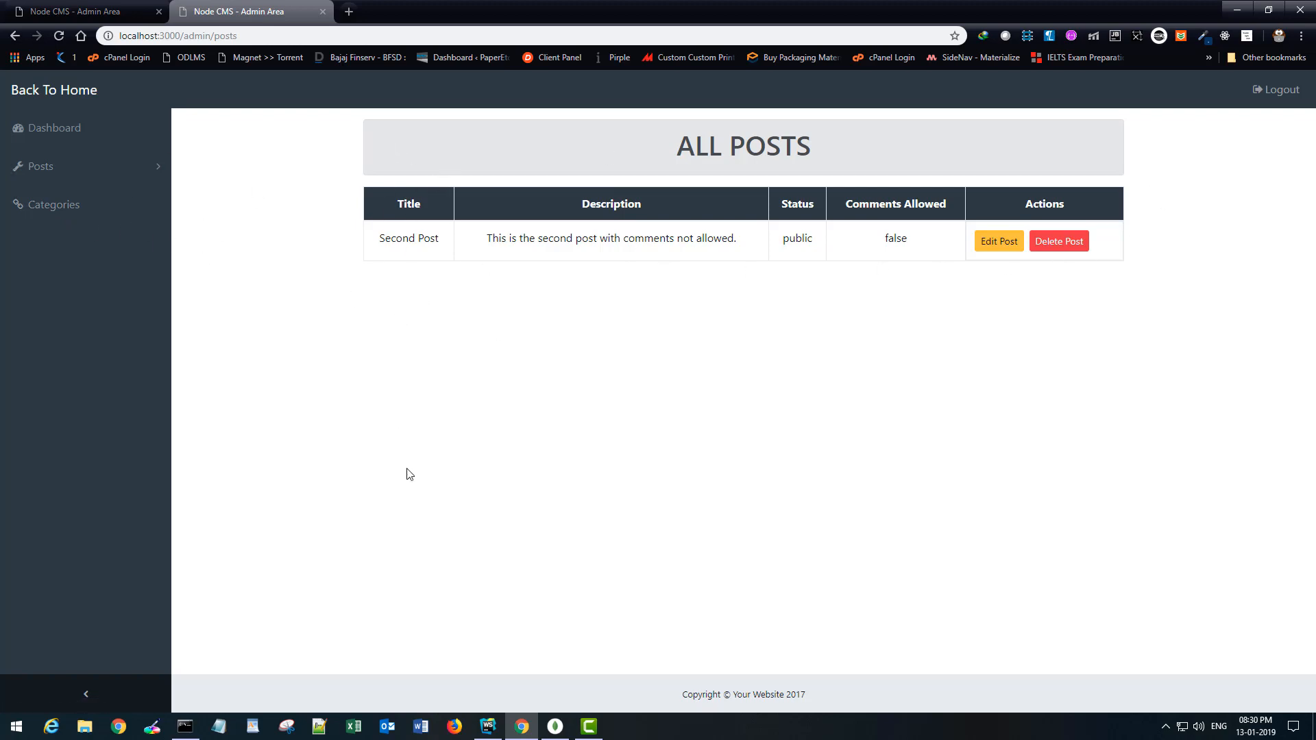
{"action": "mouse_move", "coordinate": [409, 402]}
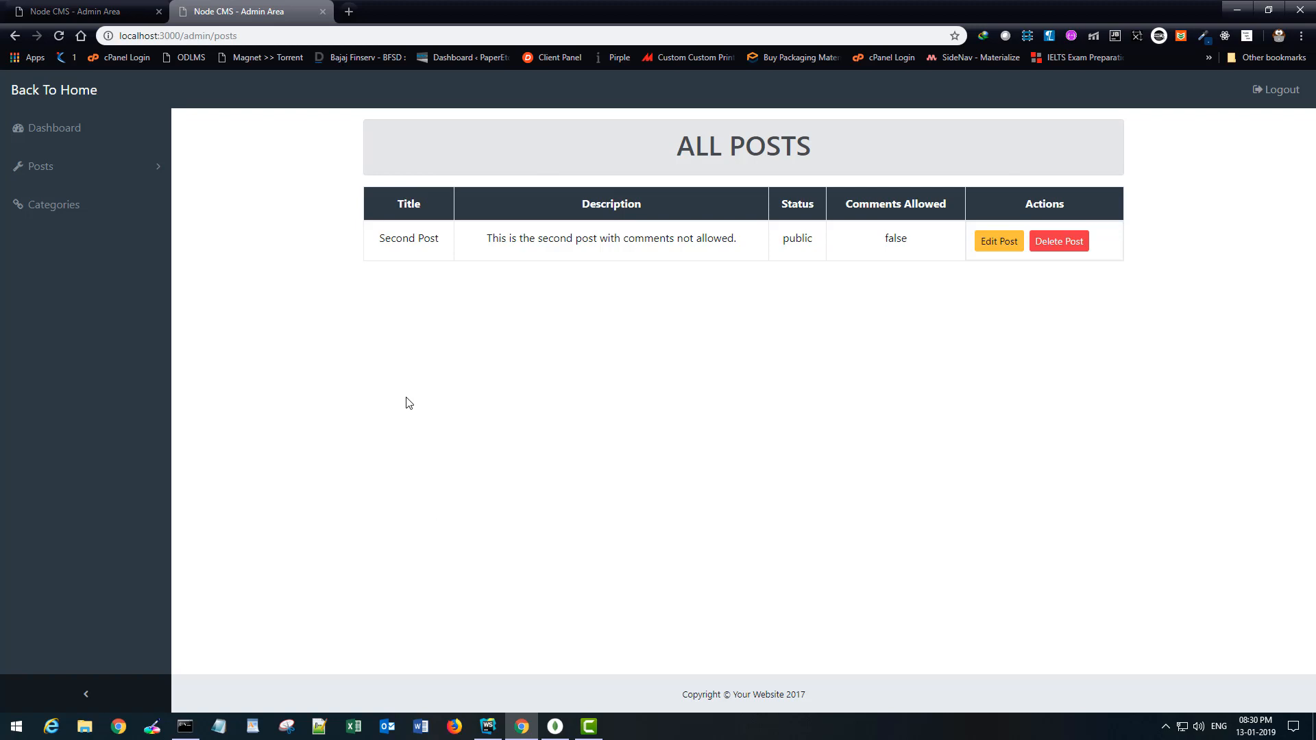